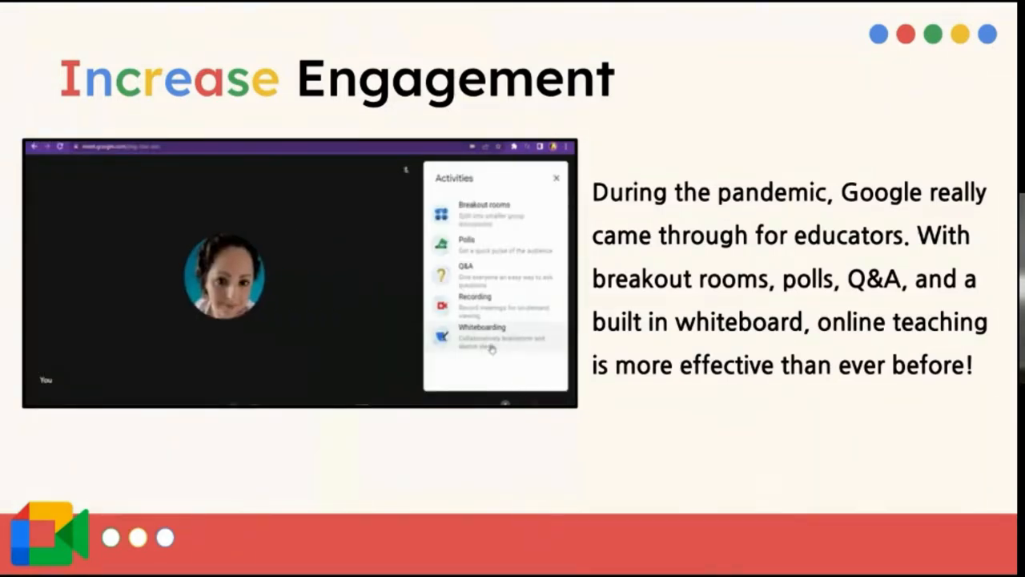
Play the embedded Meet activities and whiteboarding demo video on the Increase Engagement slide
left_click(481, 332)
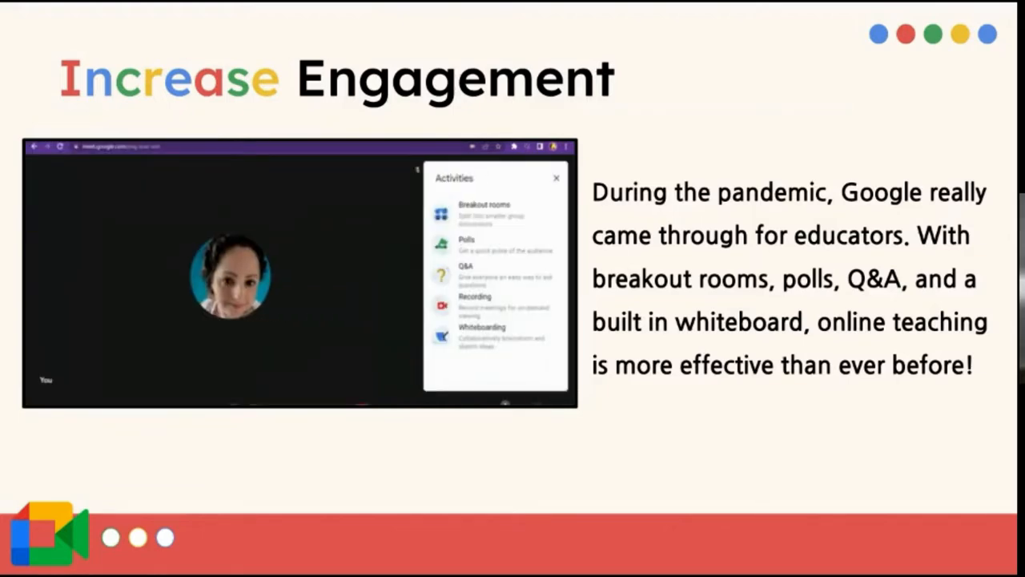
left_click(481, 331)
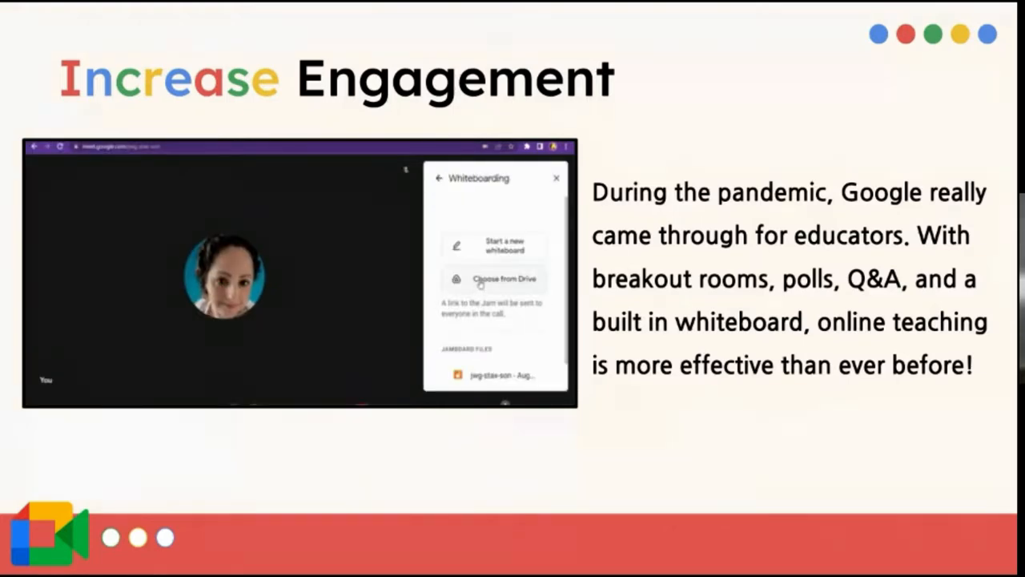
left_click(494, 278)
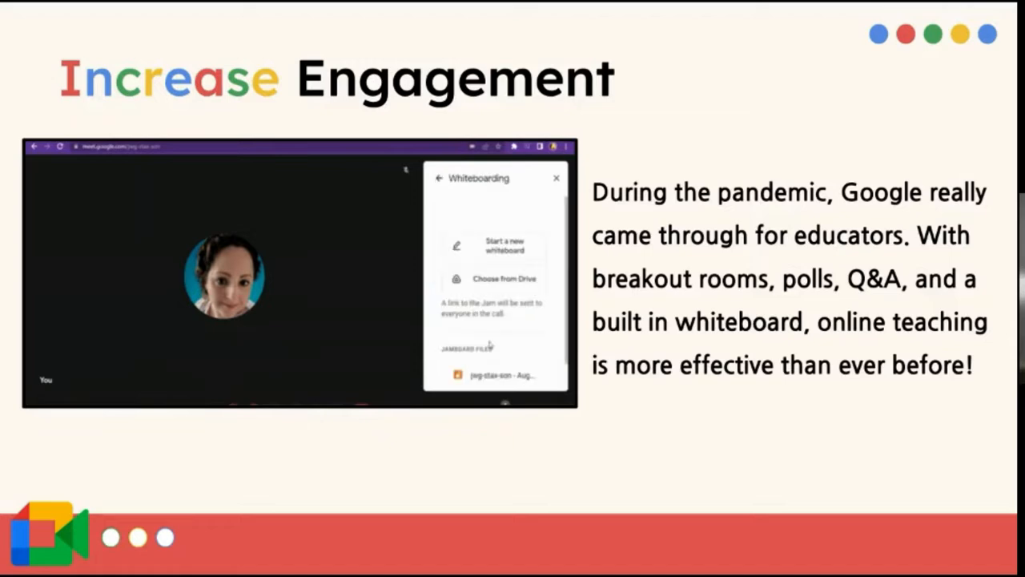
left_click(505, 278)
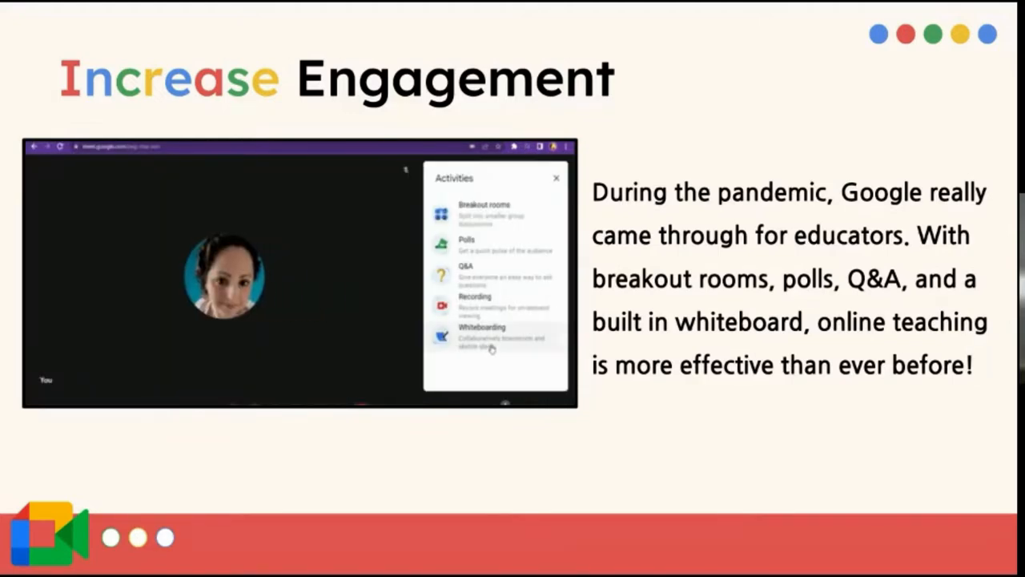
left_click(481, 331)
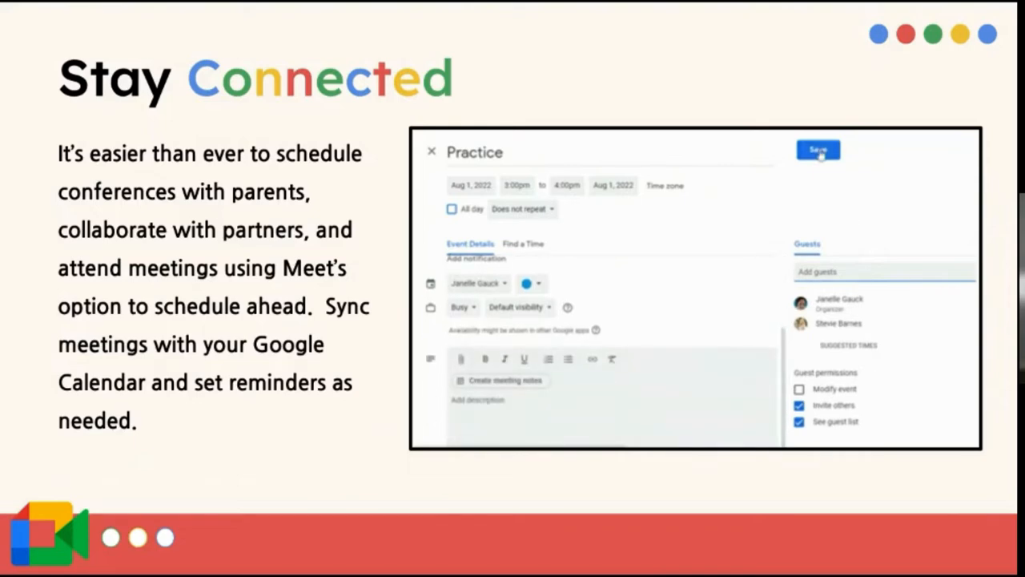
mouse_move(882, 323)
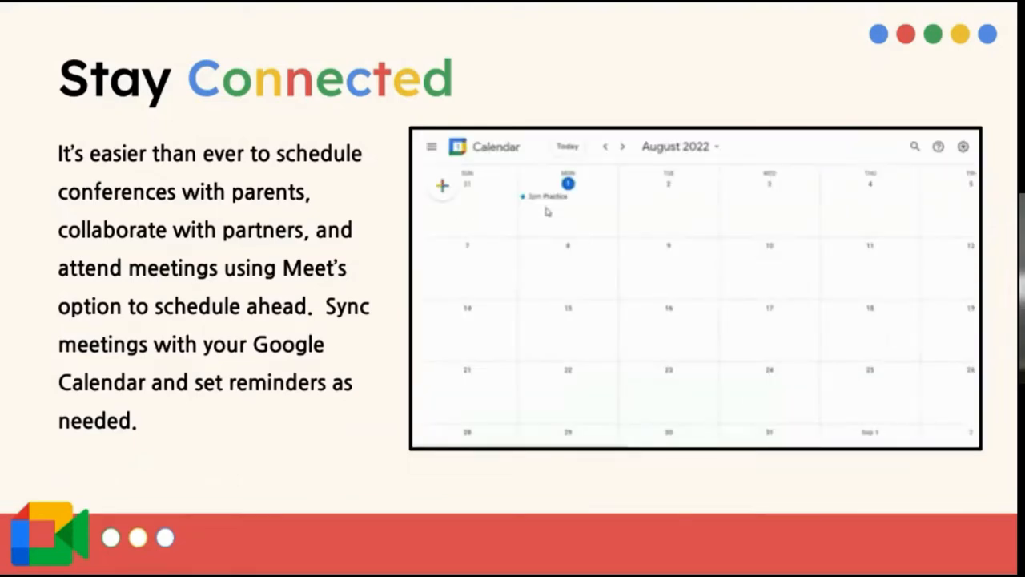
Advance to Stay Connected and play its Calendar demo, typing 'Pract' as the meeting title
left_click(548, 195)
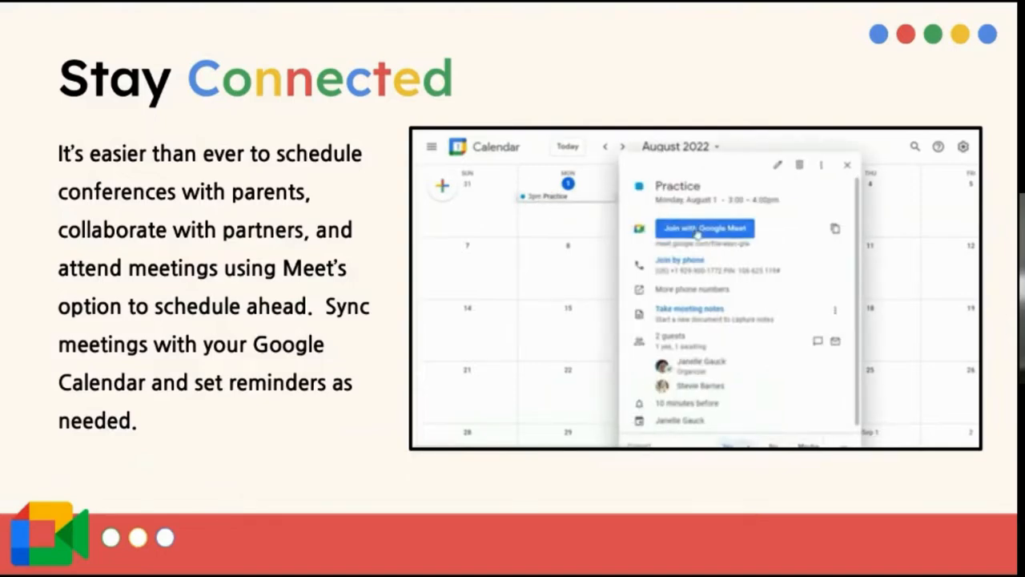
mouse_move(701, 314)
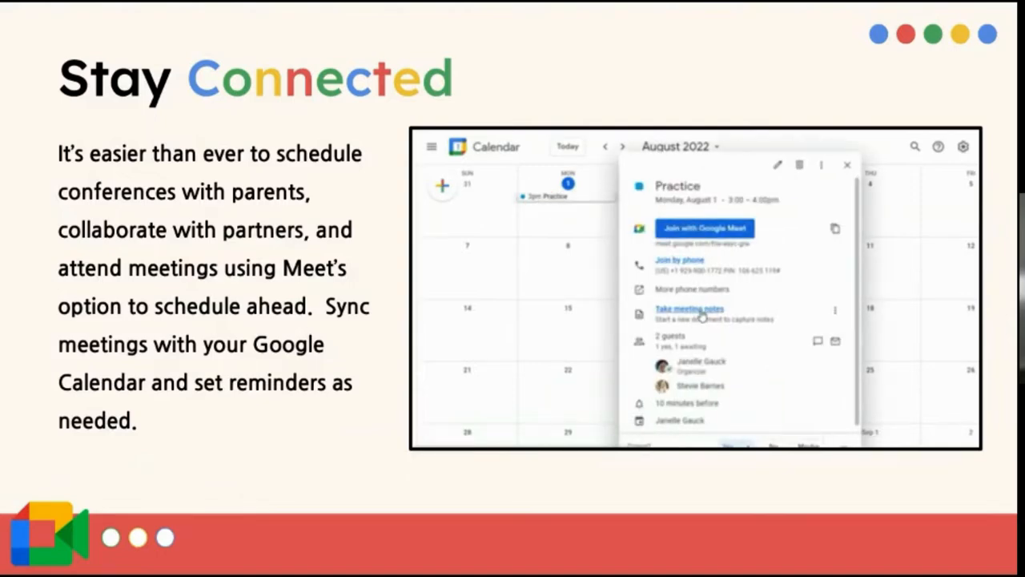
mouse_move(820, 282)
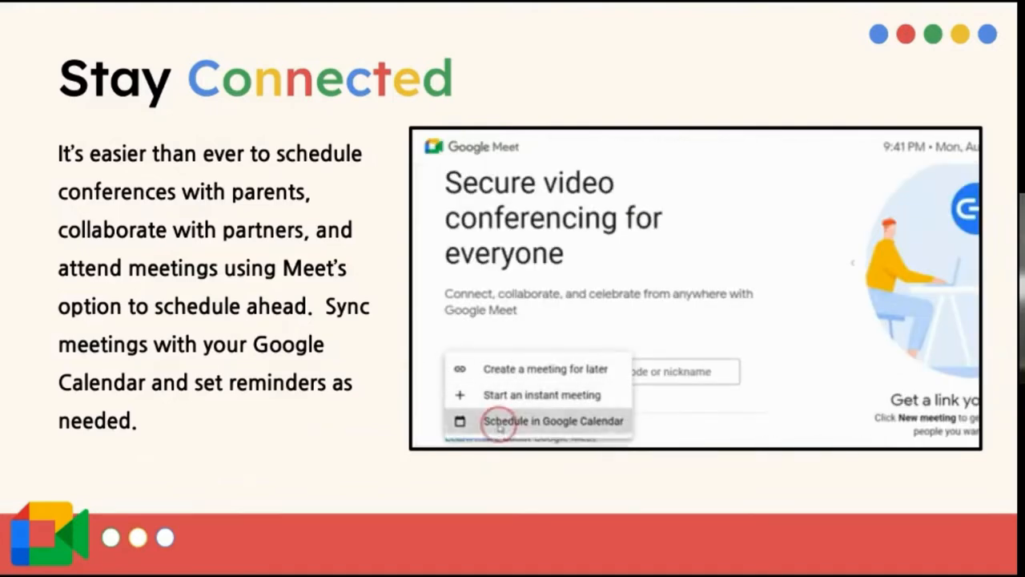
left_click(551, 419)
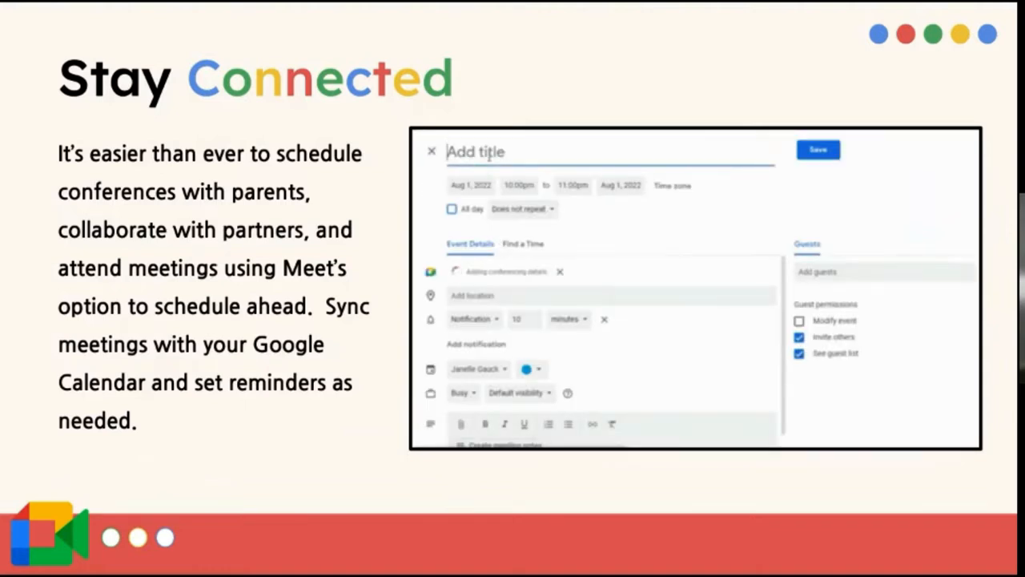
type("Pract")
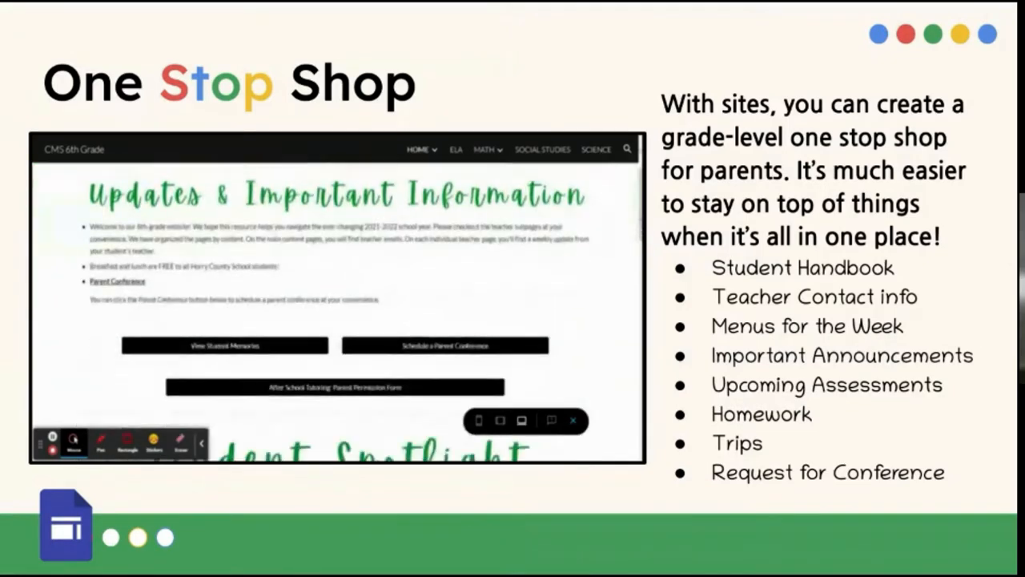
Scroll through the sixth-grade class Google Site walkthrough on the One Stop Shop slide
scroll("down", 3)
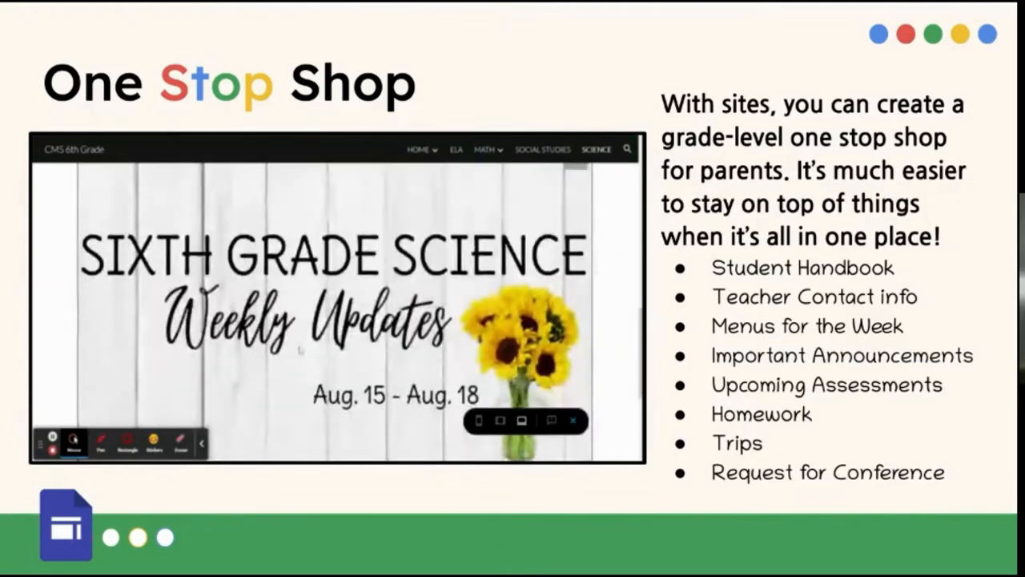
scroll("down", 3)
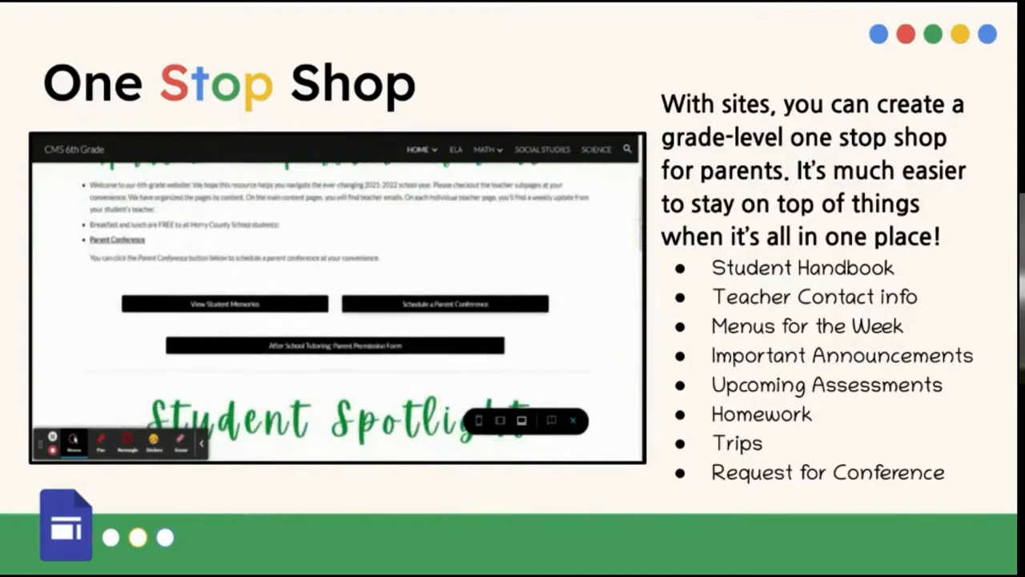
scroll("down", 3)
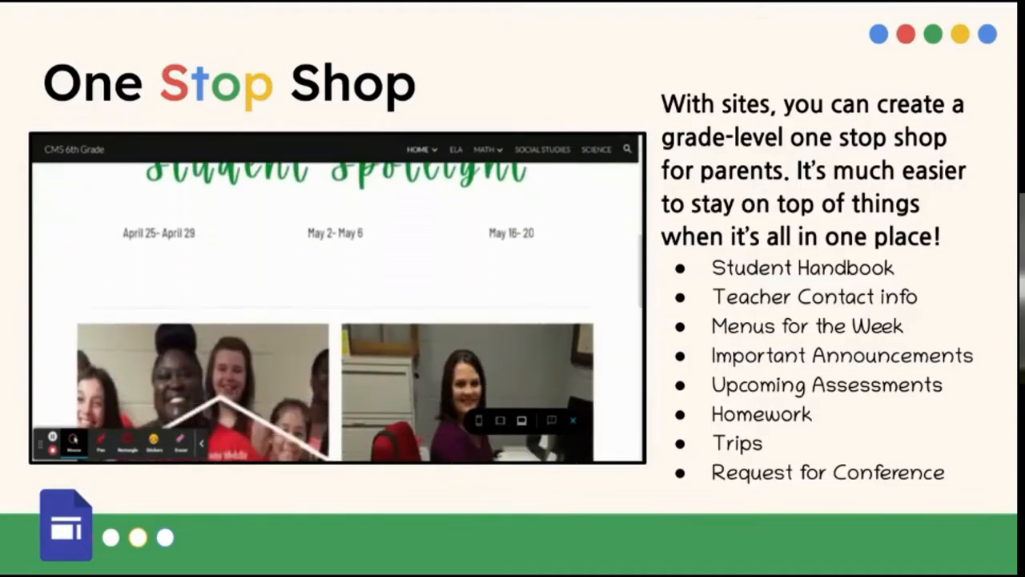
scroll("up", 3)
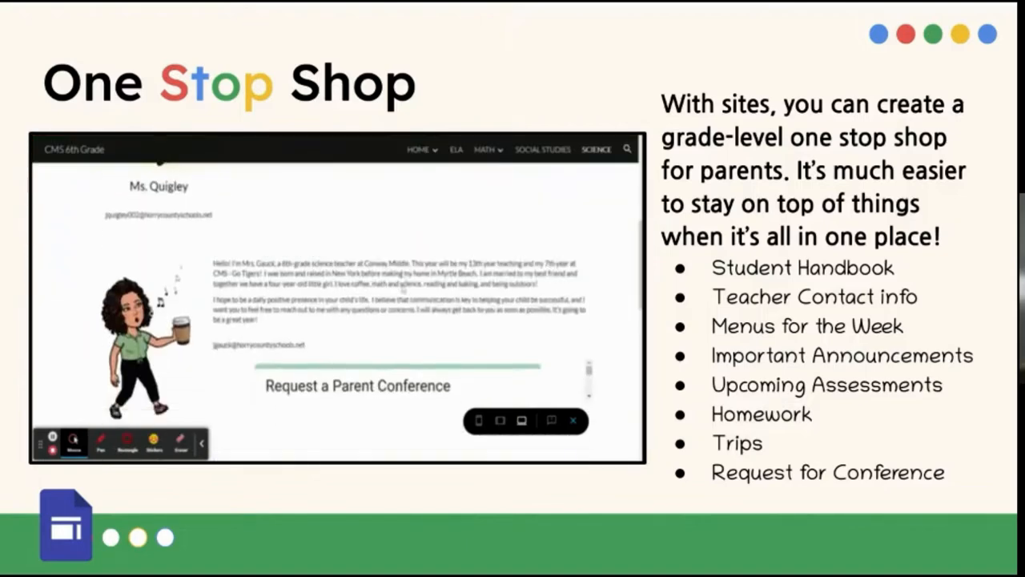
scroll("down", 3)
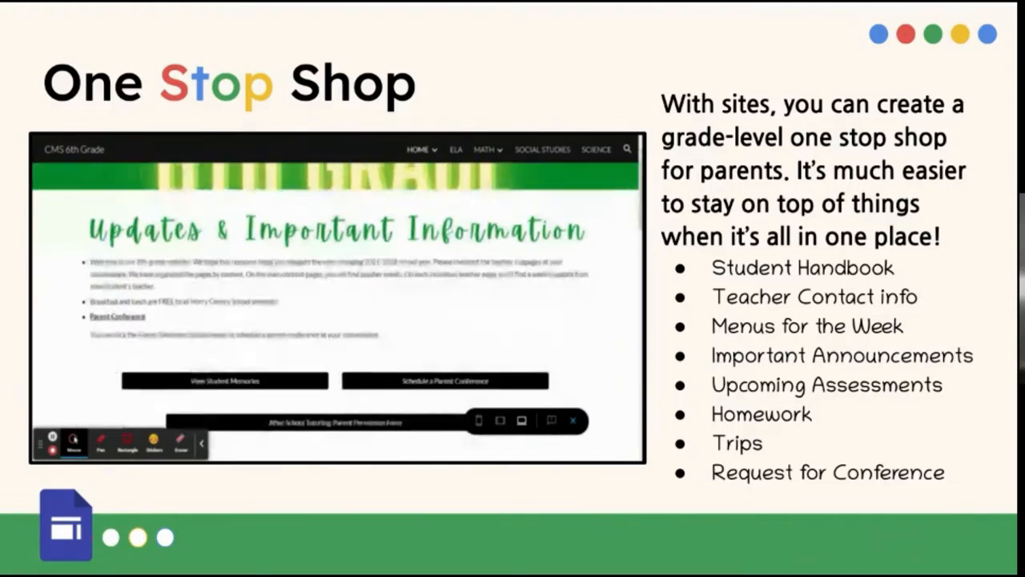
scroll("down", 3)
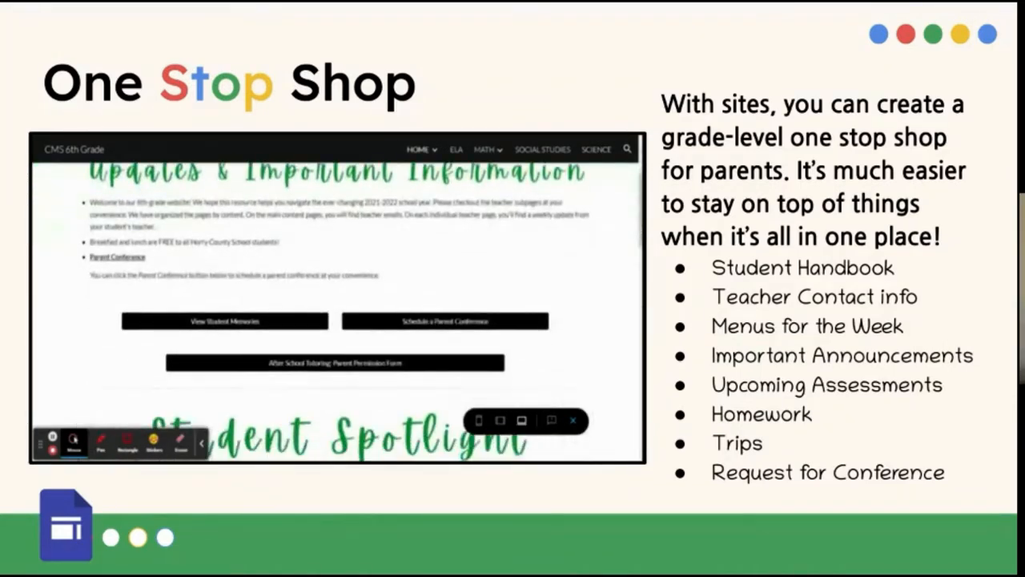
scroll("down", 3)
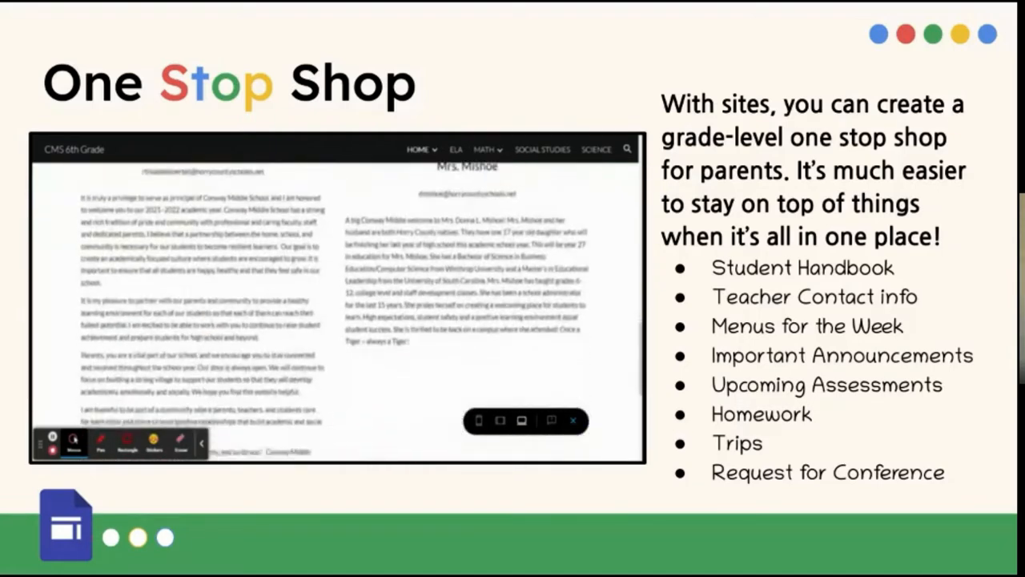
scroll("down", 3)
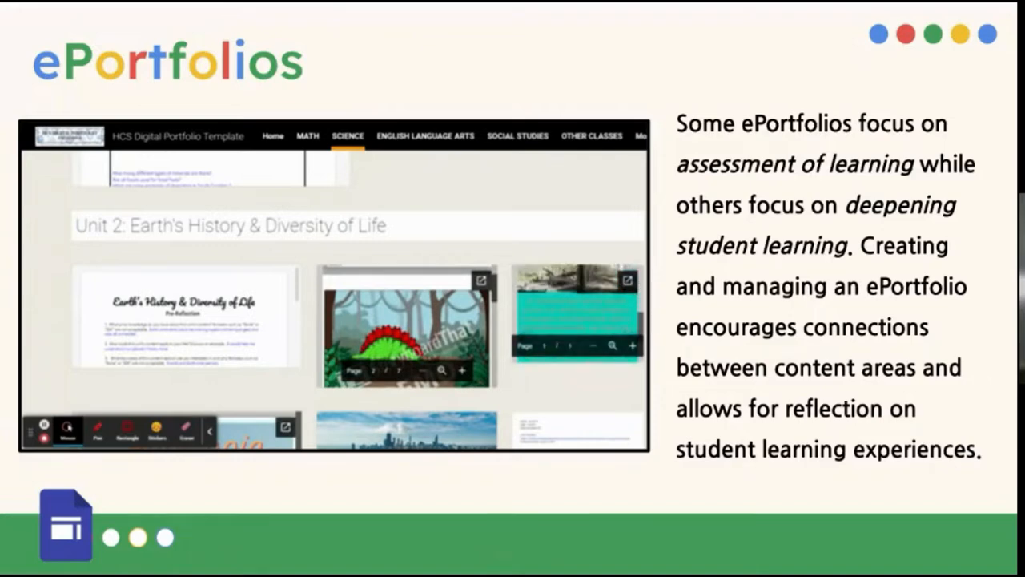
scroll("up", 3)
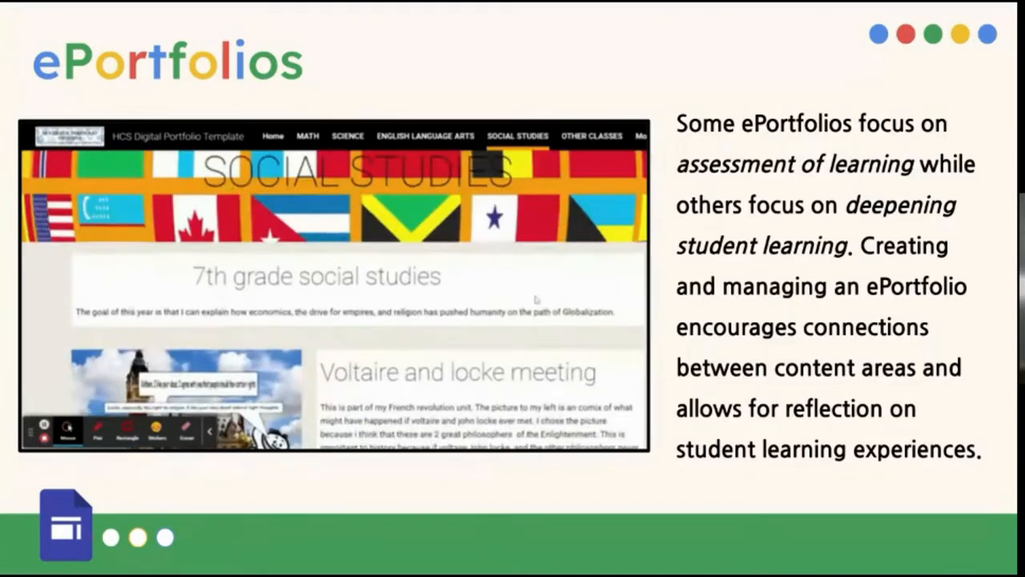
scroll("down", 3)
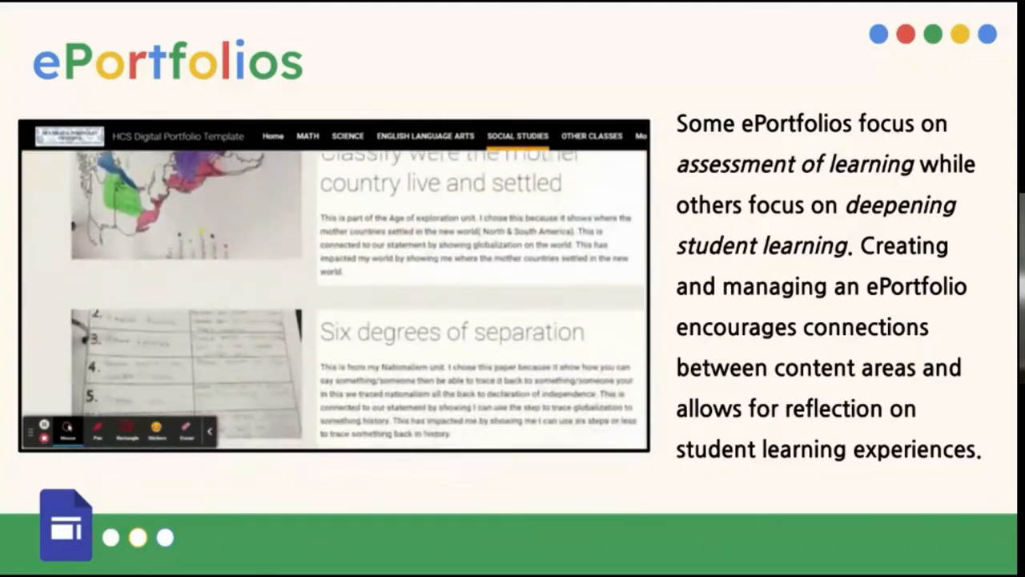
scroll("down", 3)
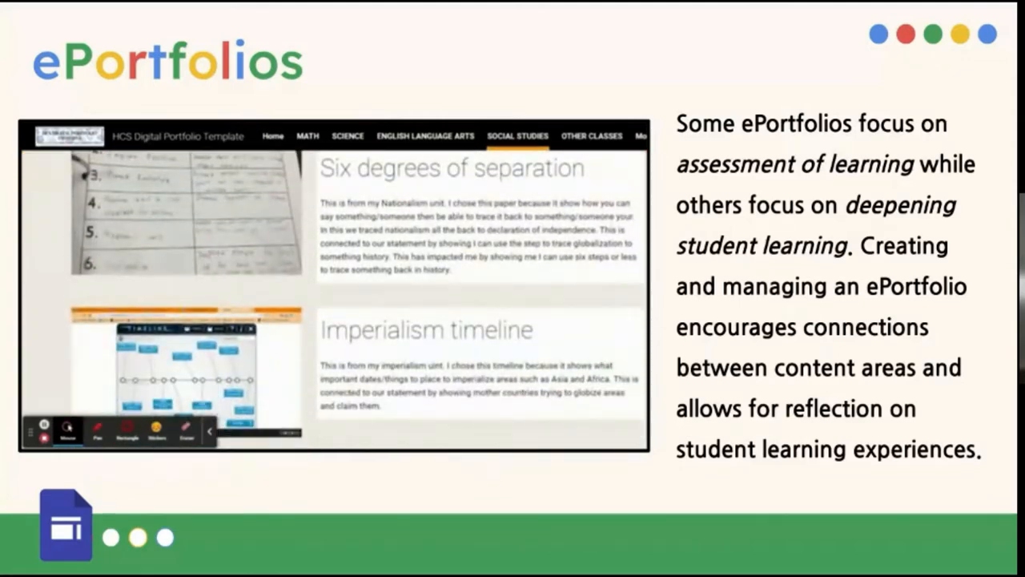
left_click(348, 134)
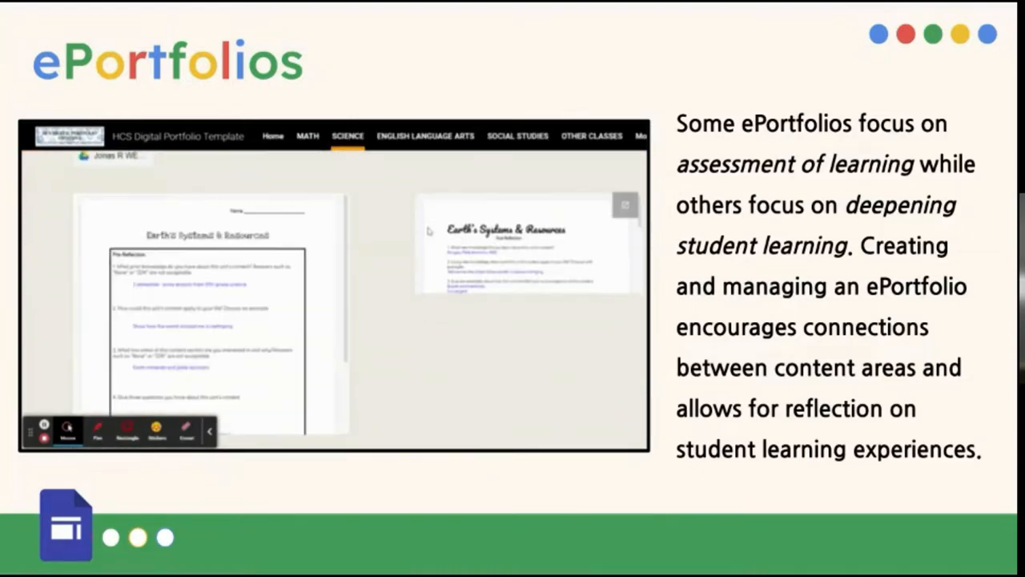
scroll("down", 3)
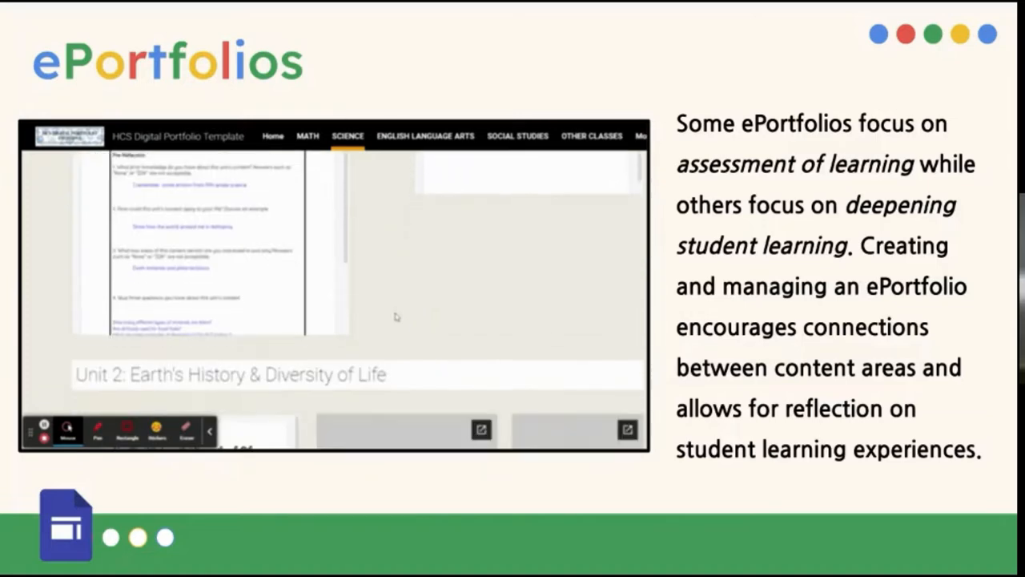
scroll("down", 3)
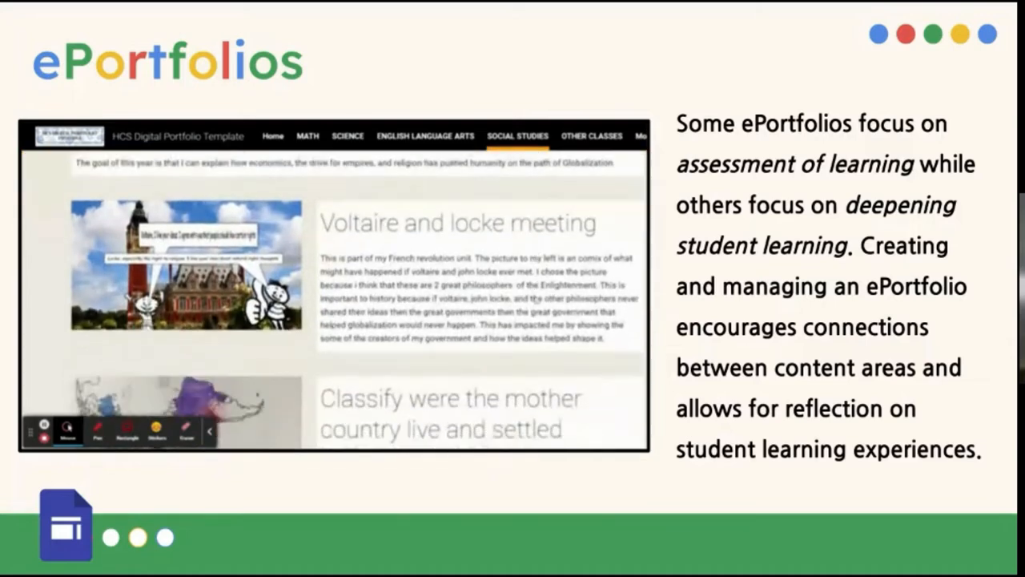
scroll("down", 3)
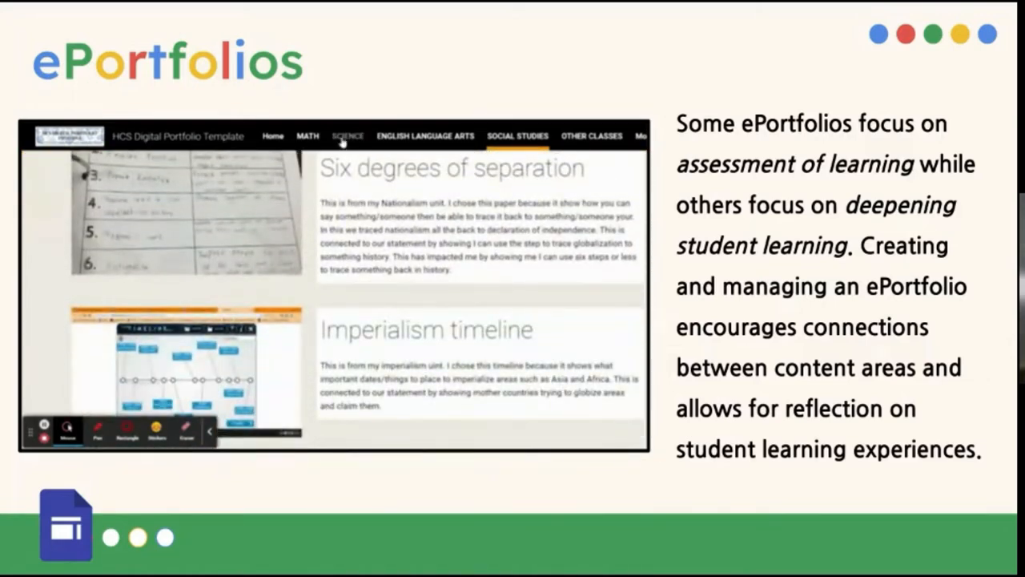
left_click(348, 134)
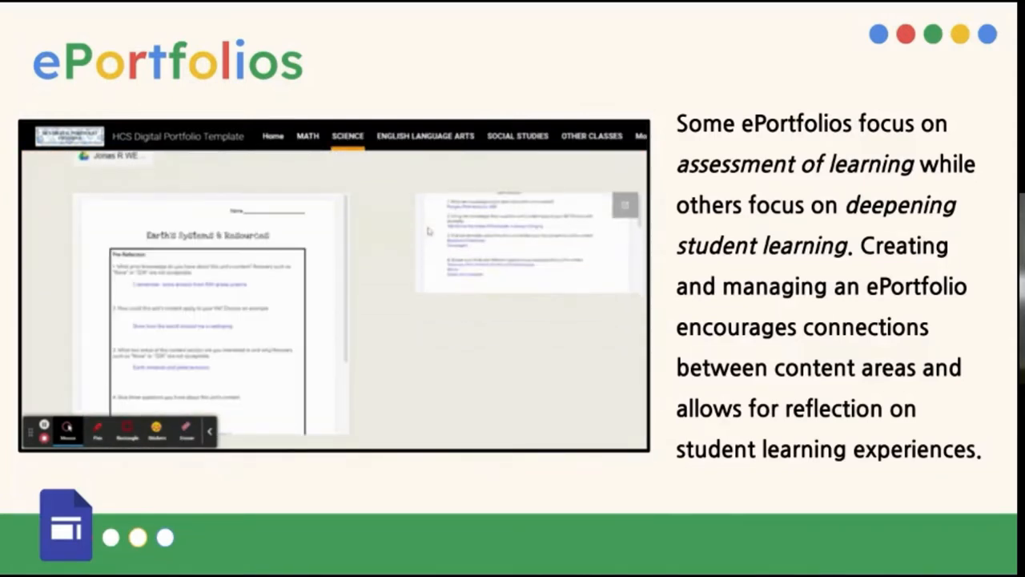
scroll("down", 3)
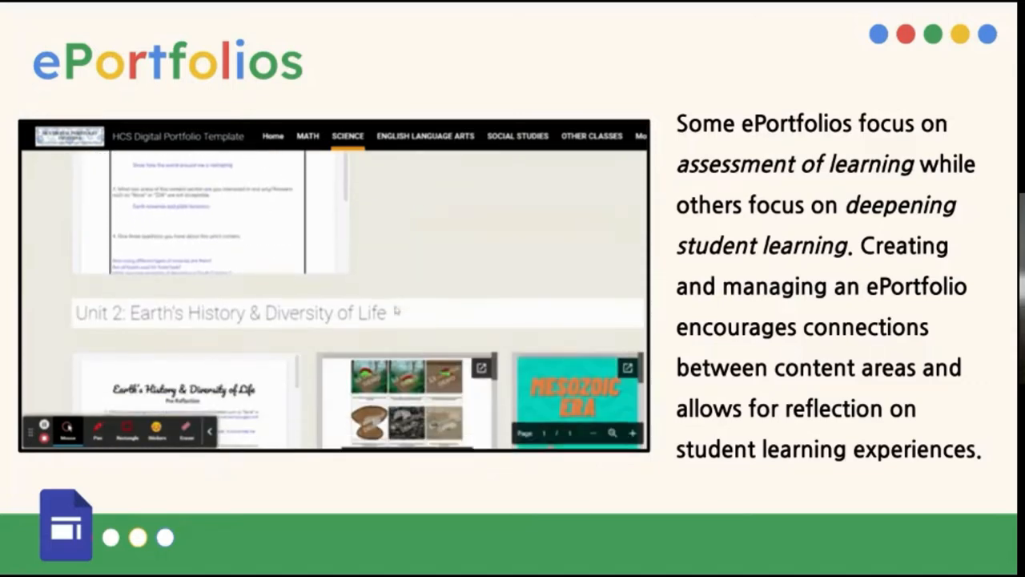
scroll("down", 3)
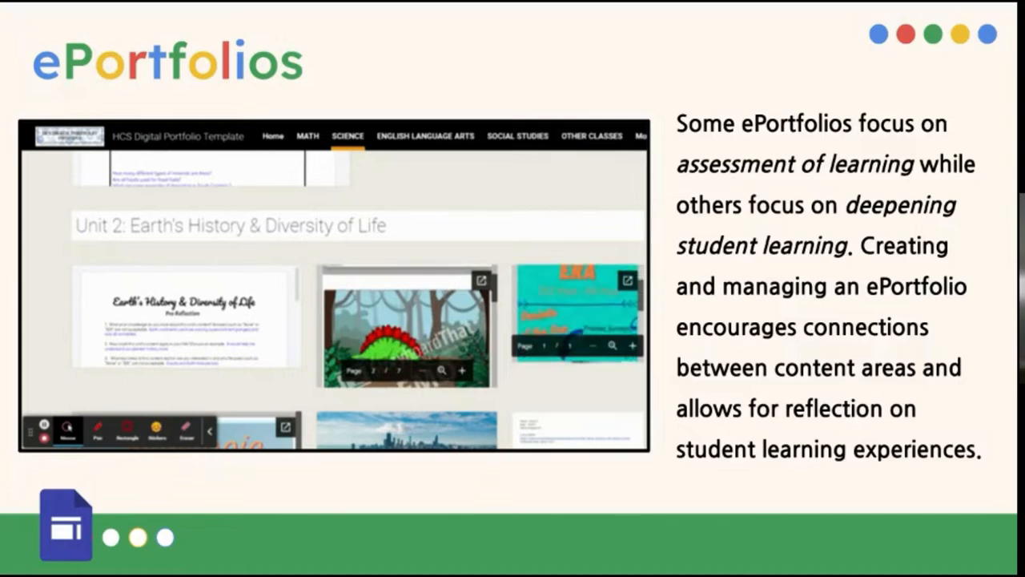
scroll("down", 3)
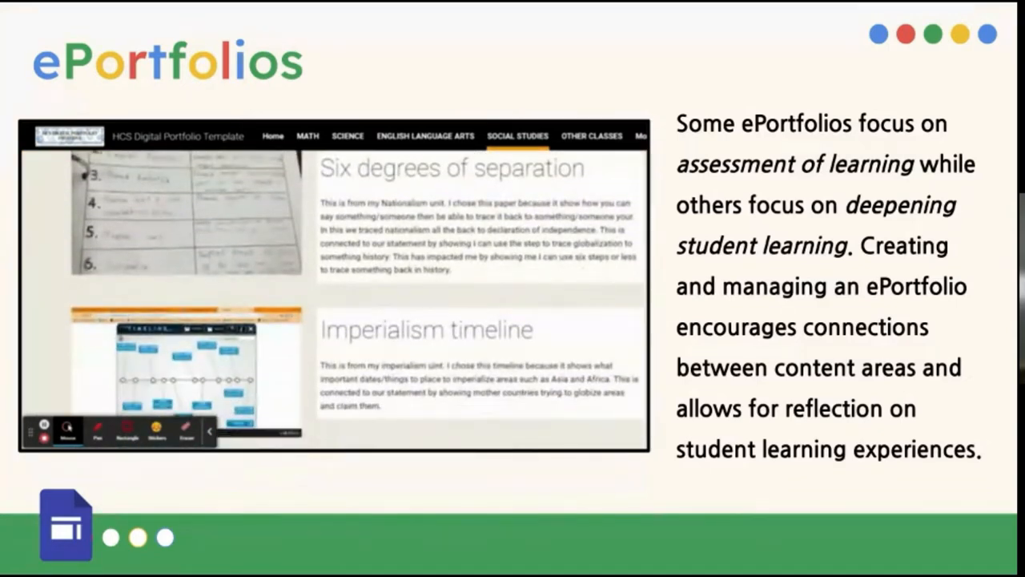
left_click(348, 134)
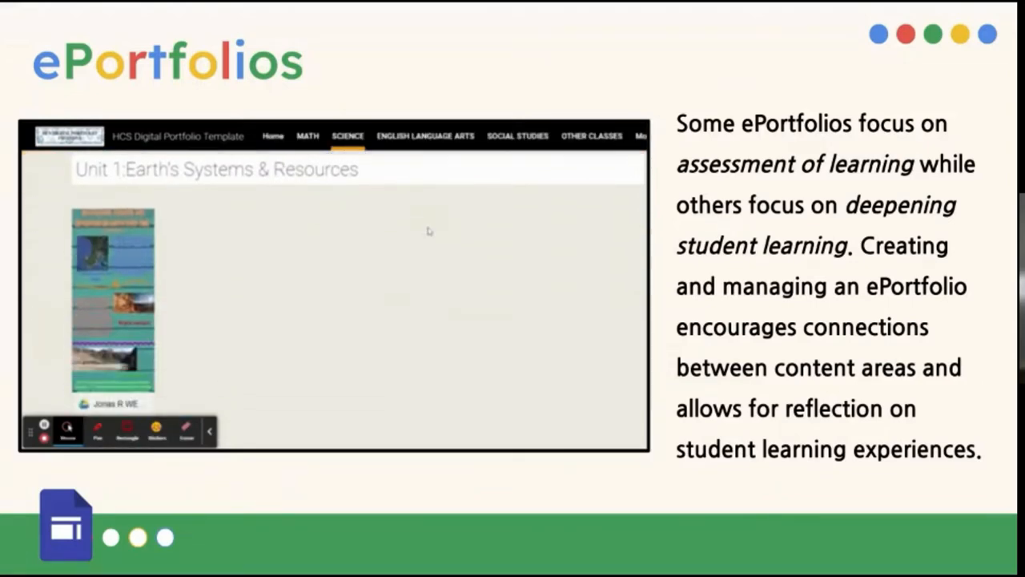
scroll("down", 3)
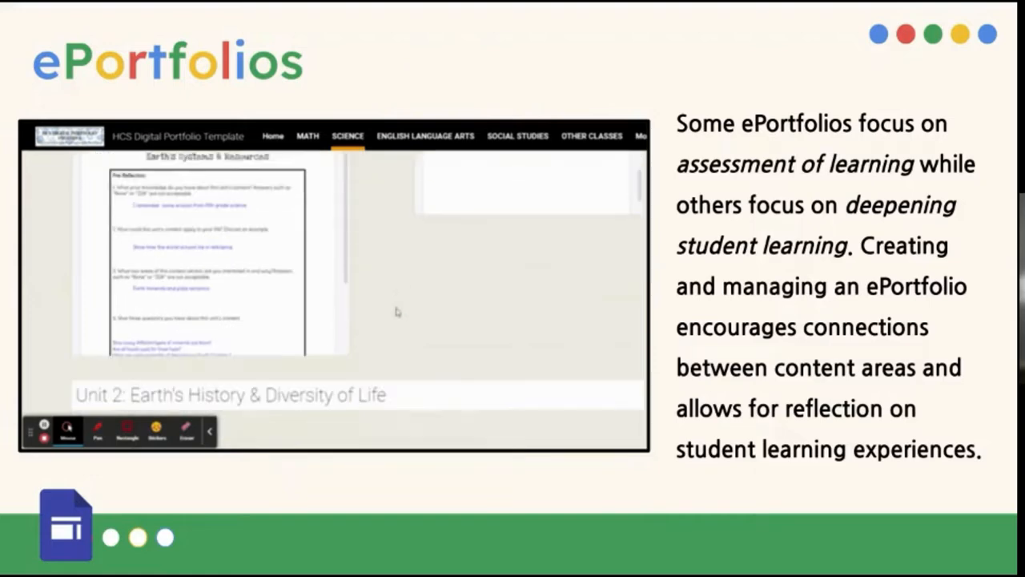
scroll("down", 3)
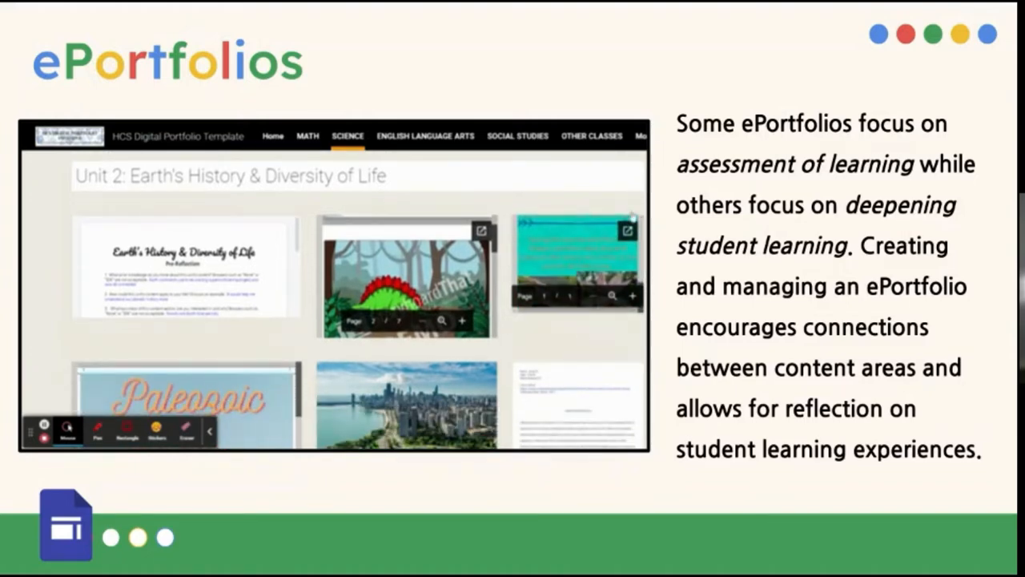
left_click(517, 135)
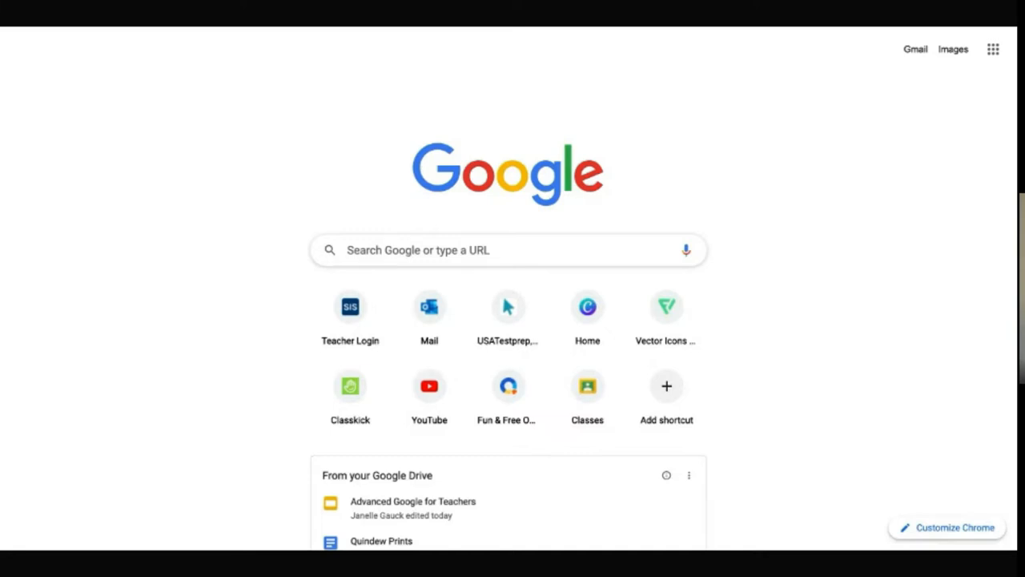
Browse the Google apps grid and the full list of Google products
left_click(993, 48)
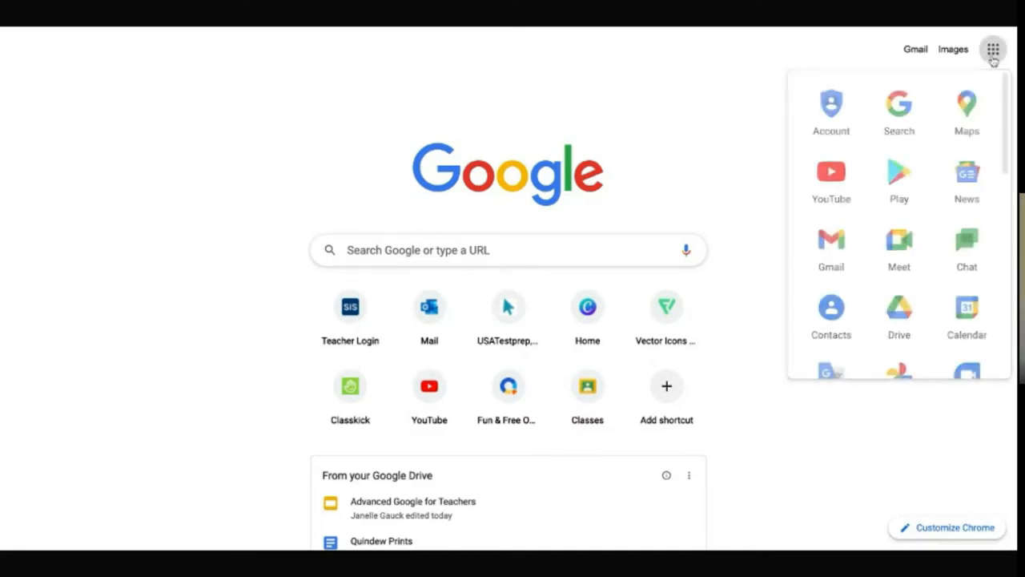
scroll("down", 3)
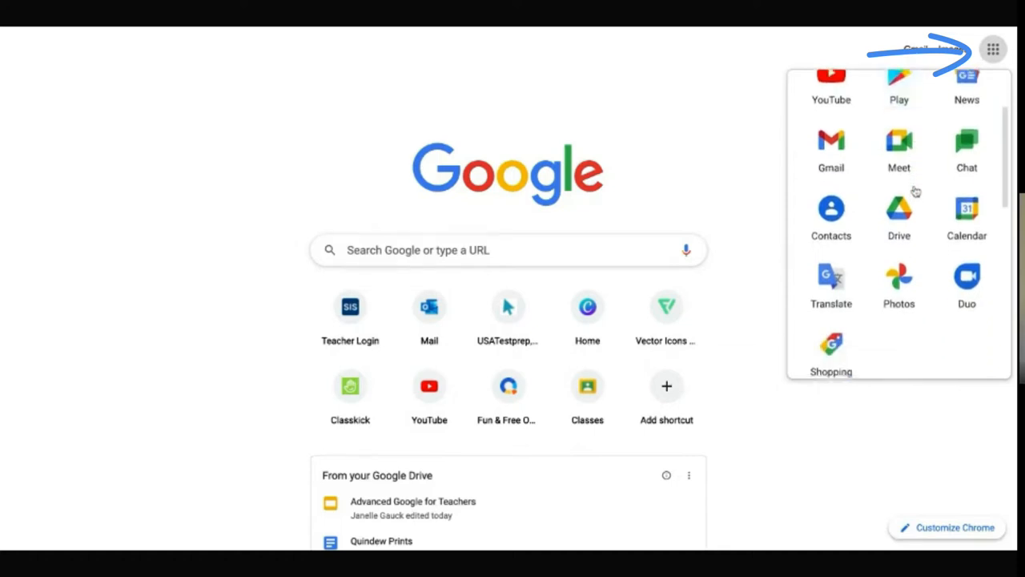
scroll("down", 3)
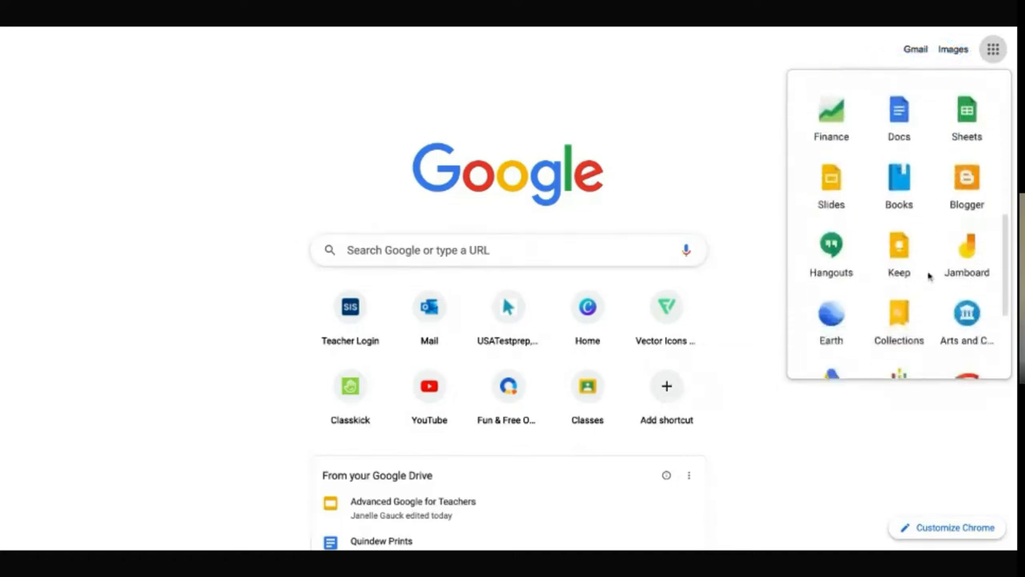
scroll("down", 3)
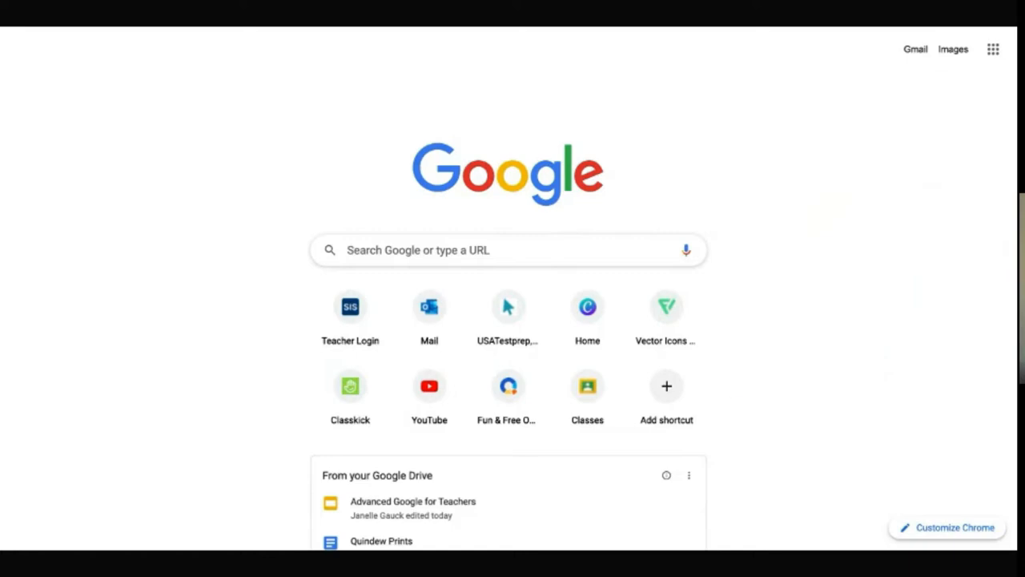
left_click(994, 48)
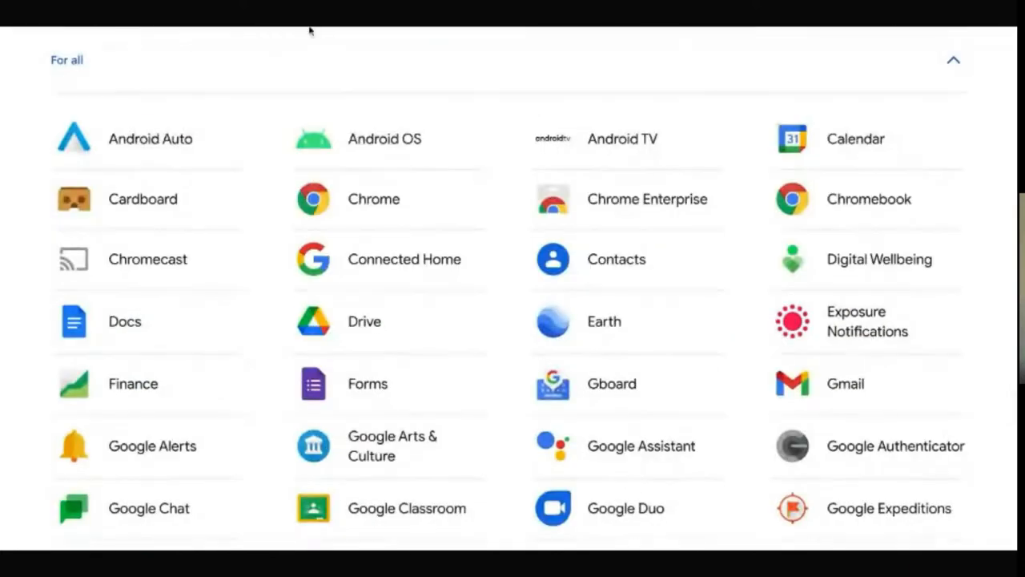
Scroll the products page and look up the Google Voice search result
scroll("down", 3)
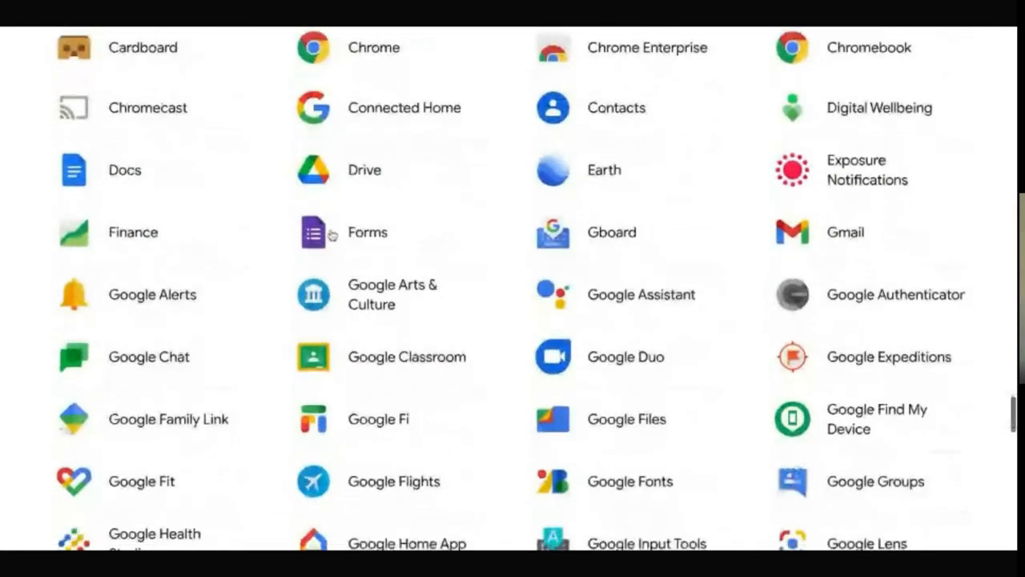
scroll("up", 3)
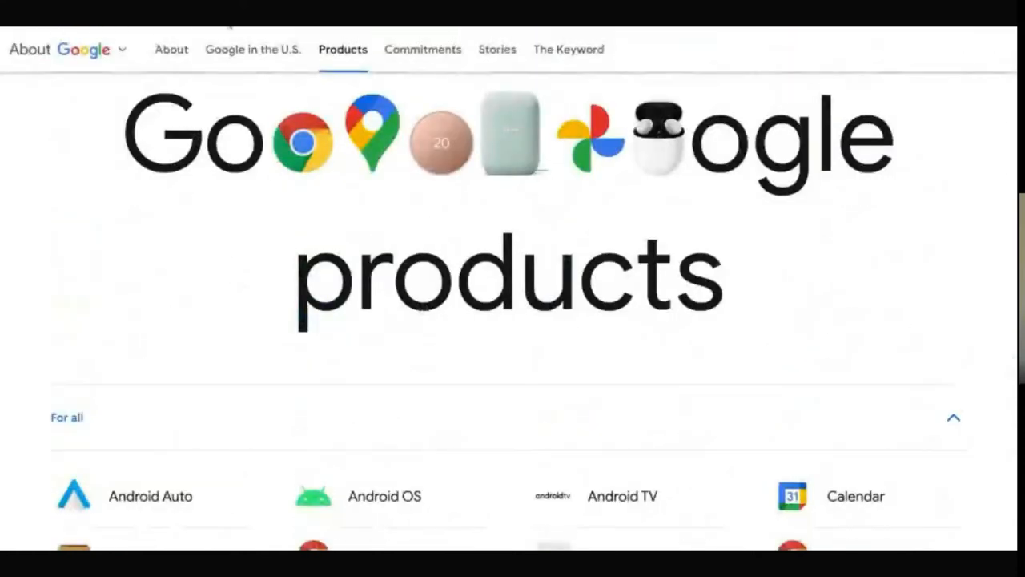
scroll("down", 3)
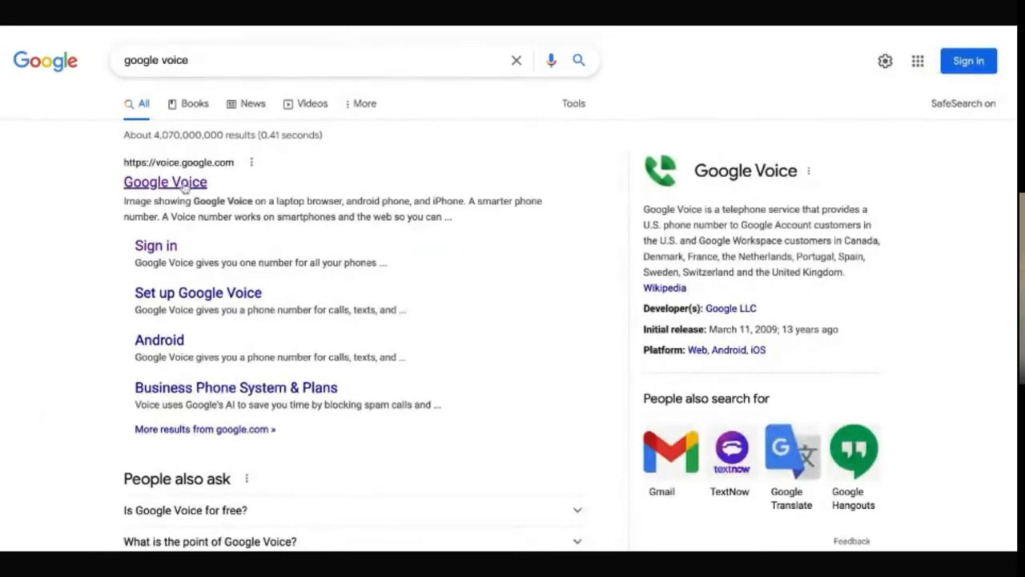
left_click(165, 183)
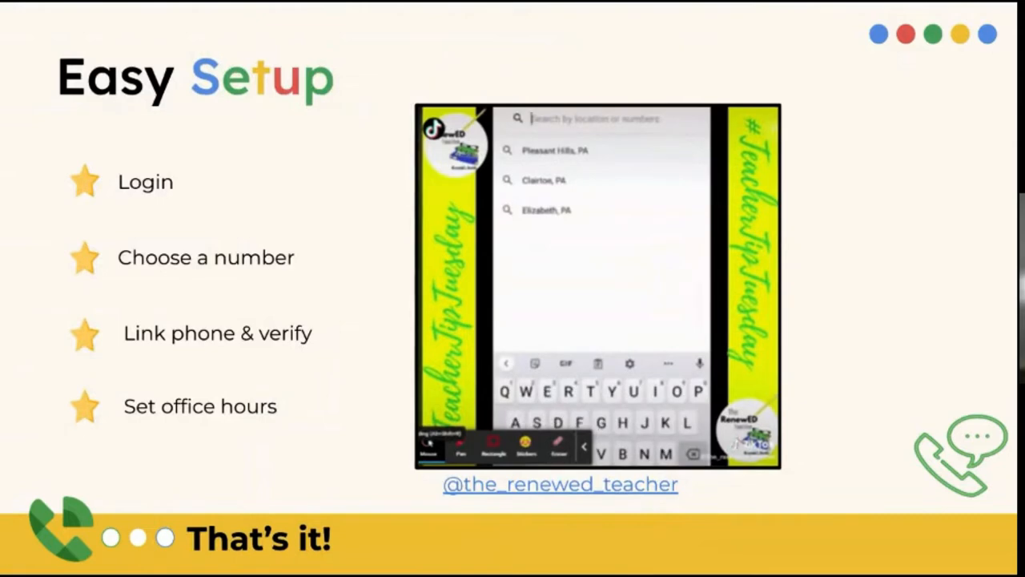
type("Pittsburgh")
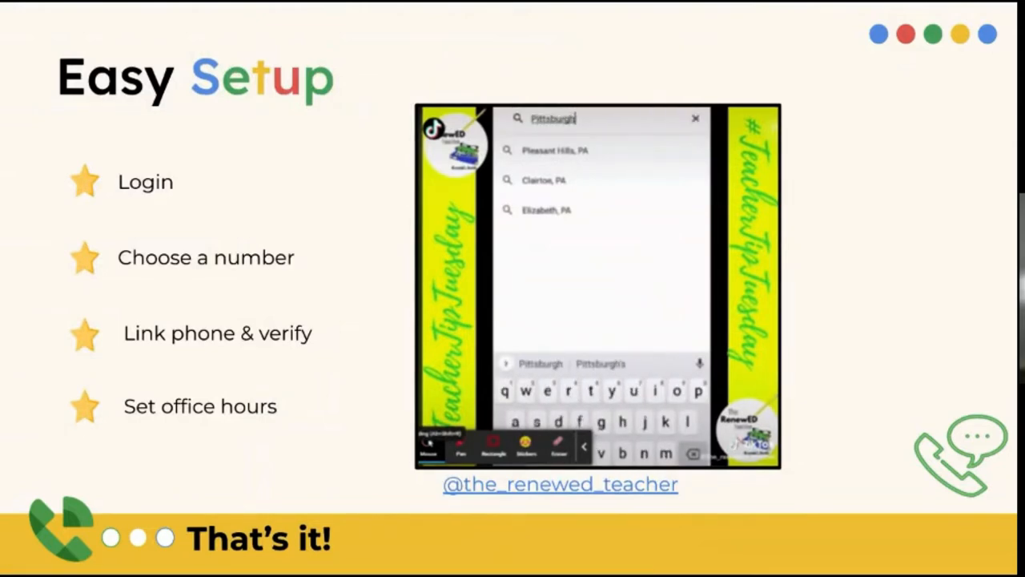
left_click(696, 118)
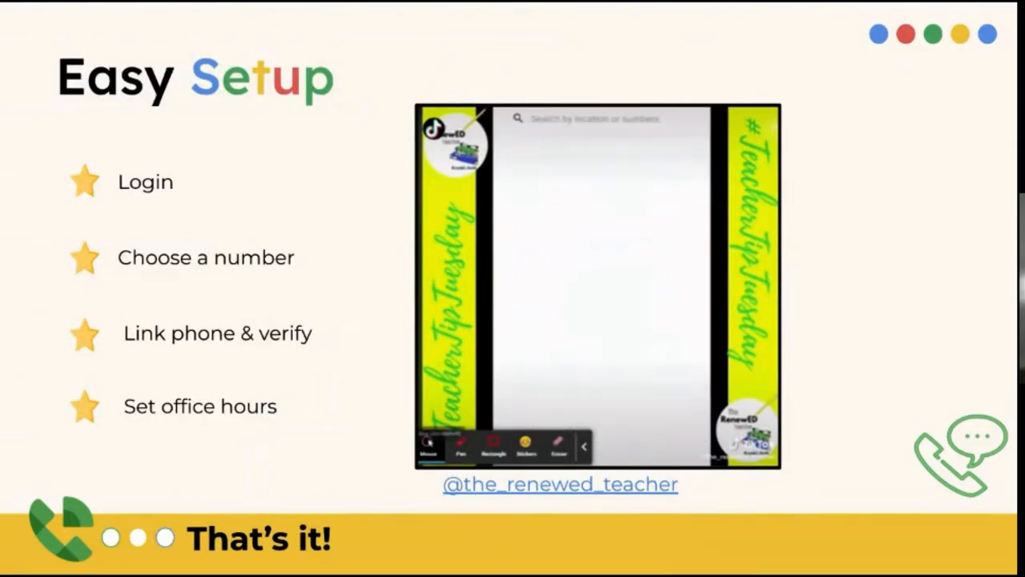
left_click(596, 119)
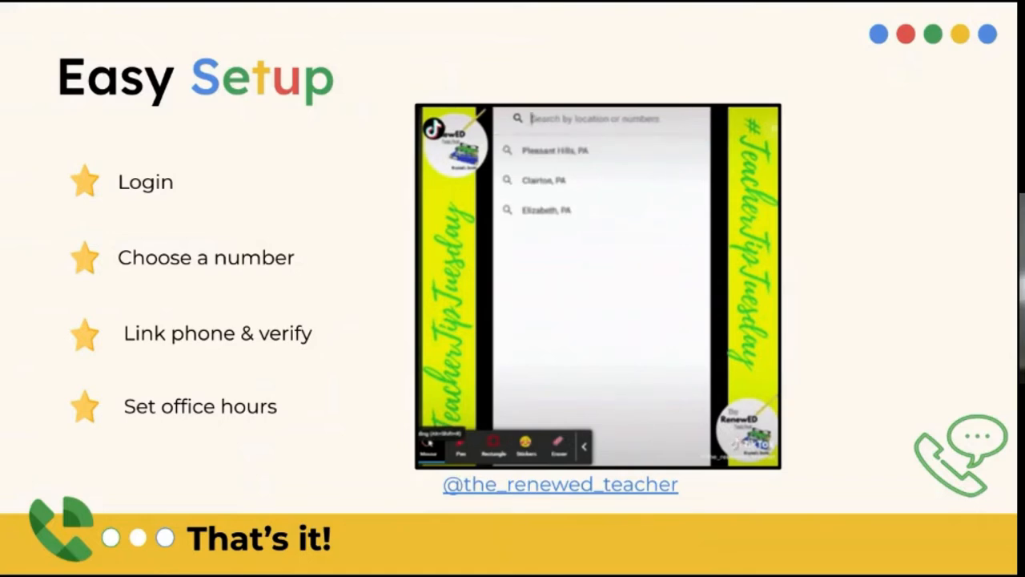
left_click(596, 118)
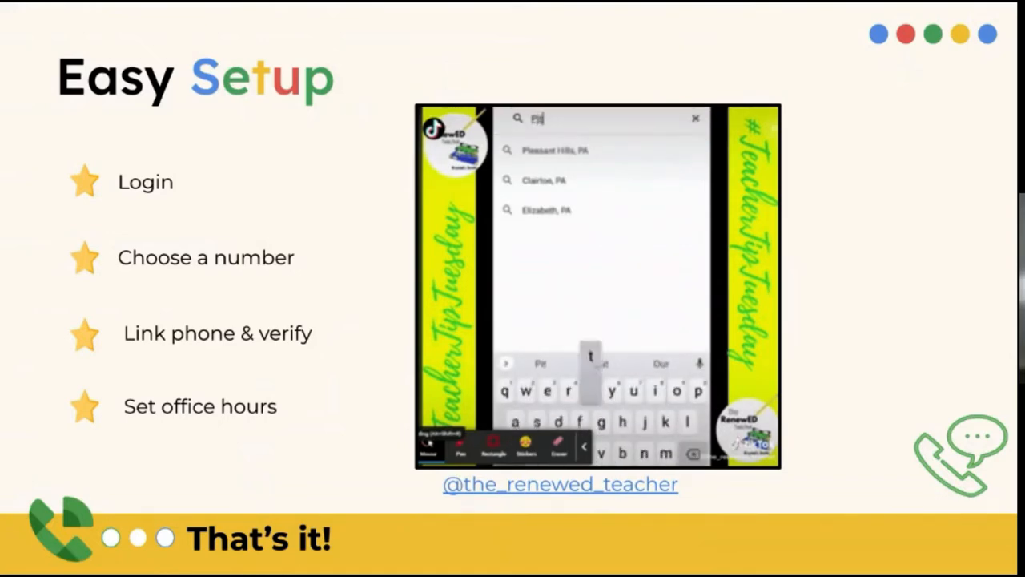
type("Pittsburgh, pa")
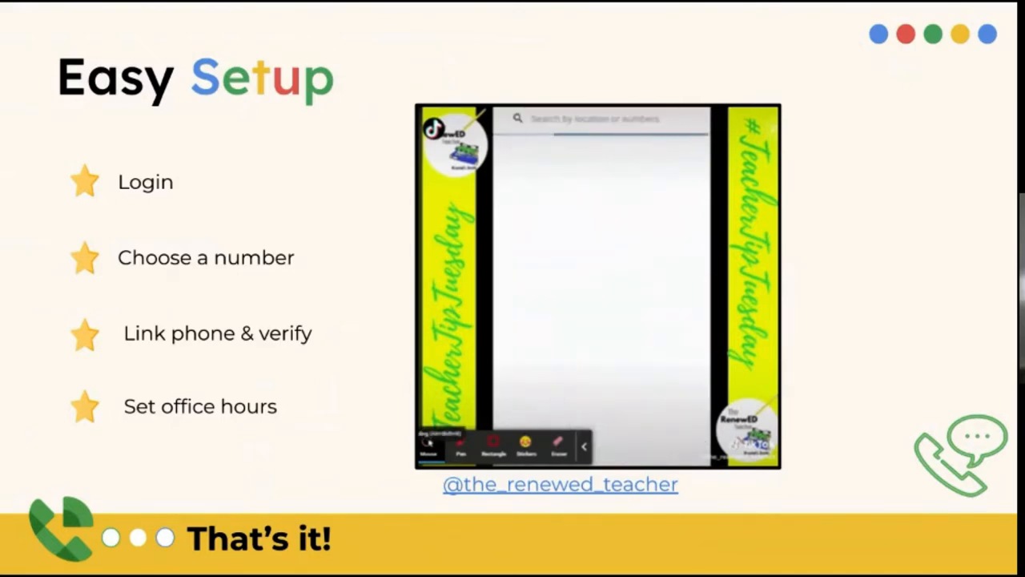
left_click(601, 119)
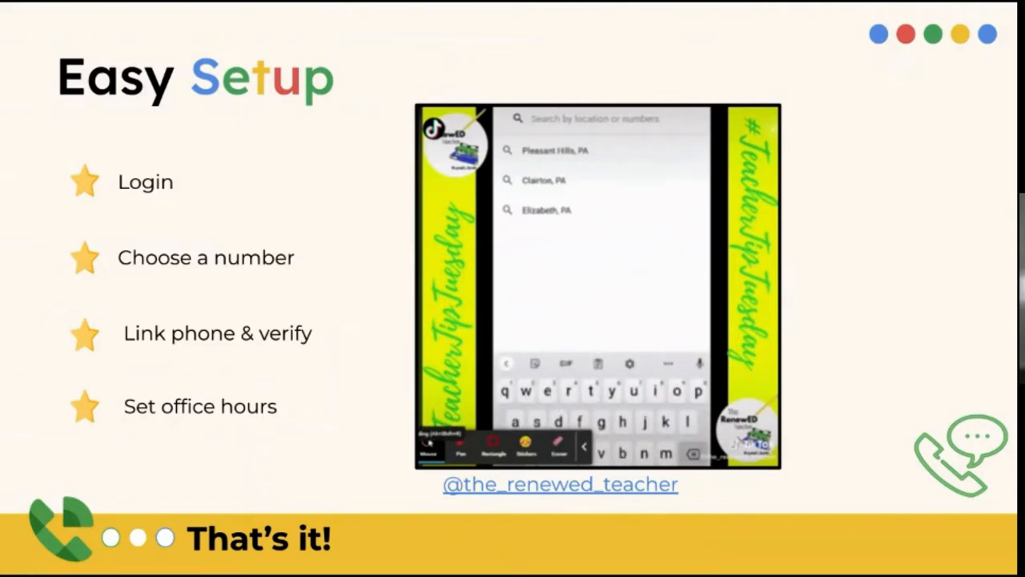
type("Pittsbur")
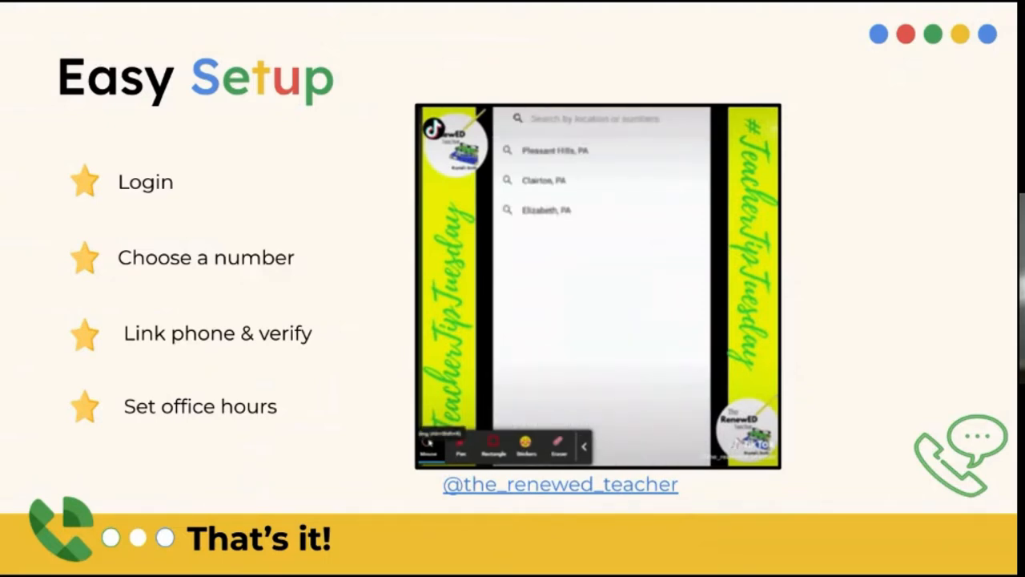
left_click(596, 119)
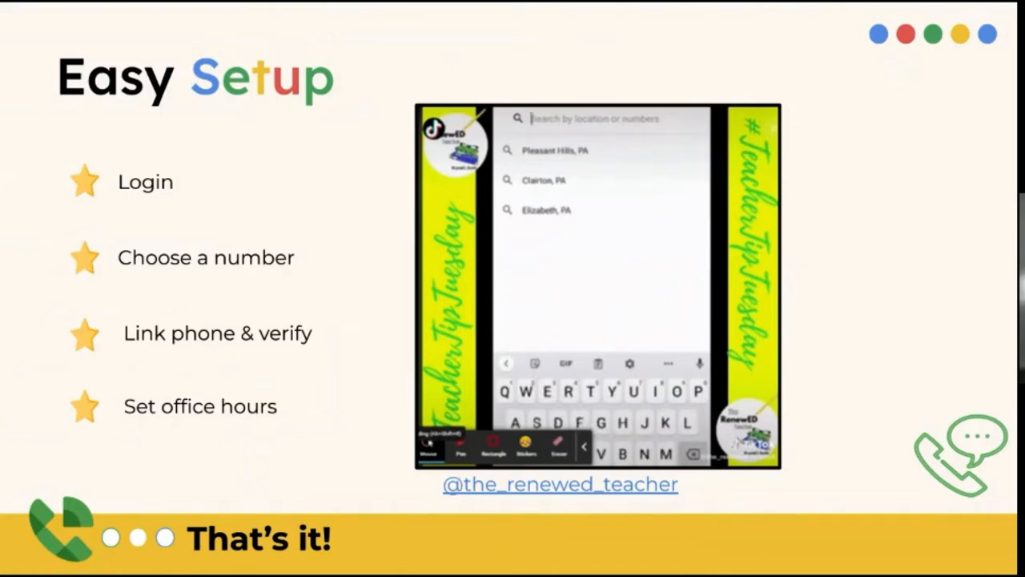
type("Pittsburgh")
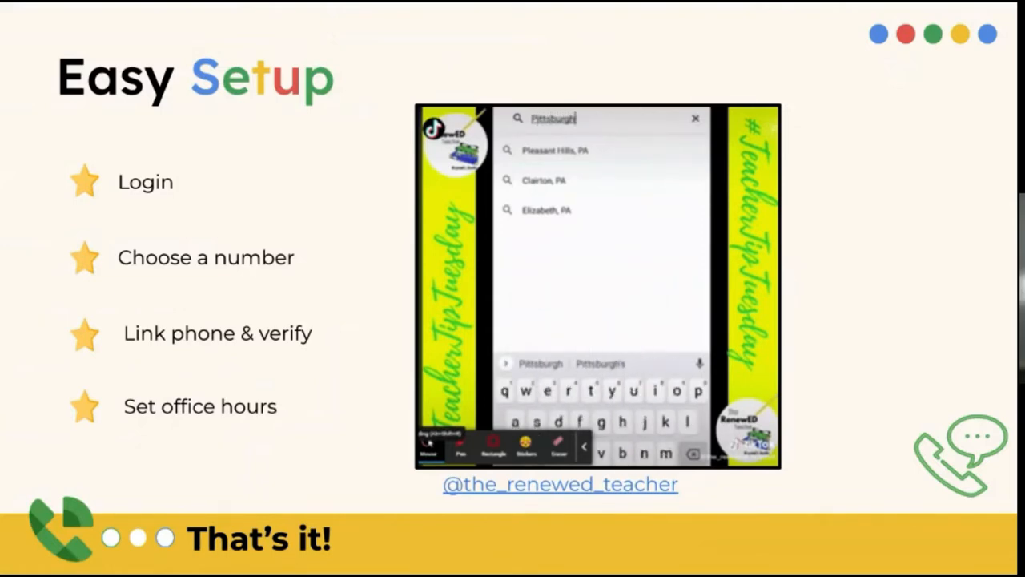
left_click(695, 118)
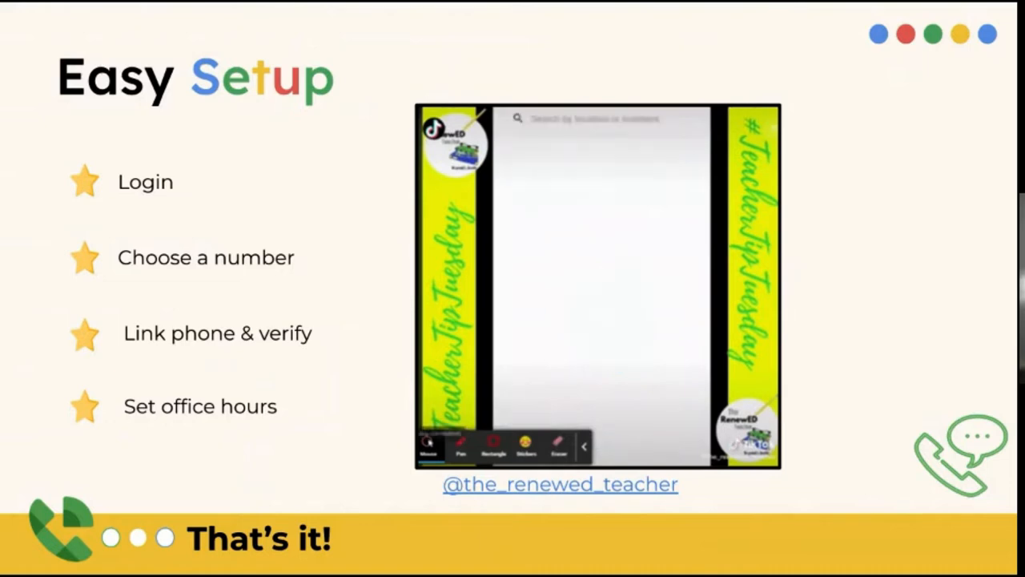
left_click(597, 118)
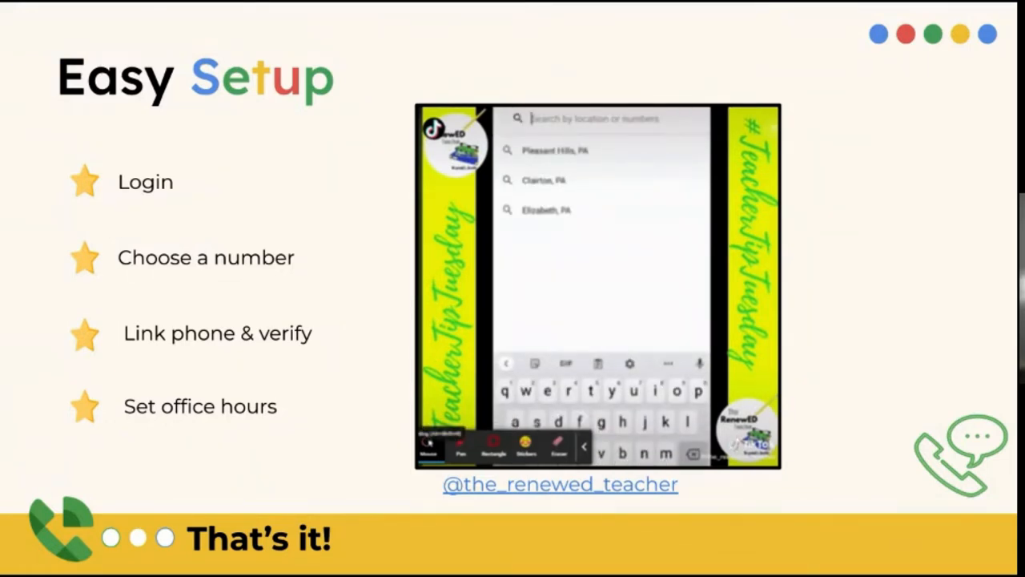
type("Pit")
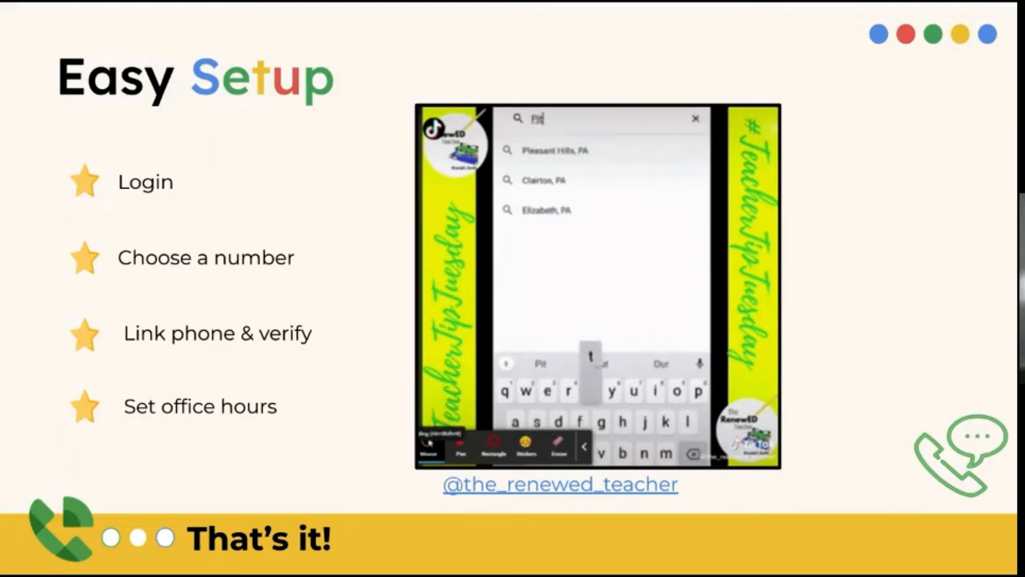
type("Pittsburgh, pa")
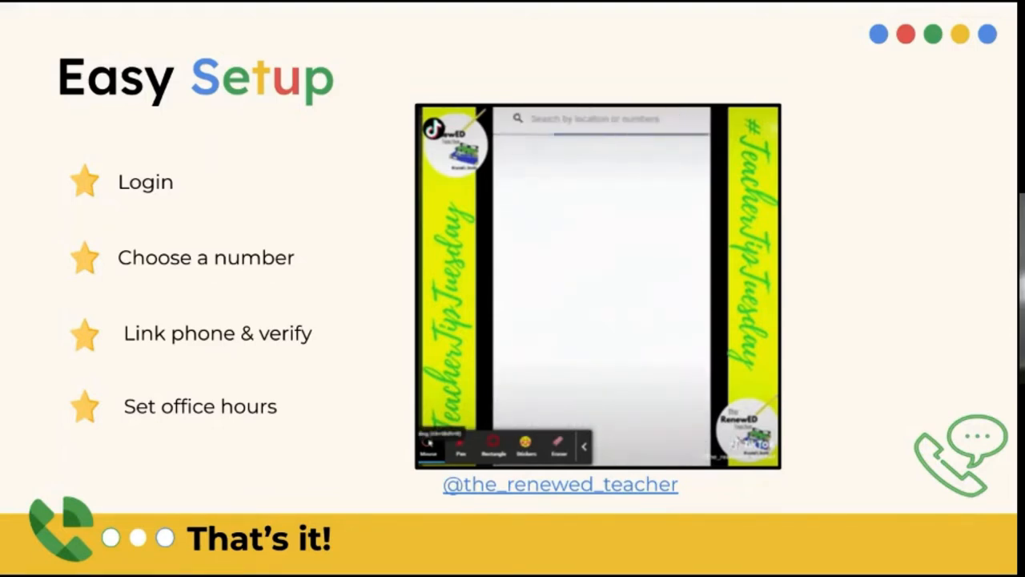
left_click(596, 119)
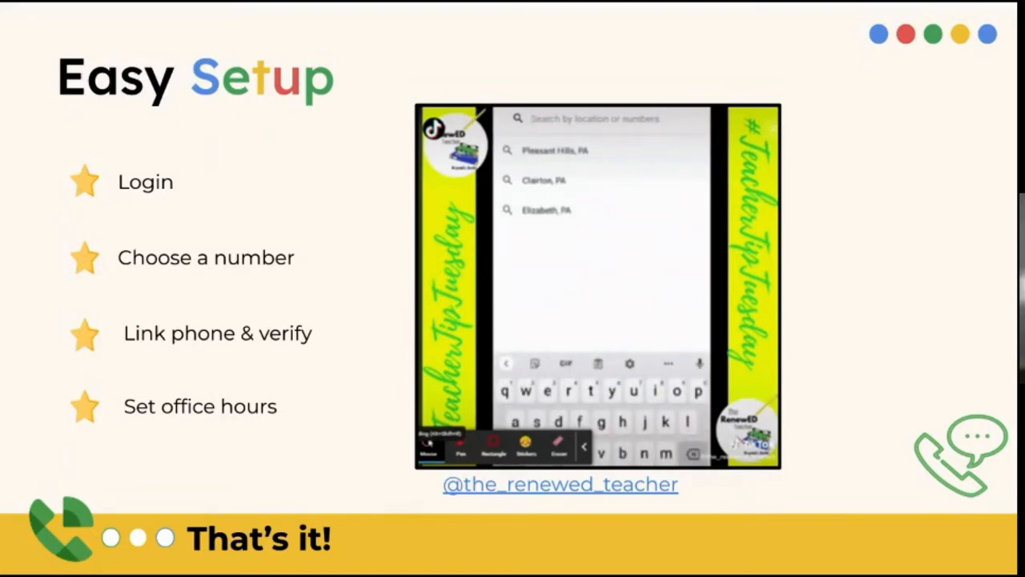
type("Pittsbur")
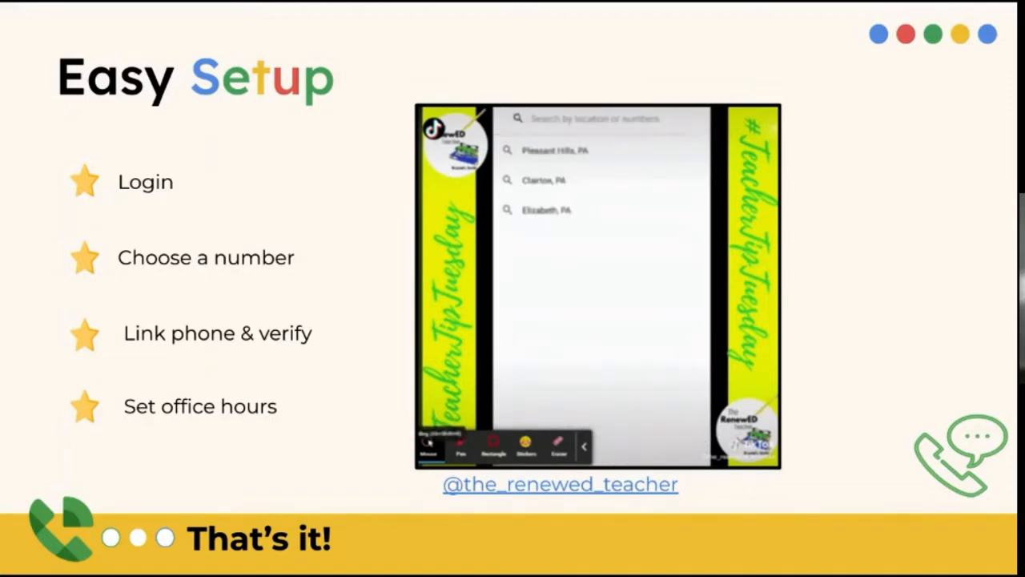
left_click(596, 118)
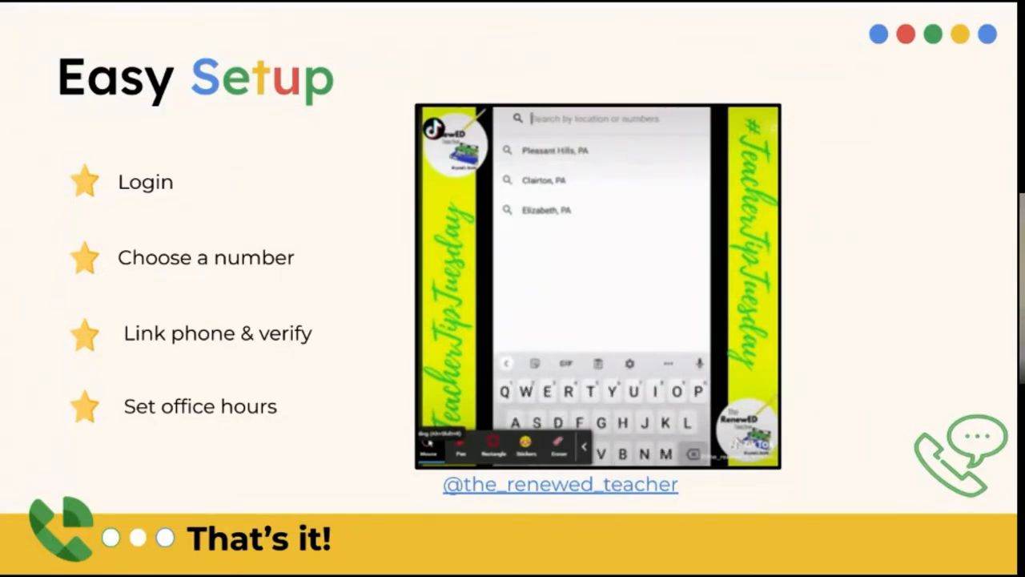
type("Pittsburgh")
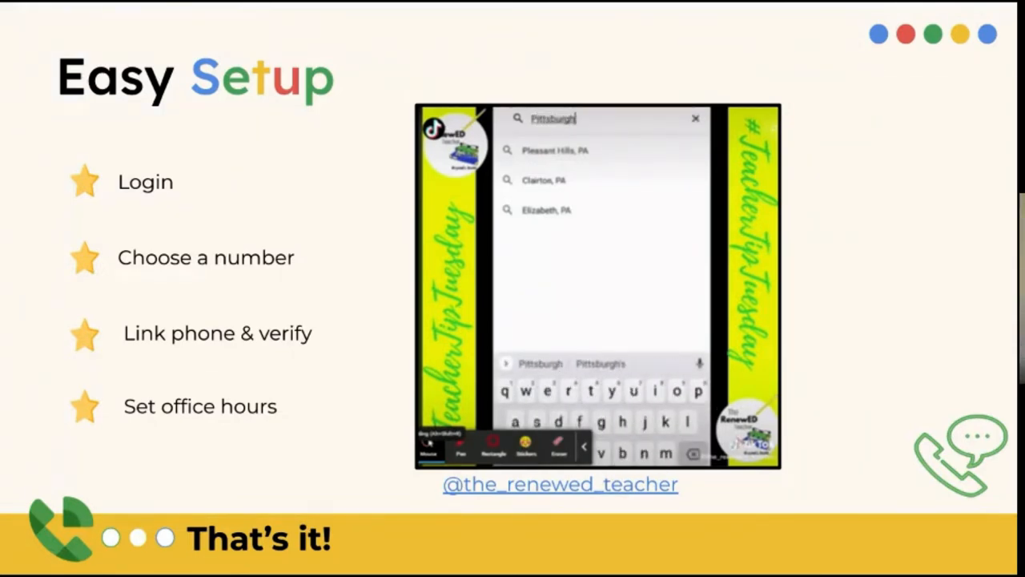
left_click(695, 118)
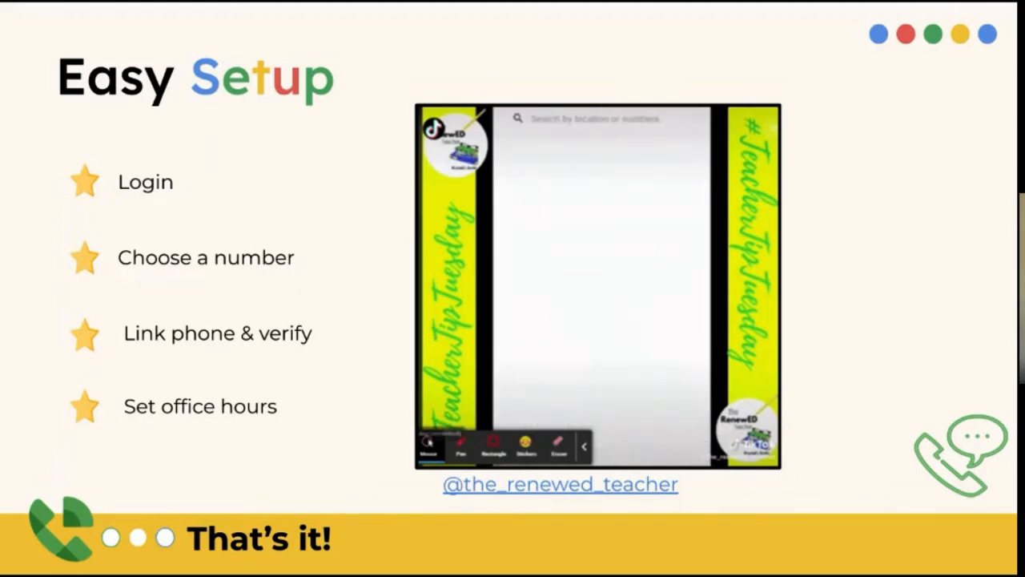
left_click(596, 118)
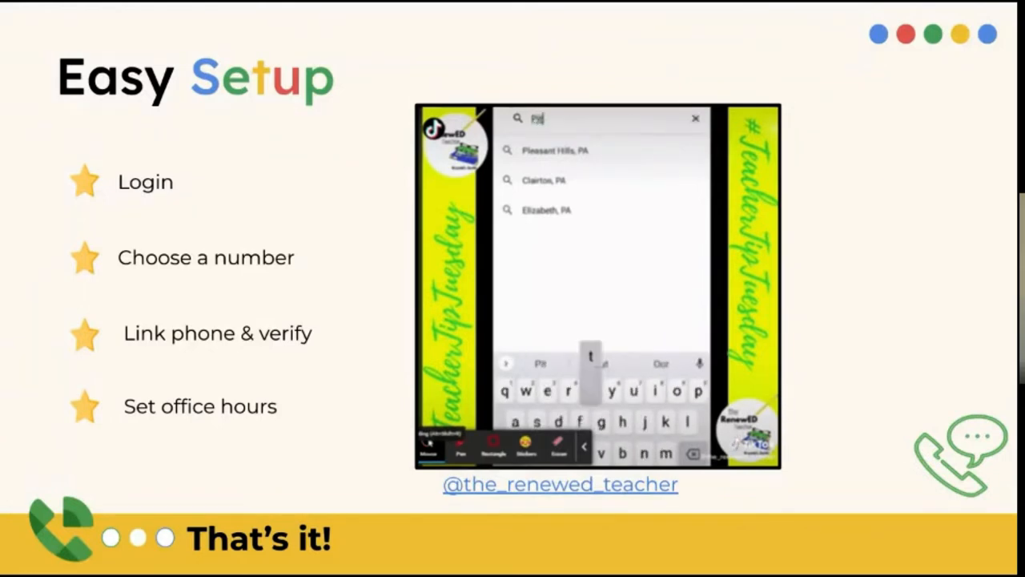
key("Right")
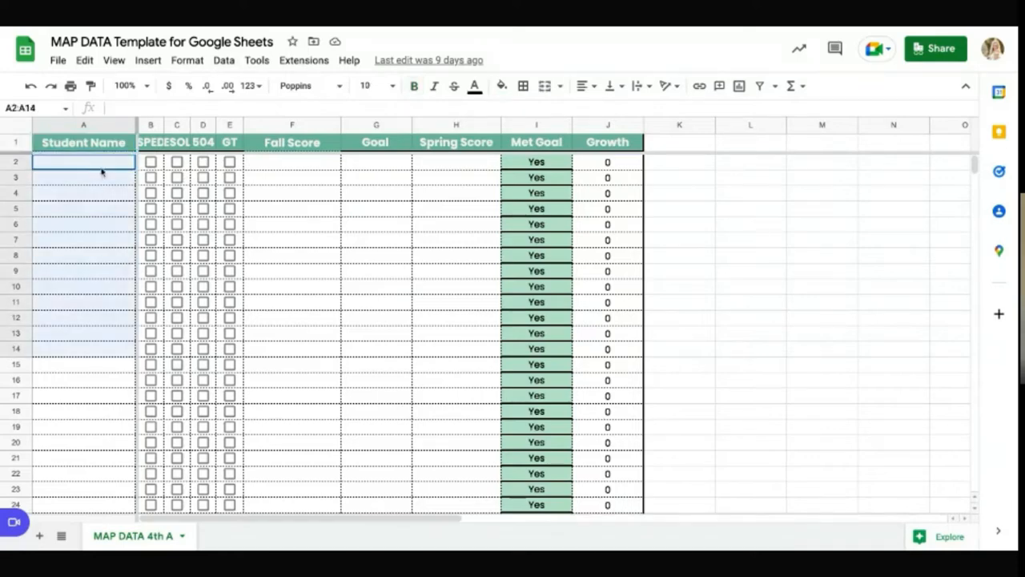
Enter sample student 'Lou' in A2 with SPED ticked and scores 210, 215, 216
left_click(83, 394)
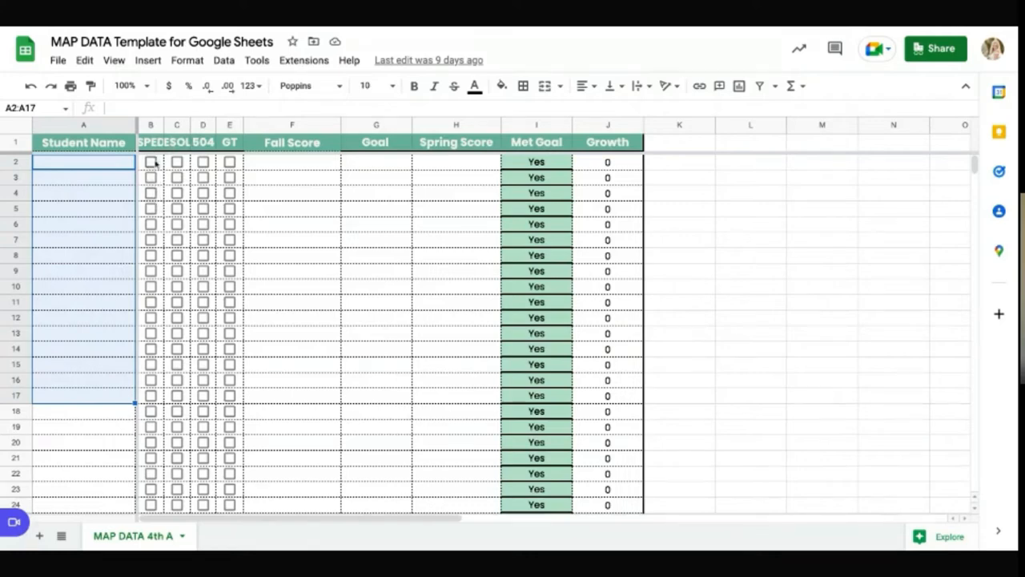
left_click(291, 162)
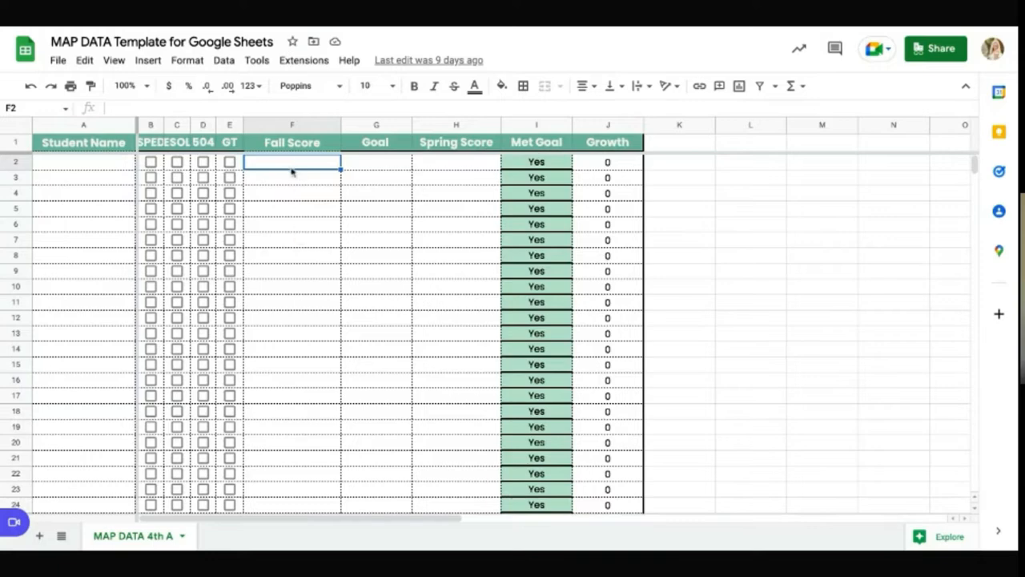
left_click(84, 160)
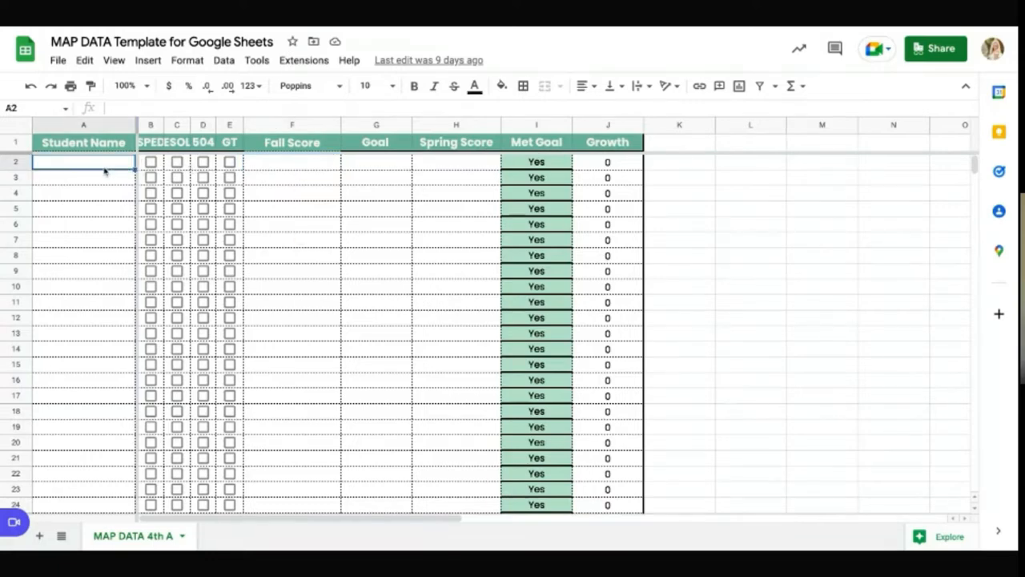
type("Lou")
left_click(291, 162)
type("210")
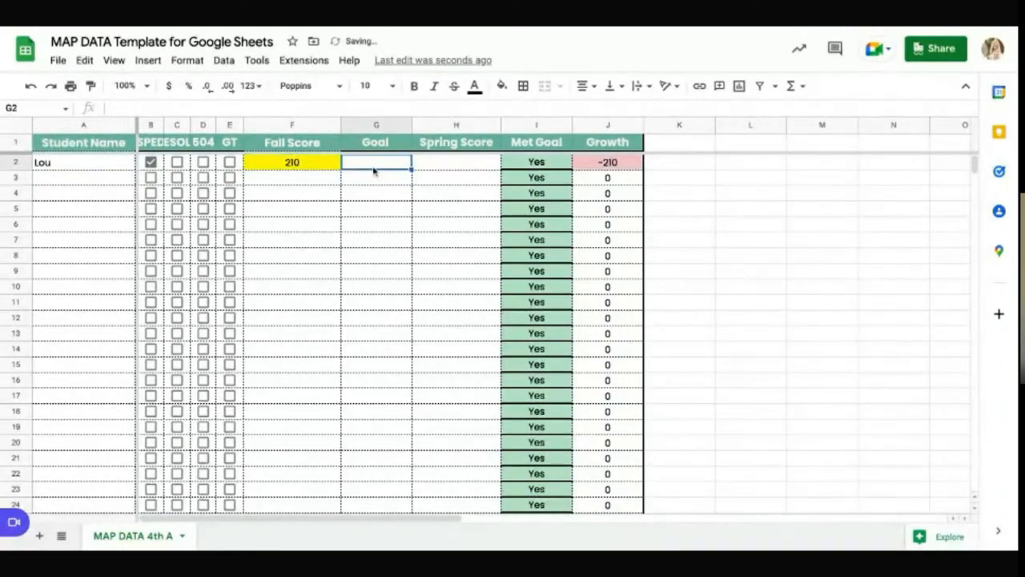
type("215")
left_click(455, 162)
type("216")
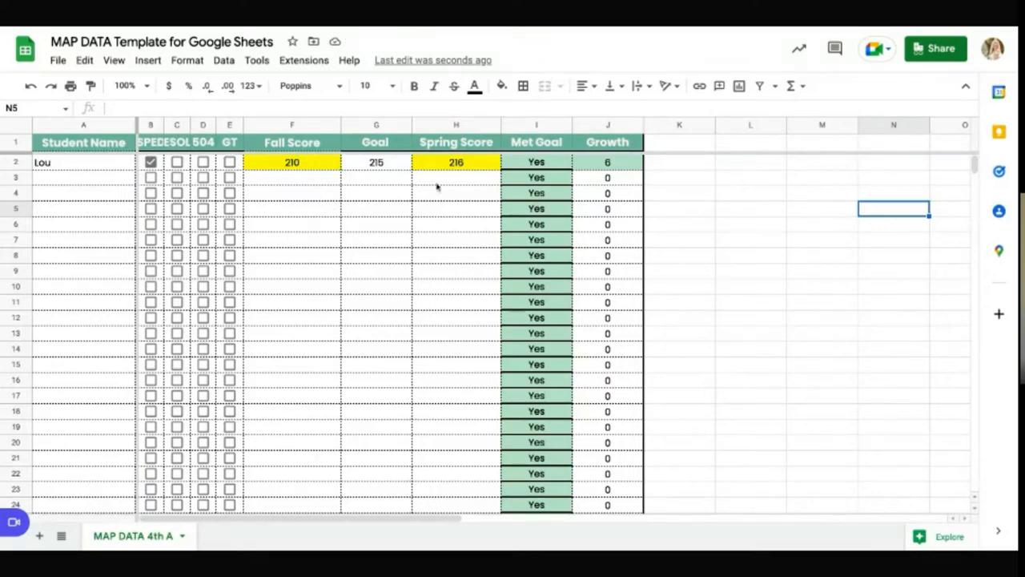
Check the Growth formula in J2 and lower spring score H2 to 204 so Met Goal shows No
left_click(455, 162)
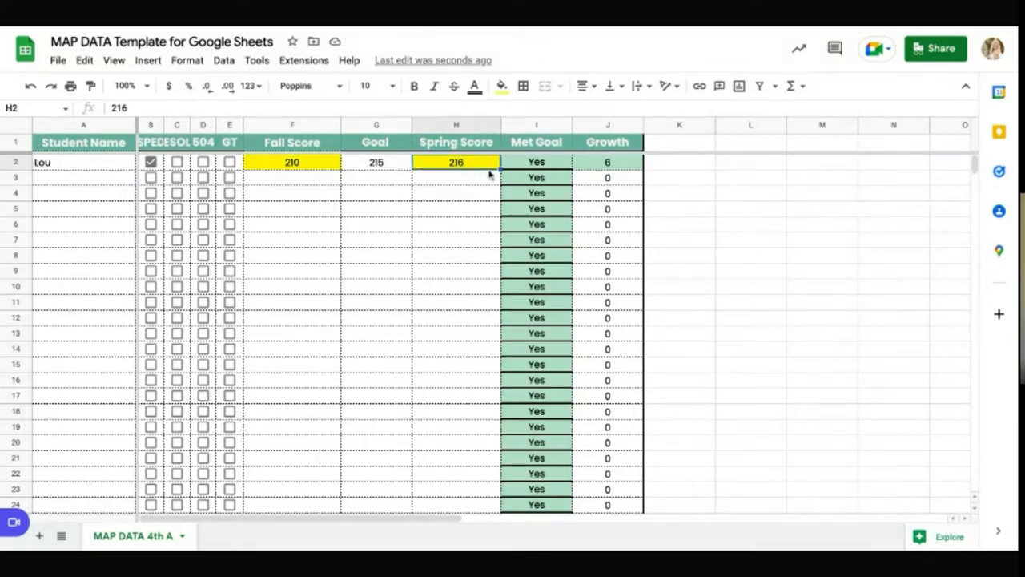
left_click(607, 162)
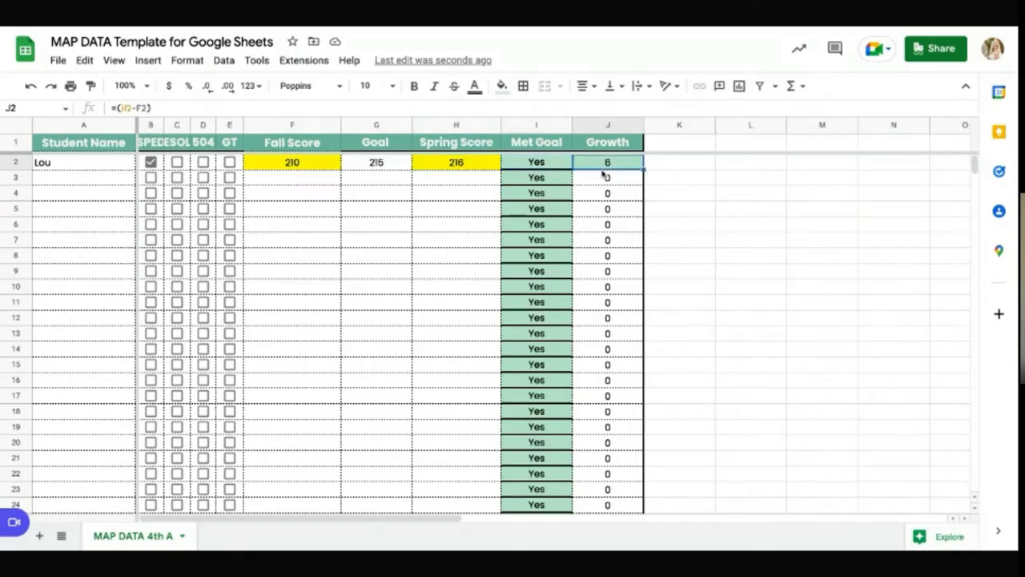
mouse_move(607, 168)
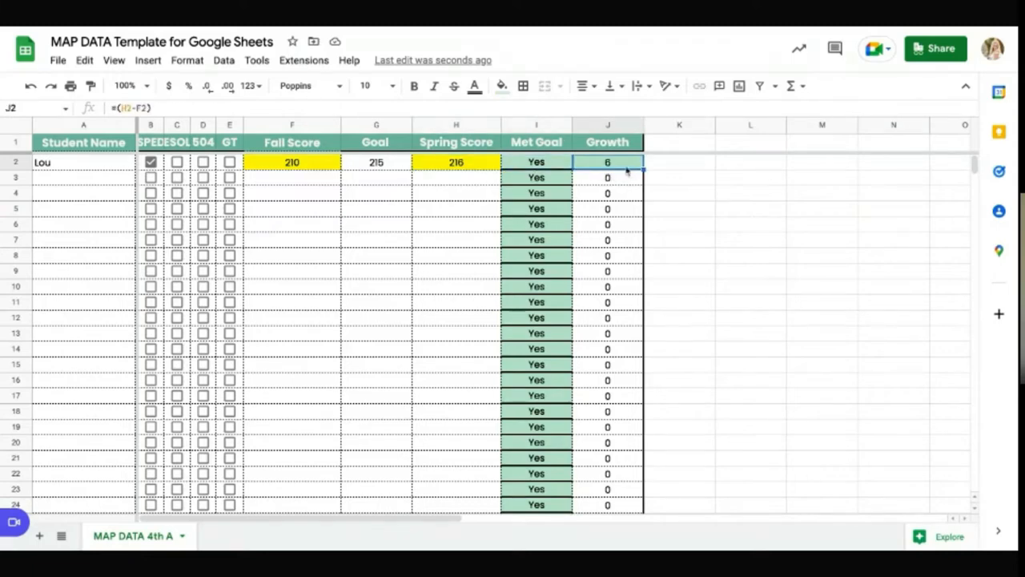
left_click(455, 162)
type("204")
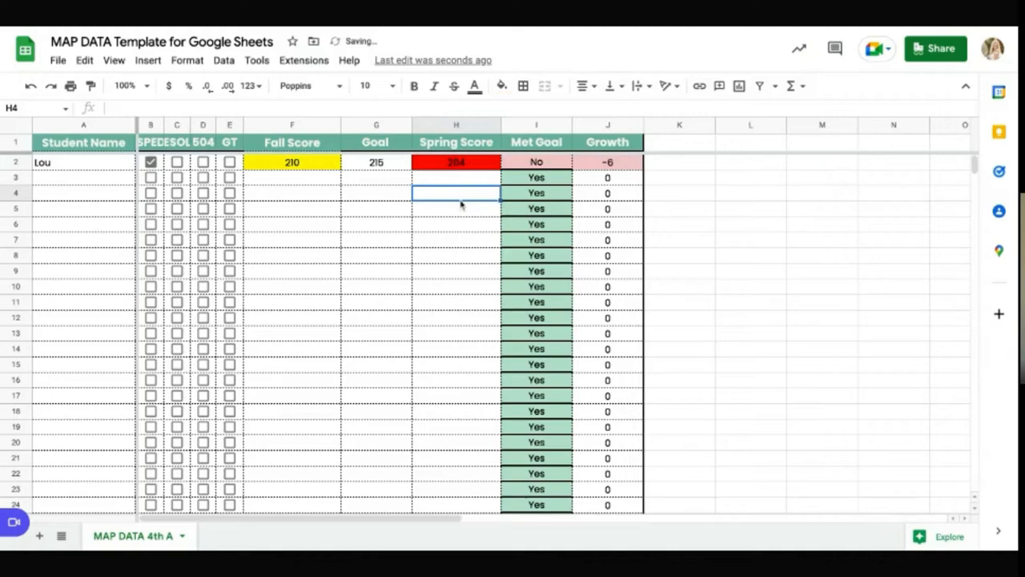
left_click(455, 162)
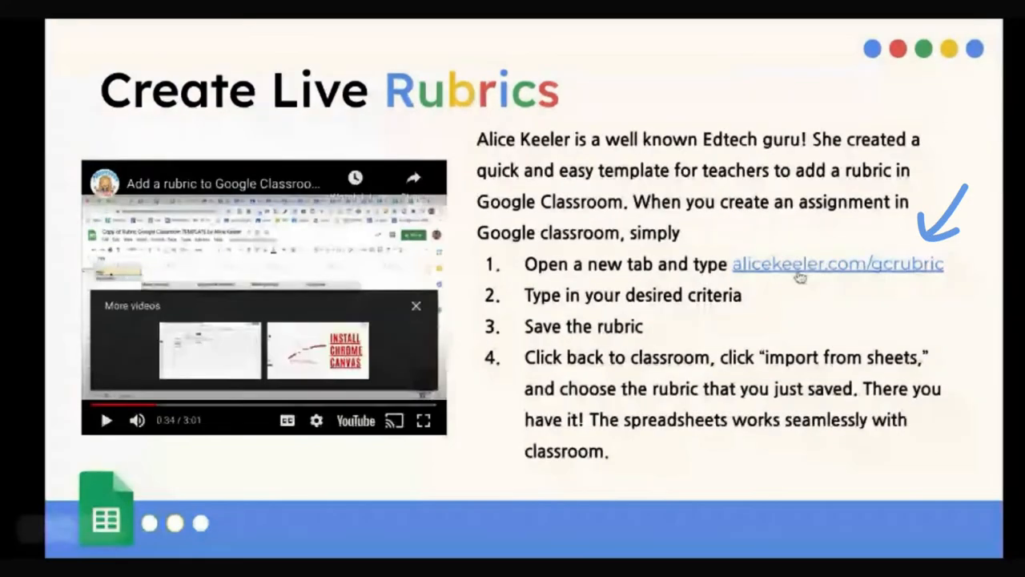
Make a copy of the gcrubric template from its link
left_click(838, 263)
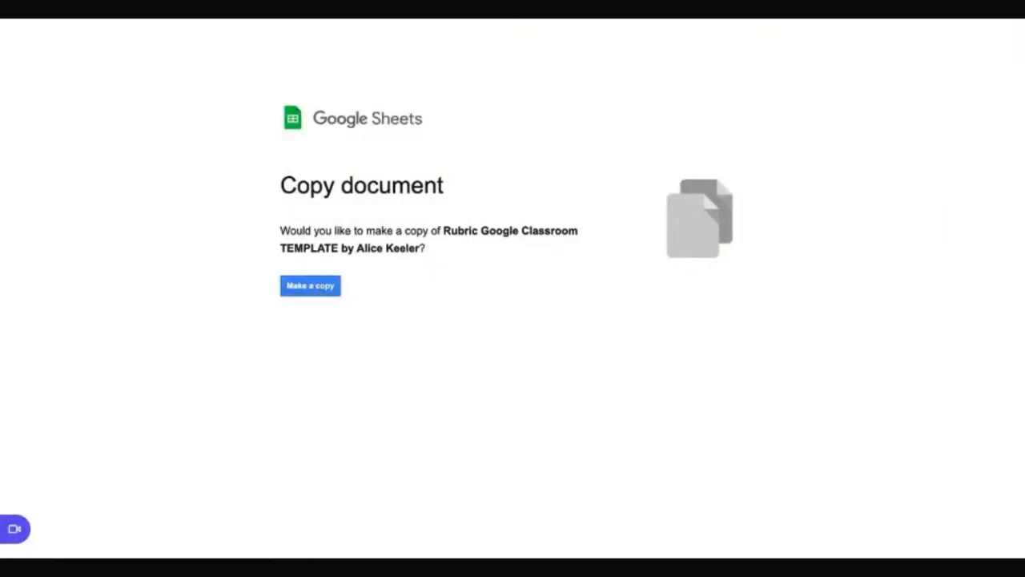
left_click(311, 285)
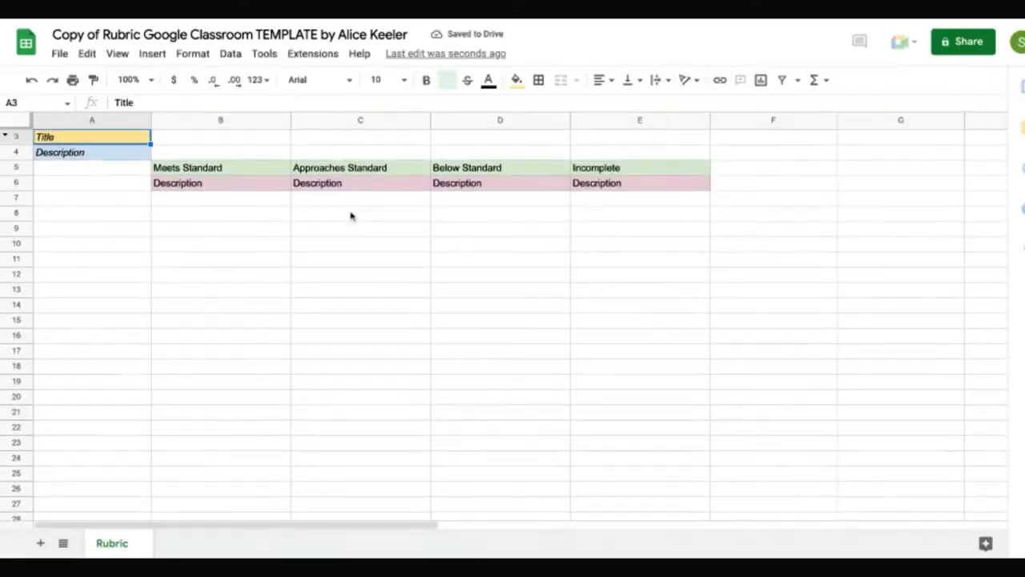
left_click(221, 212)
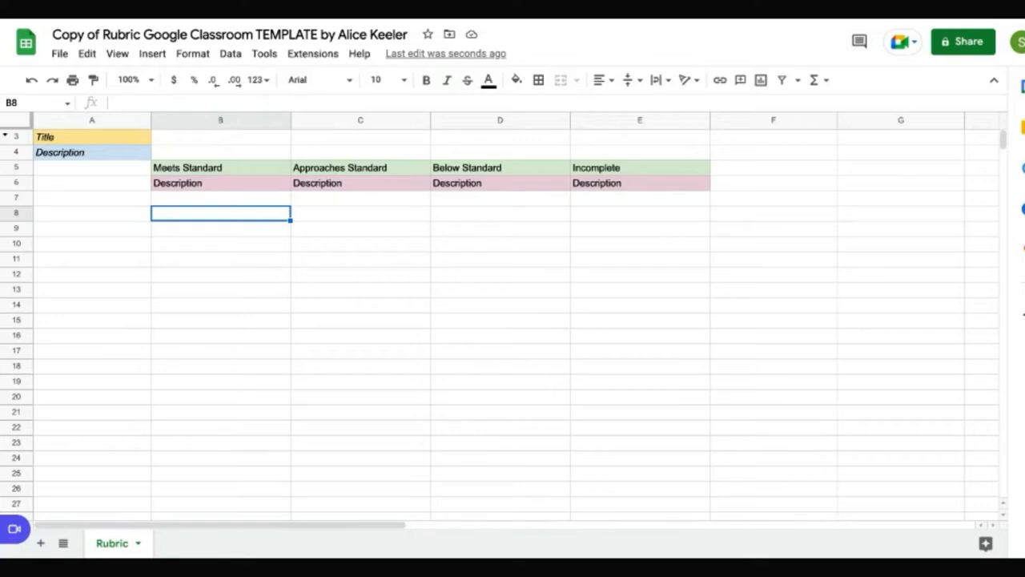
Rename the Title criterion in A3 to 'Has glitter', then switch to the Classroom Classwork page
left_click(91, 168)
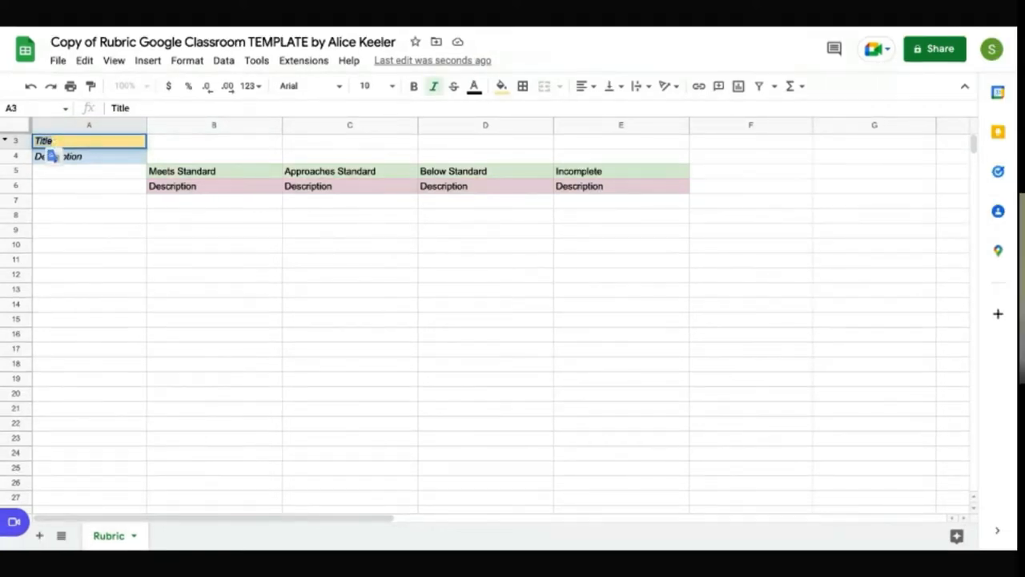
type("Has glitter")
left_click(90, 155)
type("kjkjkdj")
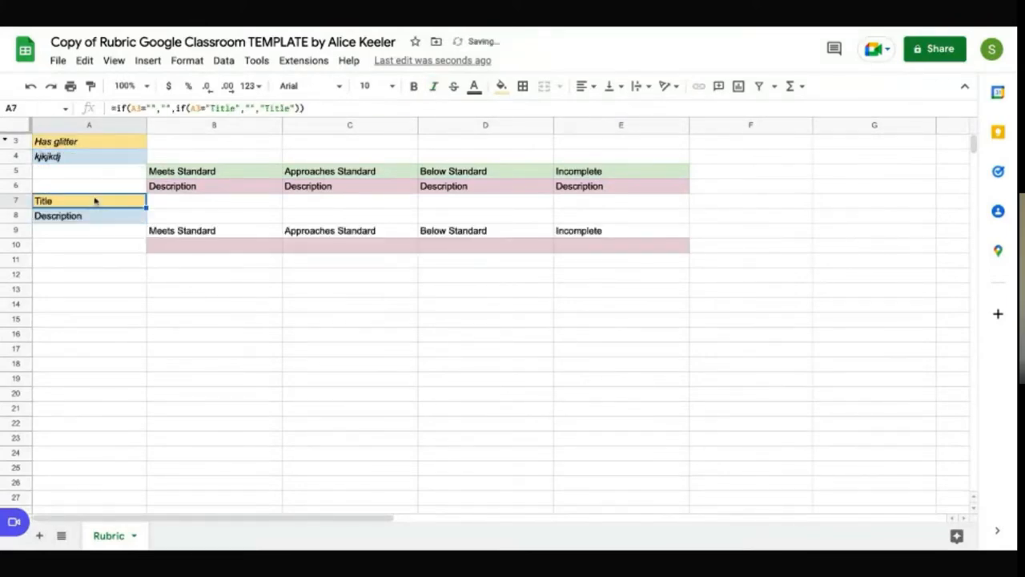
mouse_move(118, 218)
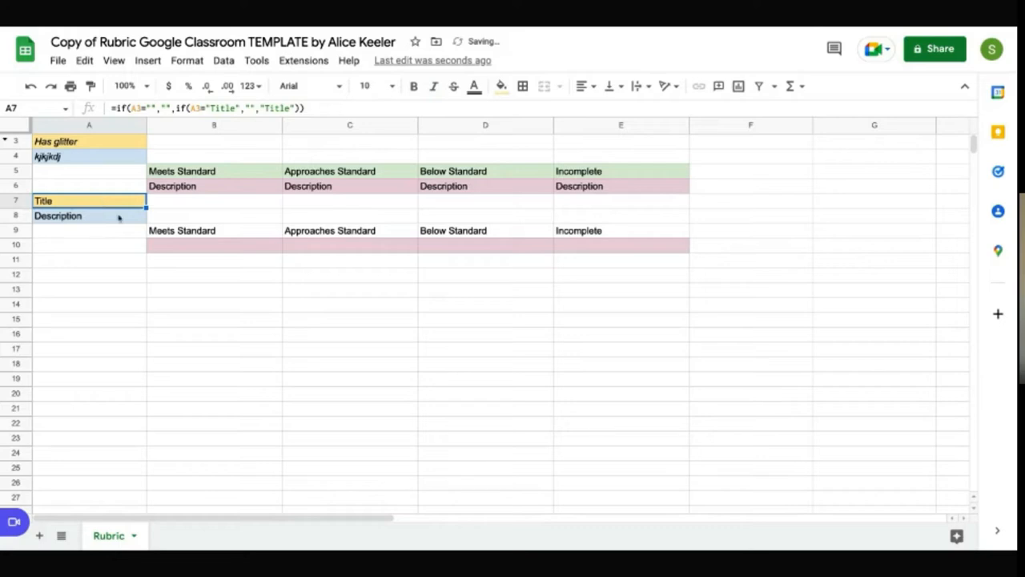
left_click(350, 274)
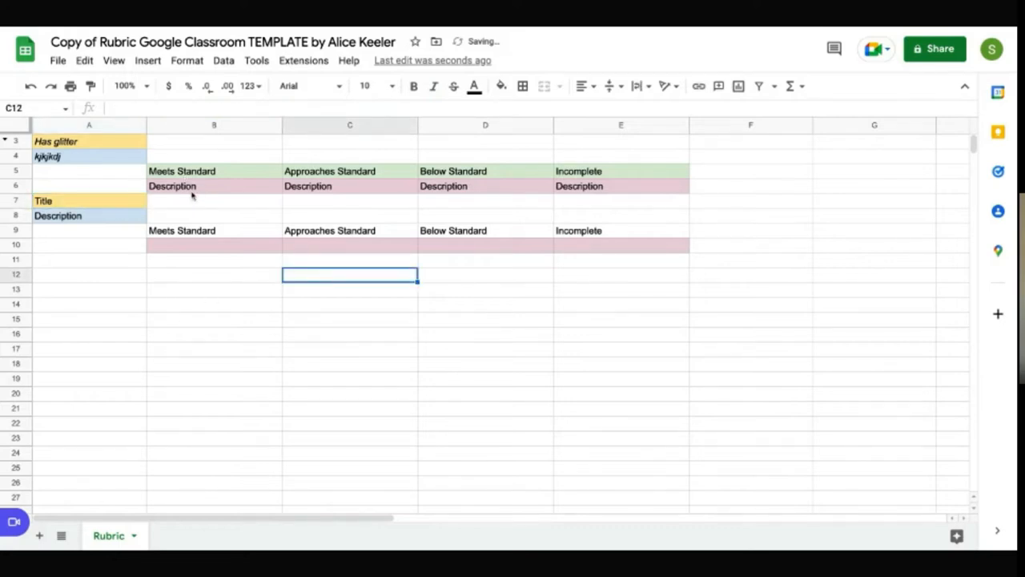
left_click(184, 186)
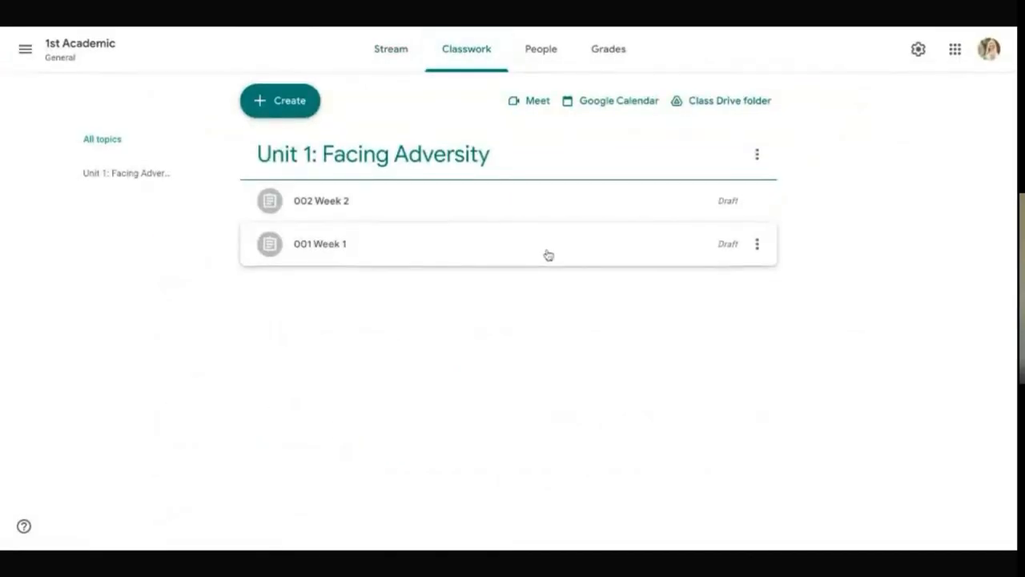
From the 001 Week 1 assignment, browse Drive spreadsheets to add a rubric
left_click(321, 244)
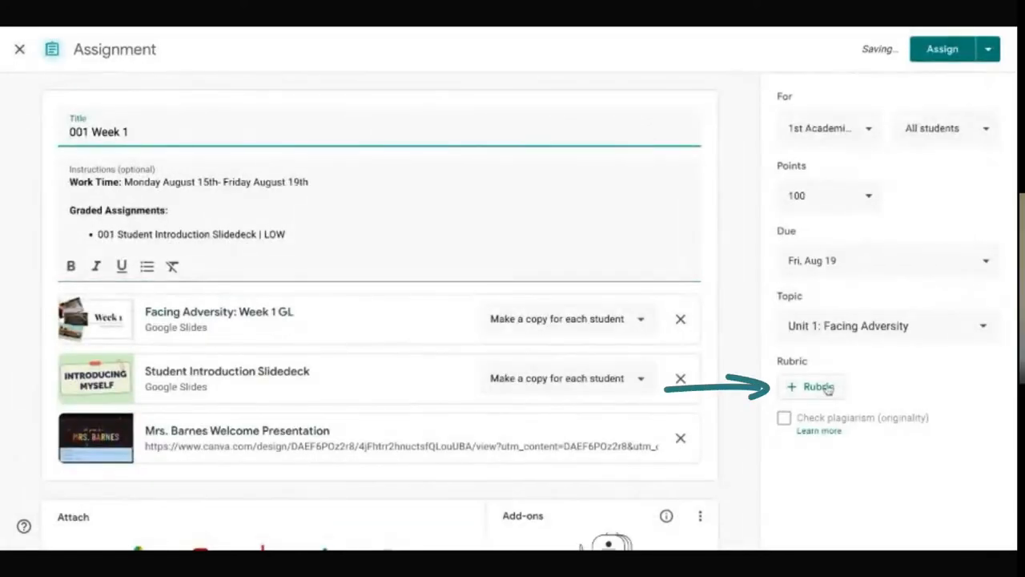
left_click(811, 387)
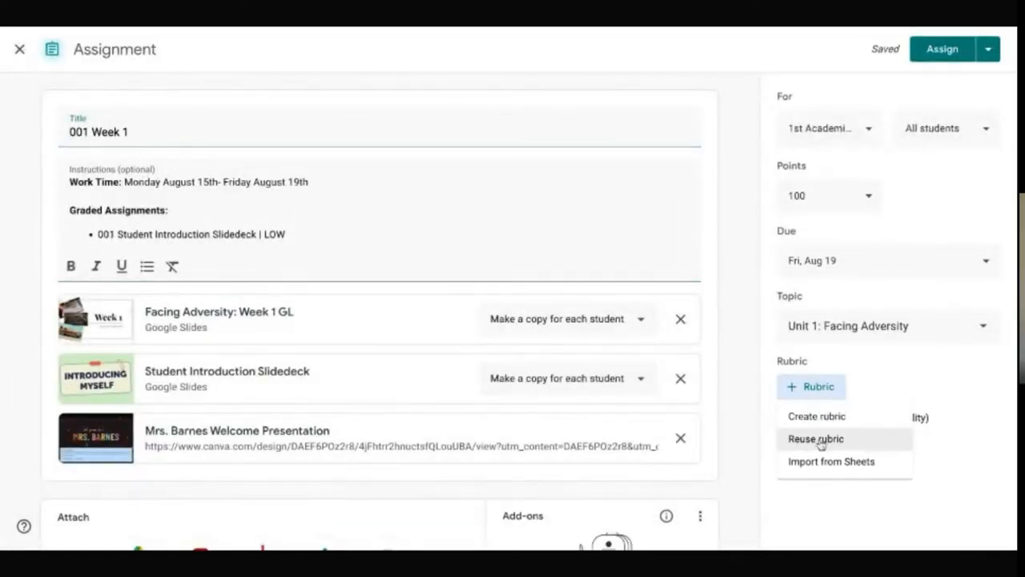
left_click(832, 461)
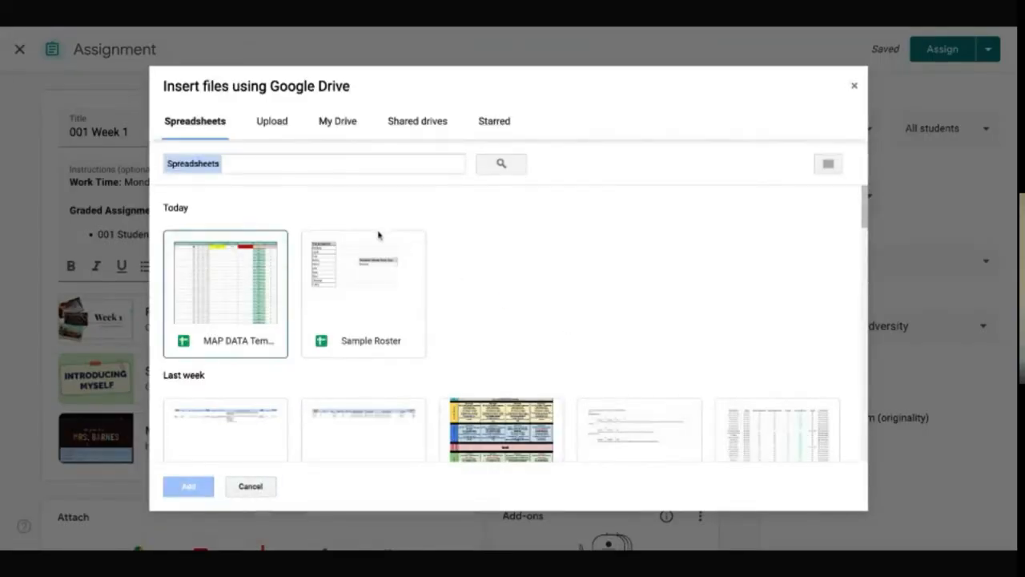
scroll("down", 3)
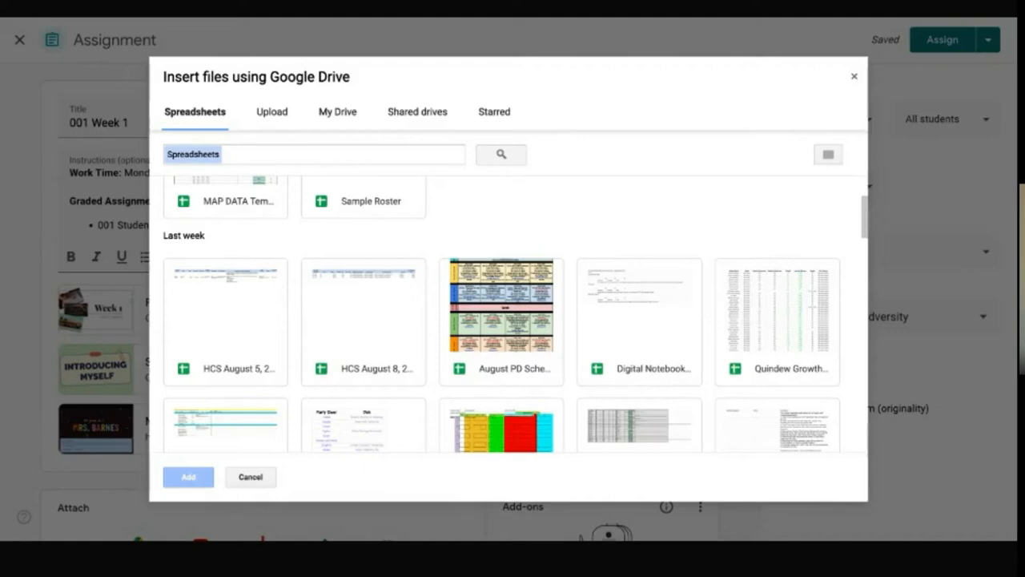
scroll("up", 3)
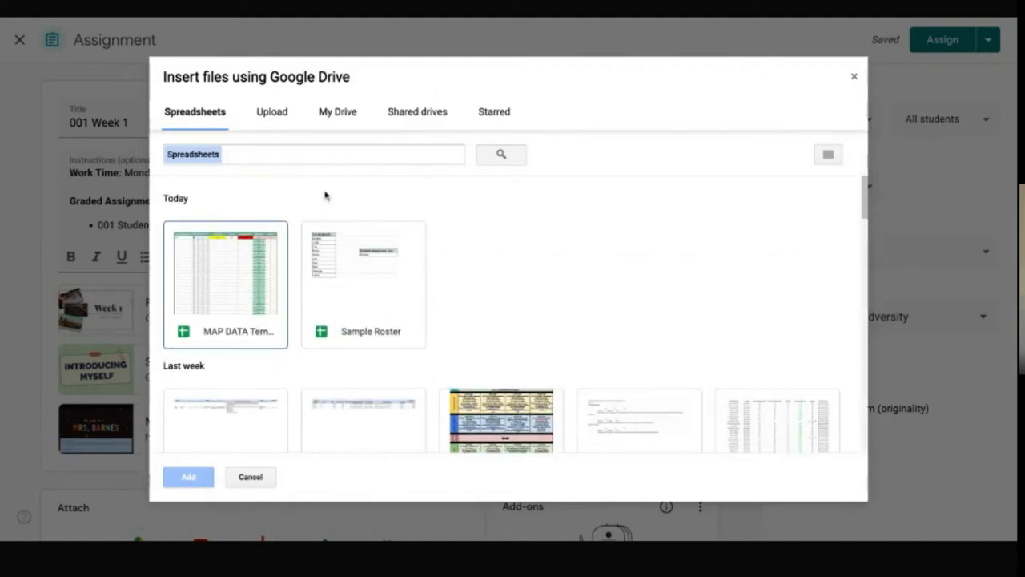
Search the picker for 'week 1 rubric', then cancel without attaching anything
left_click(250, 477)
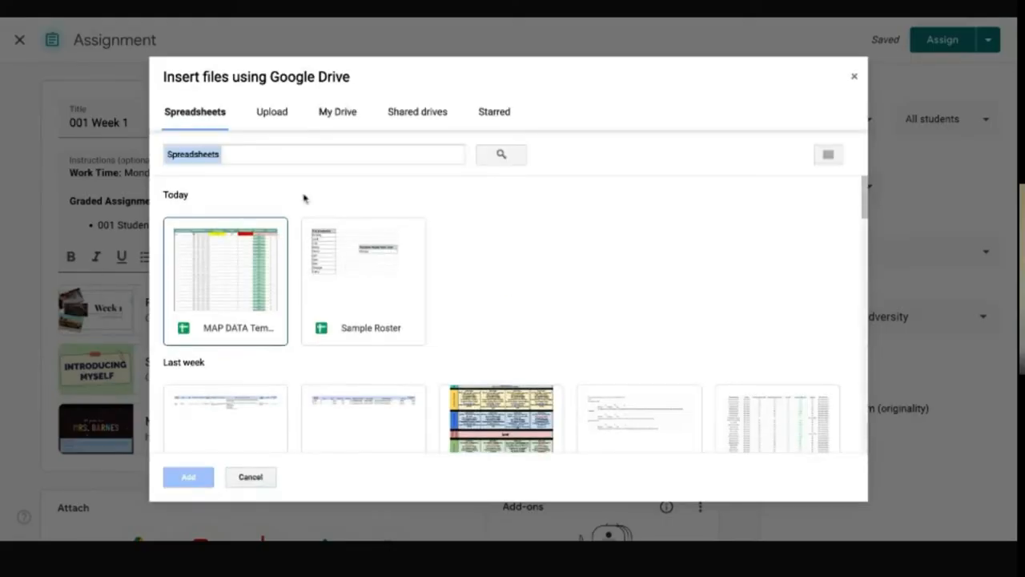
type("week 1 rubric")
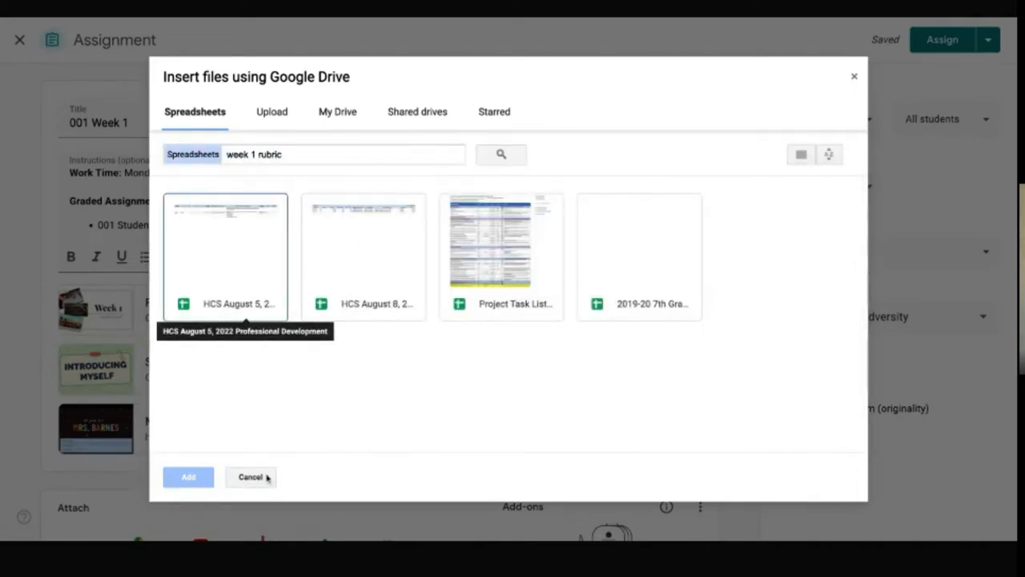
left_click(250, 477)
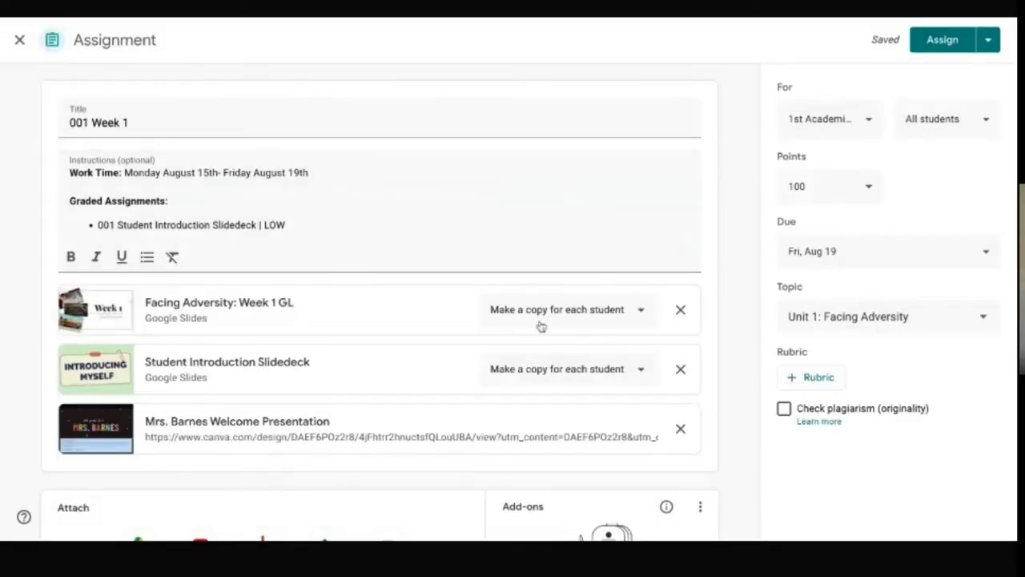
From the Helpful Tips slide, open the linked student self-assessment template
scroll("down", 3)
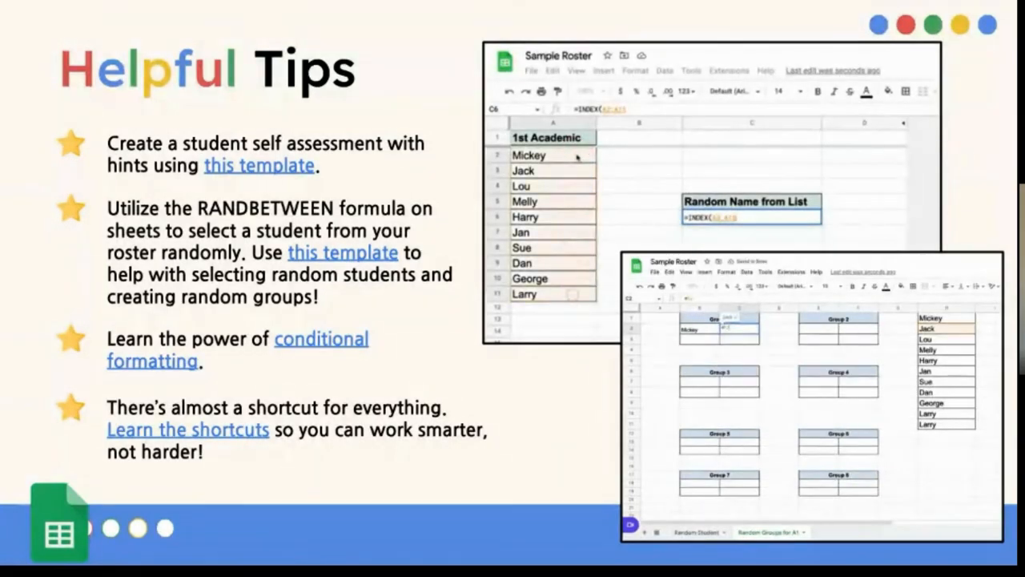
type(",ra")
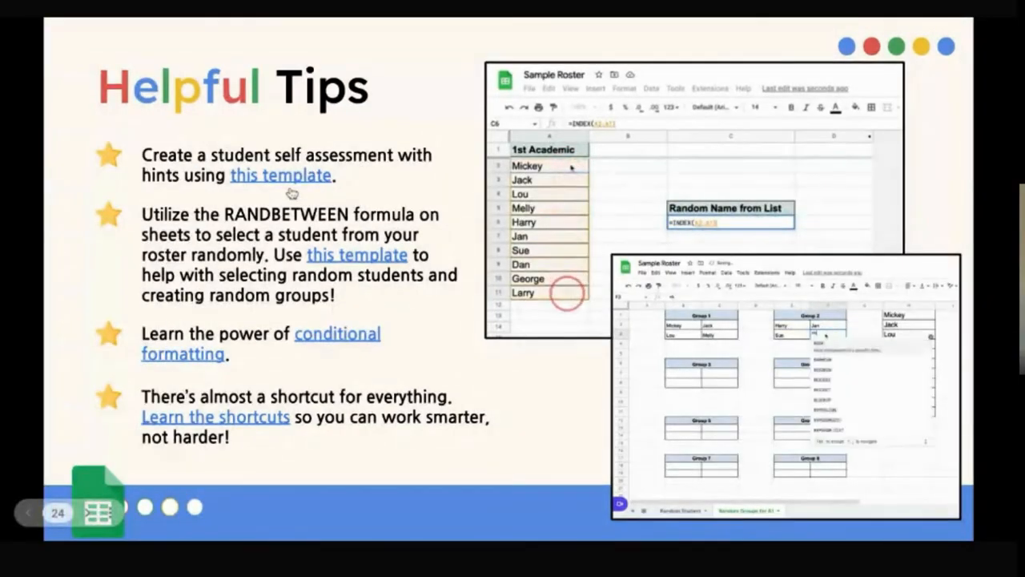
left_click(278, 175)
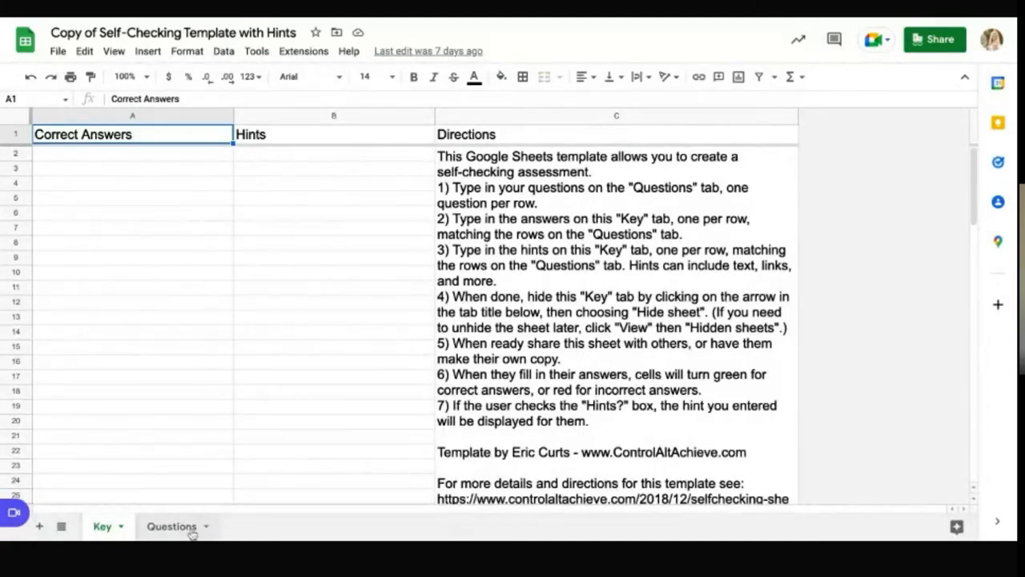
left_click(172, 526)
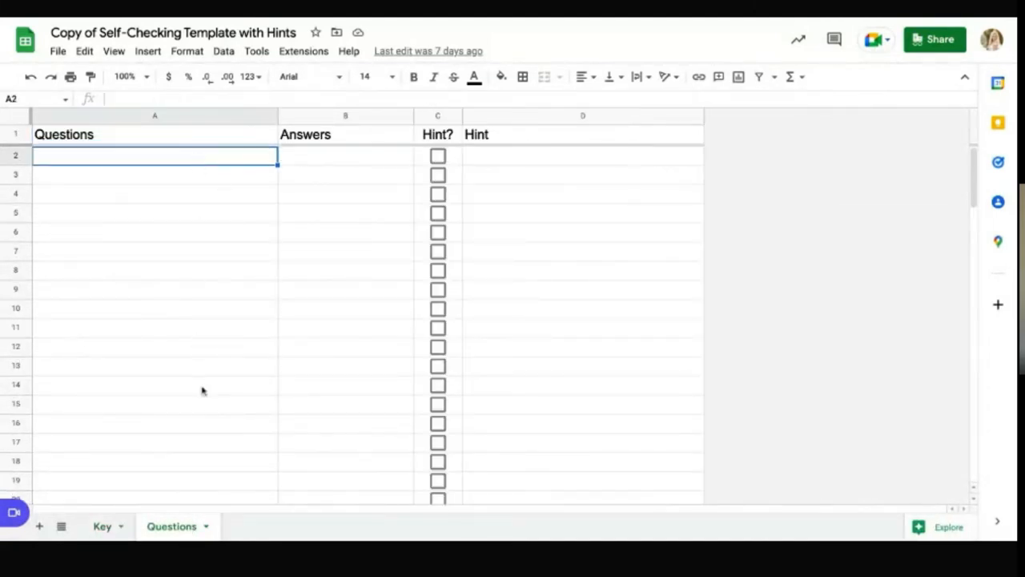
left_click(346, 156)
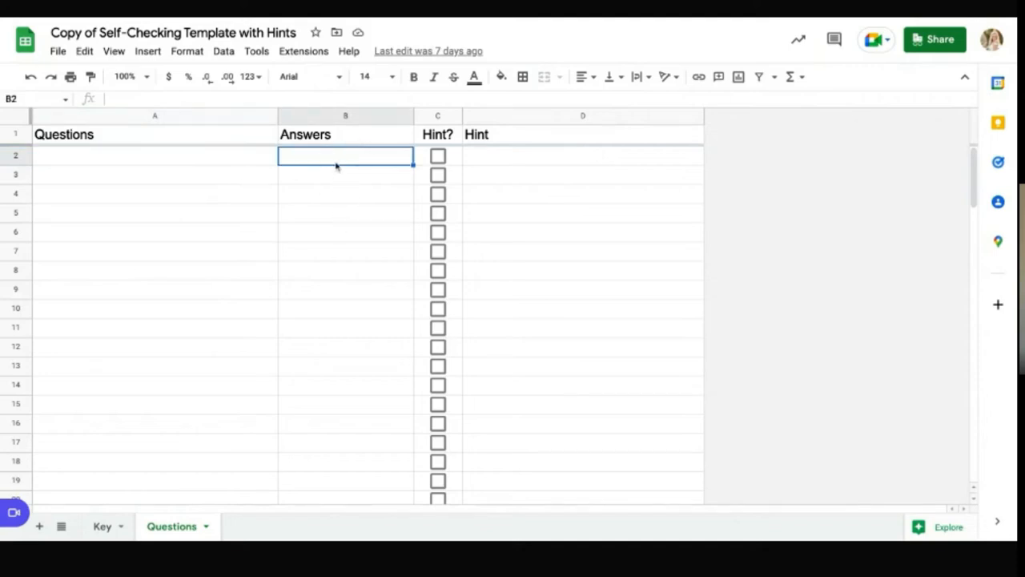
type("blue")
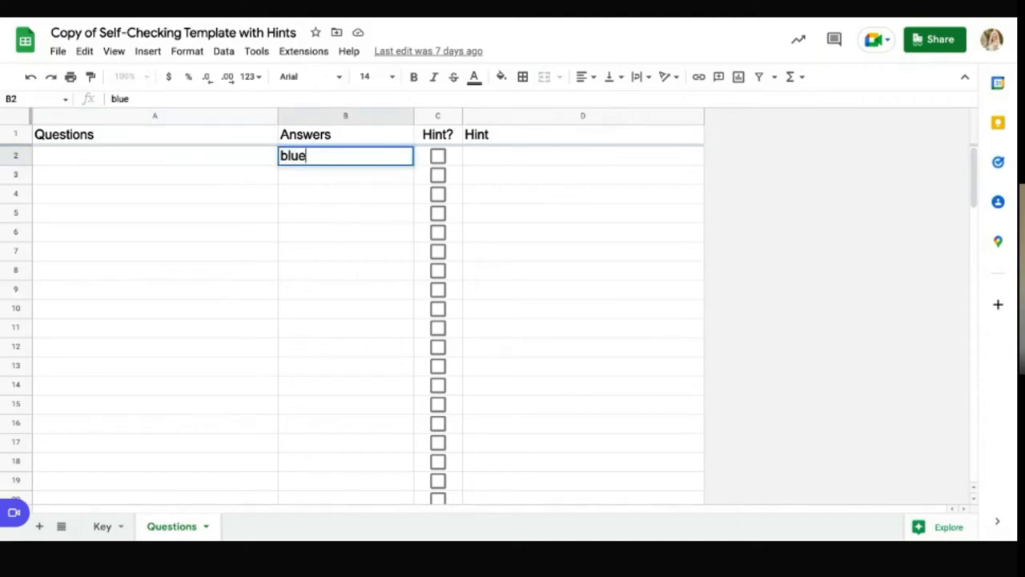
key("Return")
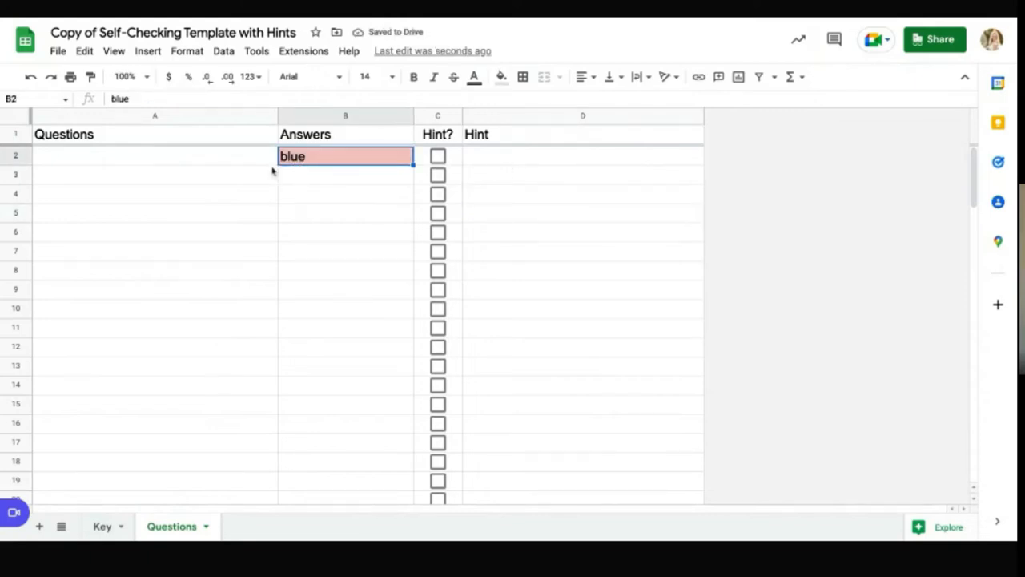
mouse_move(340, 199)
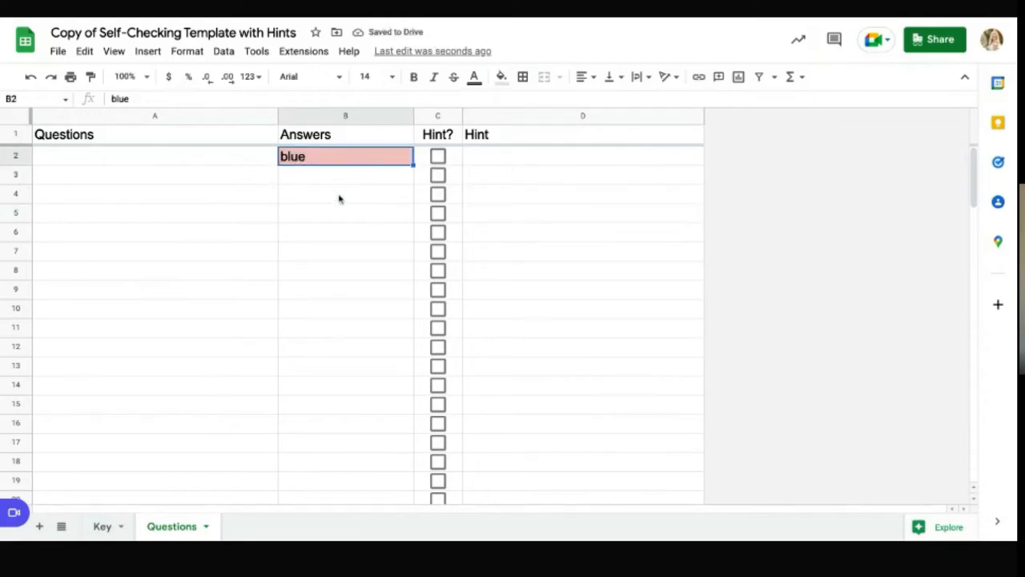
key("Delete")
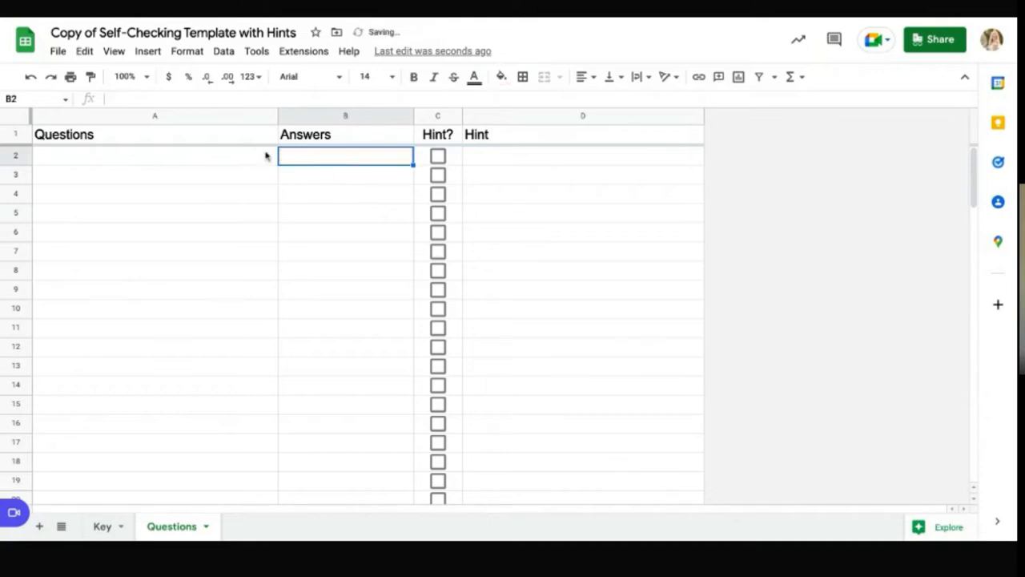
left_click(102, 525)
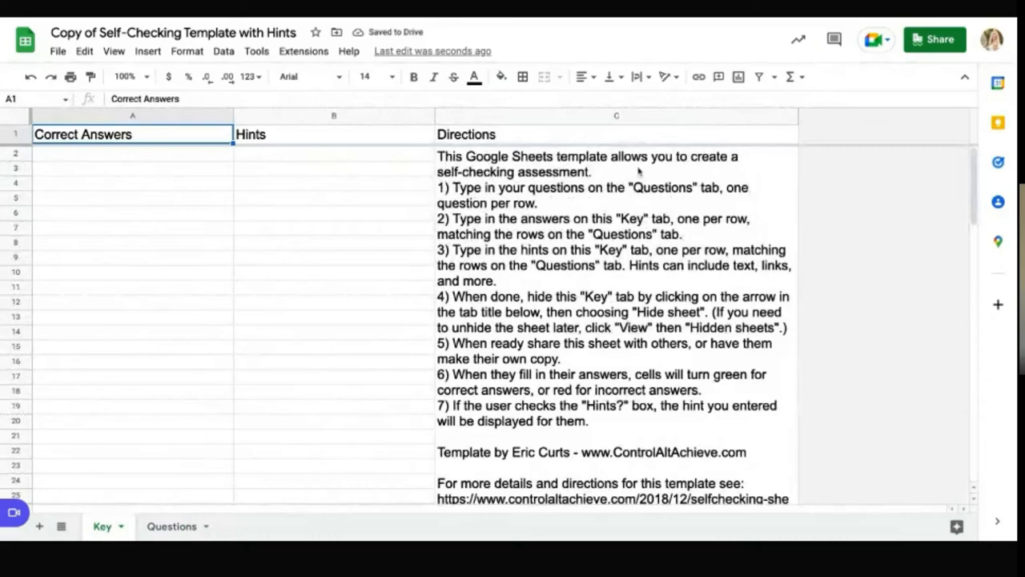
mouse_move(622, 442)
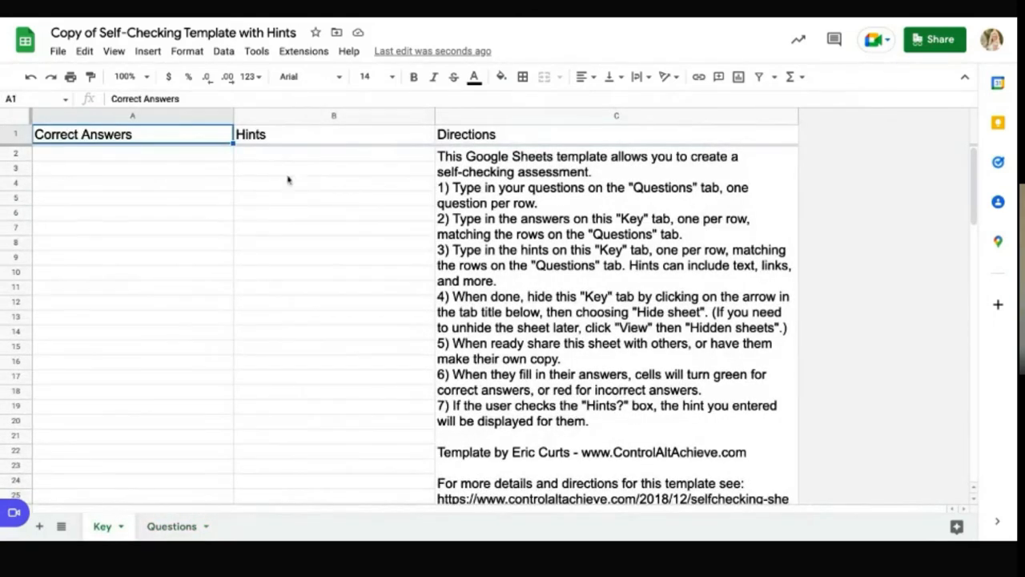
mouse_move(261, 19)
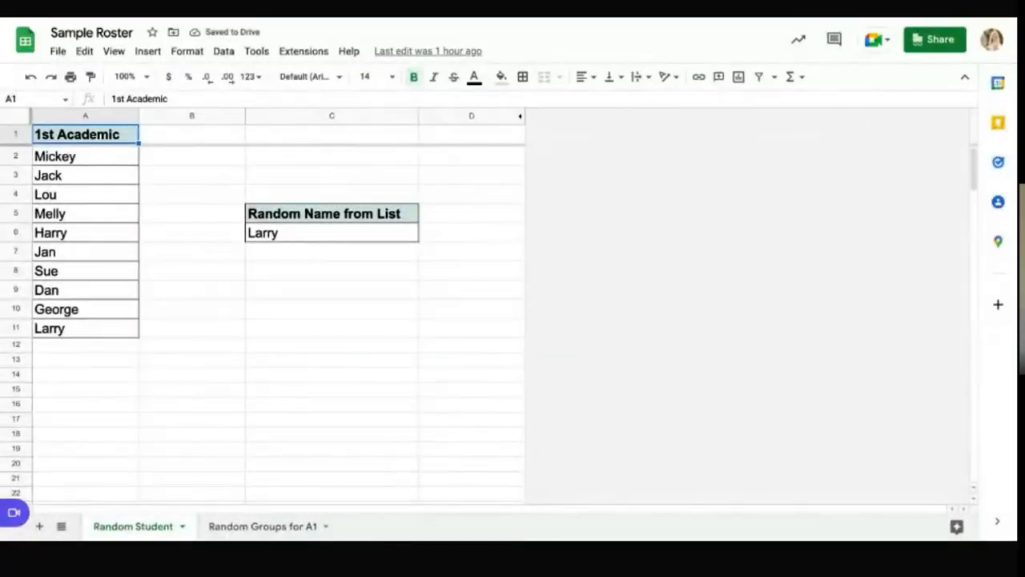
left_click(332, 232)
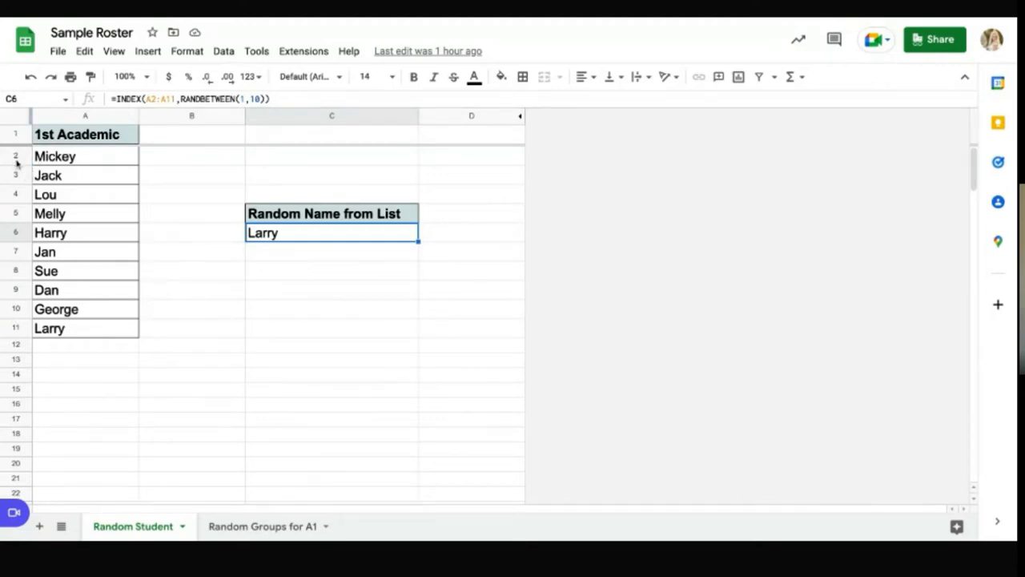
mouse_move(3, 417)
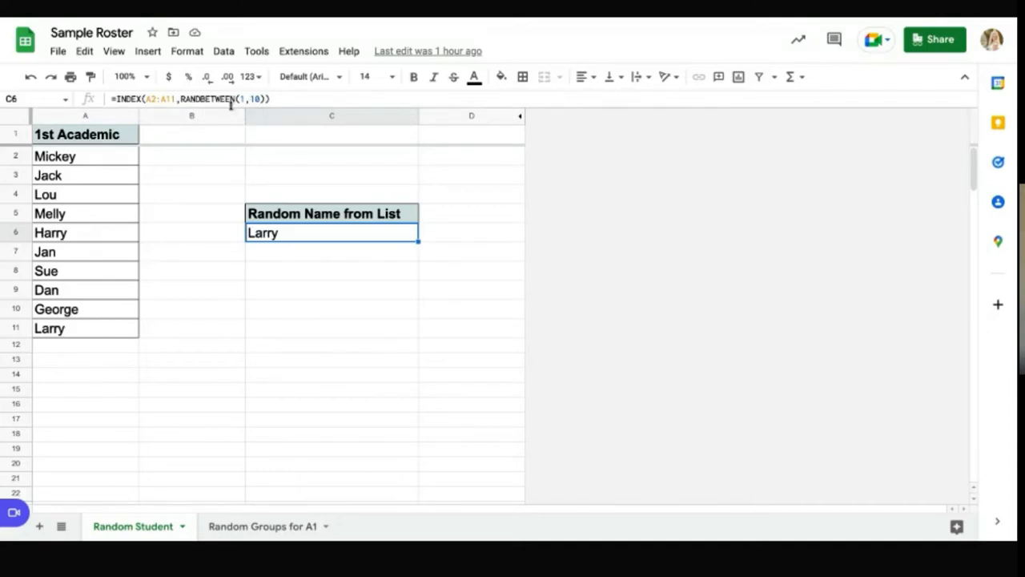
mouse_move(152, 147)
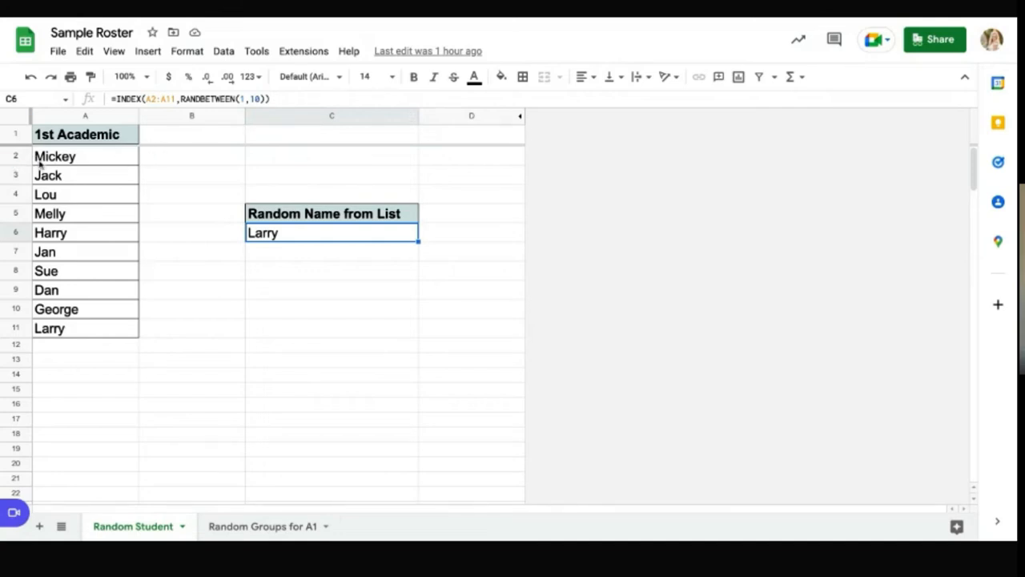
mouse_move(39, 195)
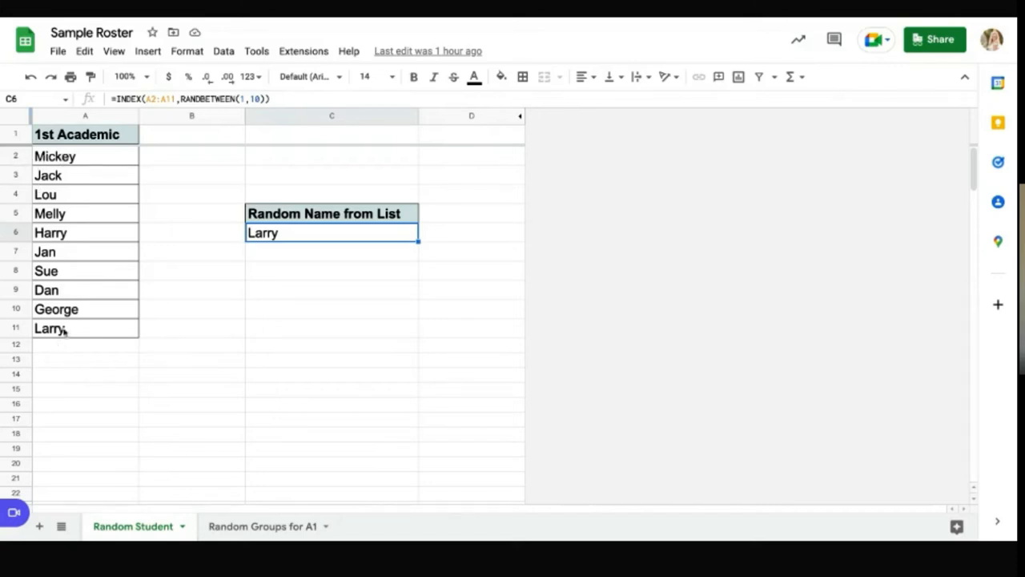
mouse_move(248, 105)
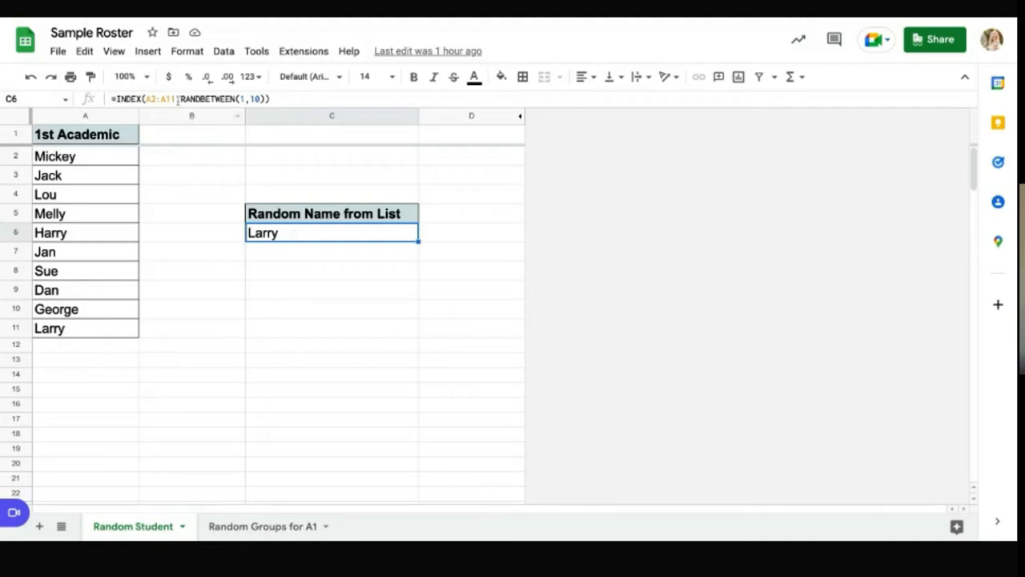
left_click(332, 269)
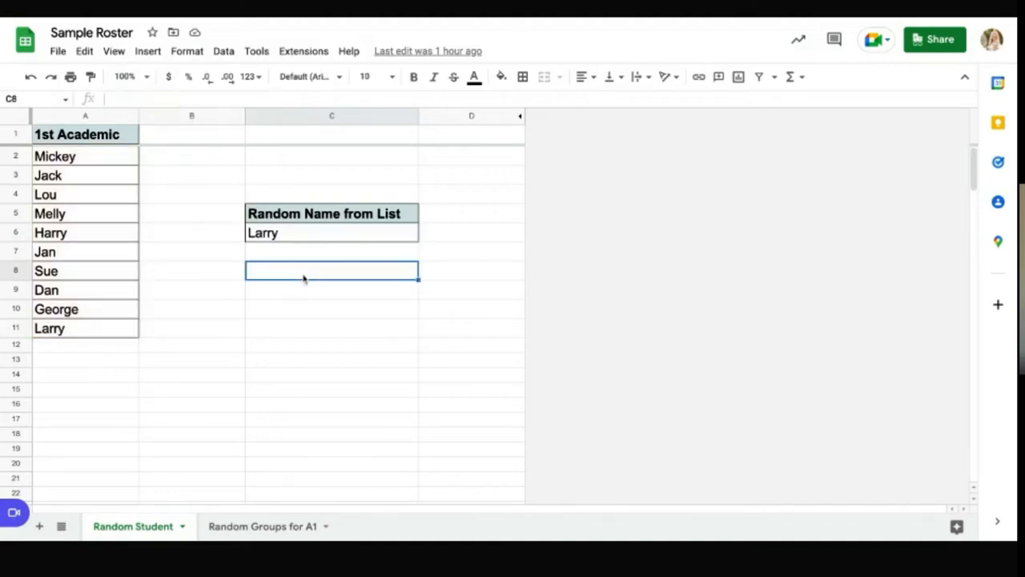
mouse_move(295, 237)
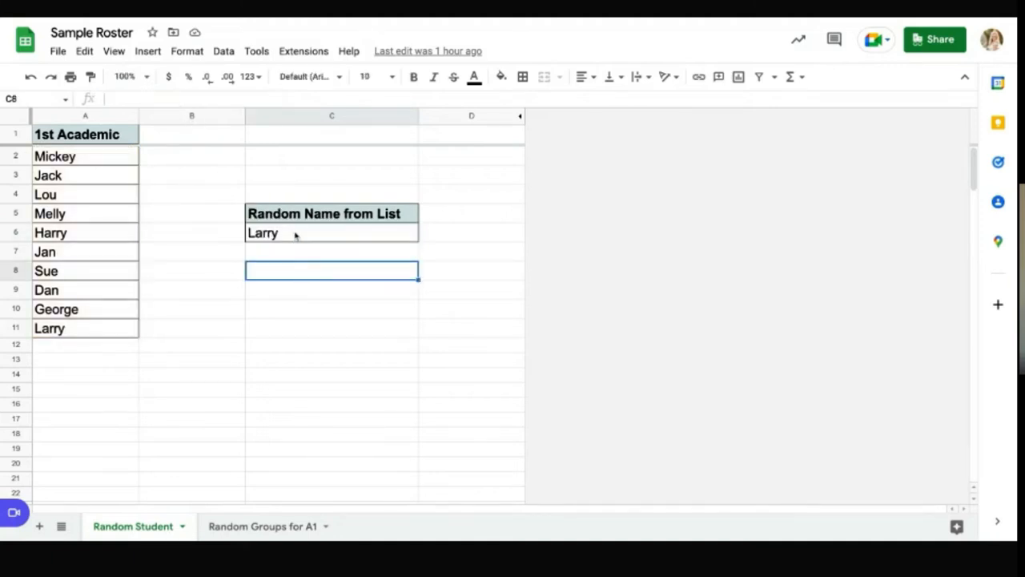
double_click(332, 233)
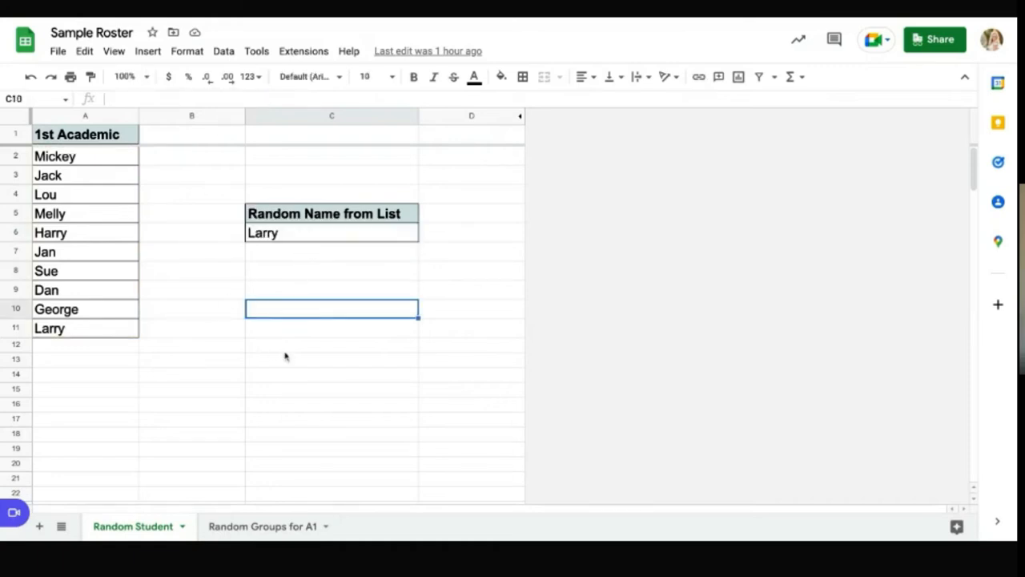
mouse_move(305, 240)
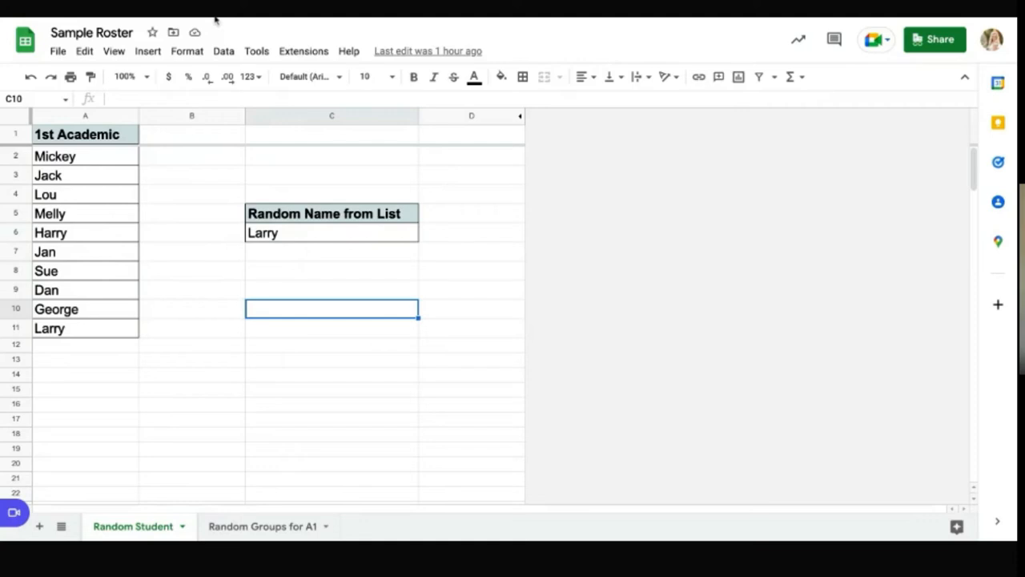
mouse_move(301, 478)
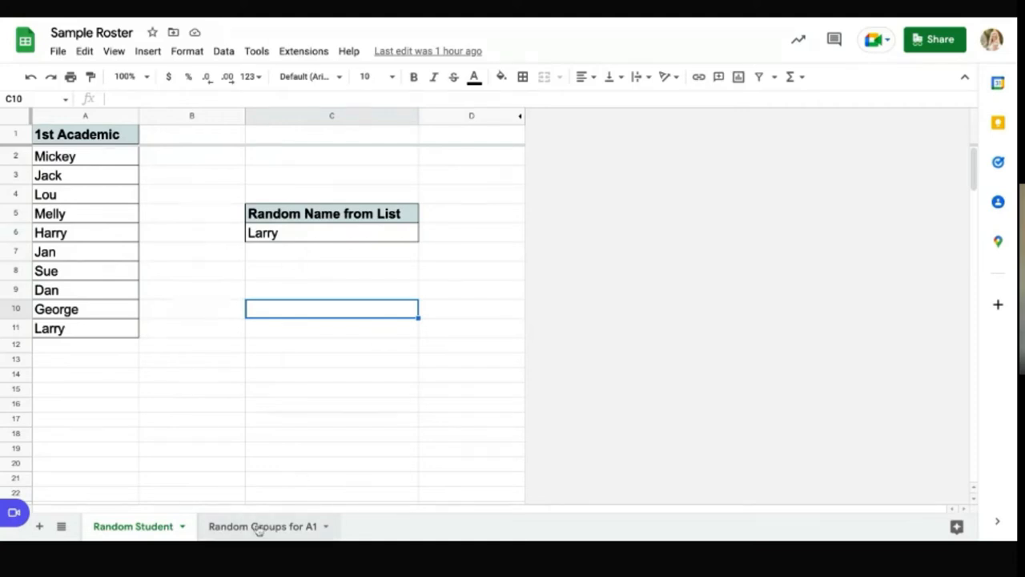
left_click(263, 526)
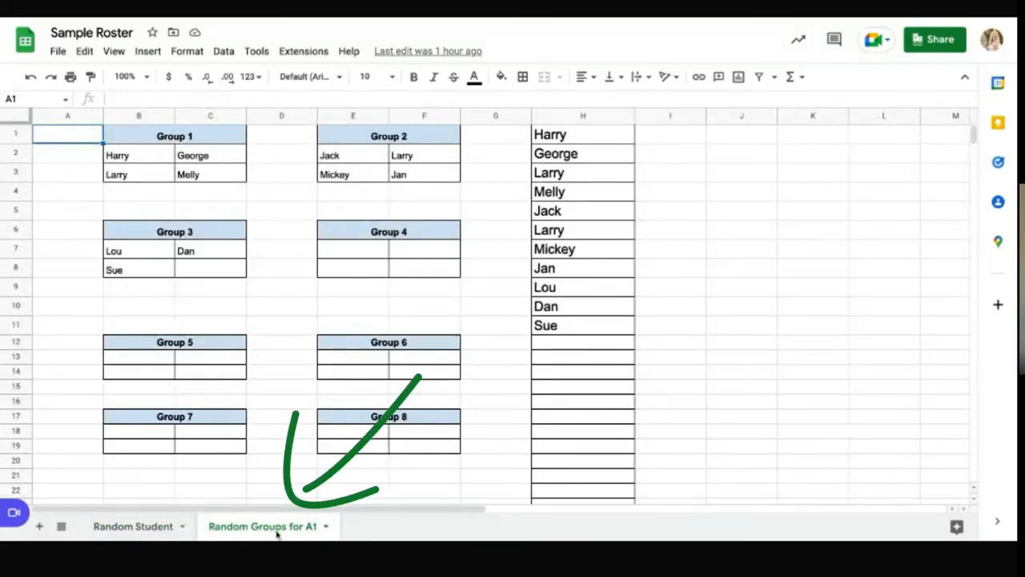
mouse_move(481, 323)
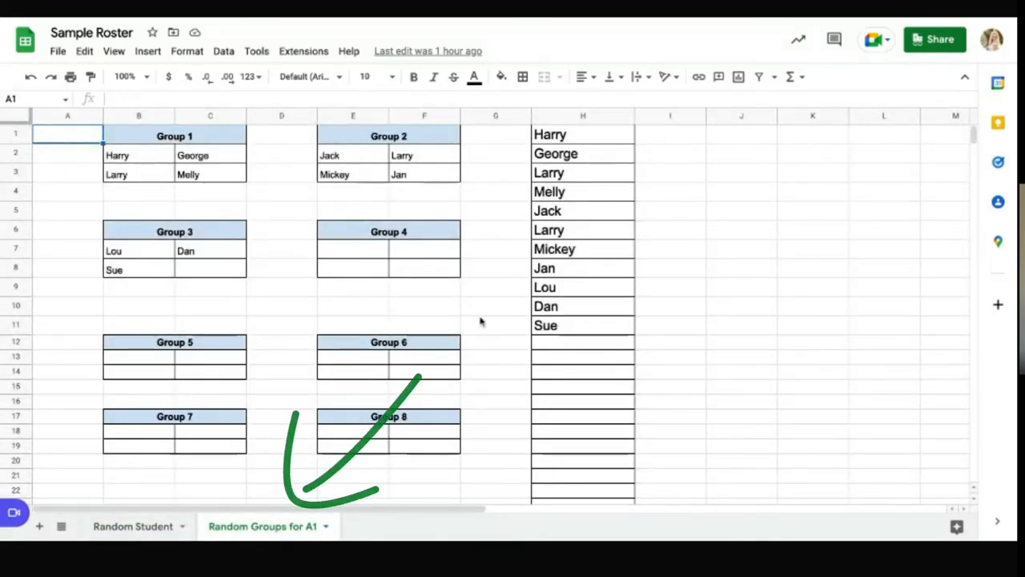
left_click(740, 286)
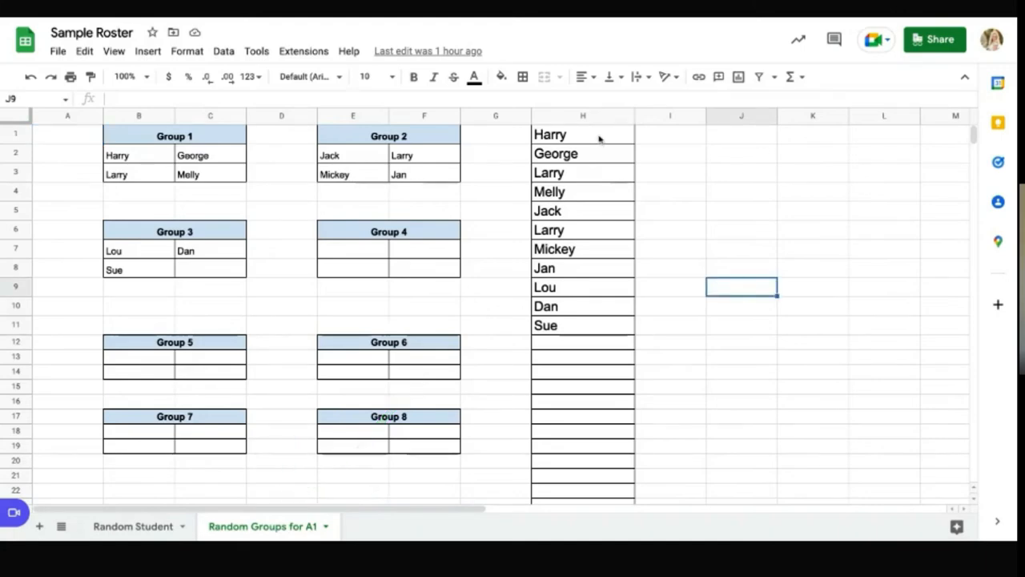
mouse_move(589, 349)
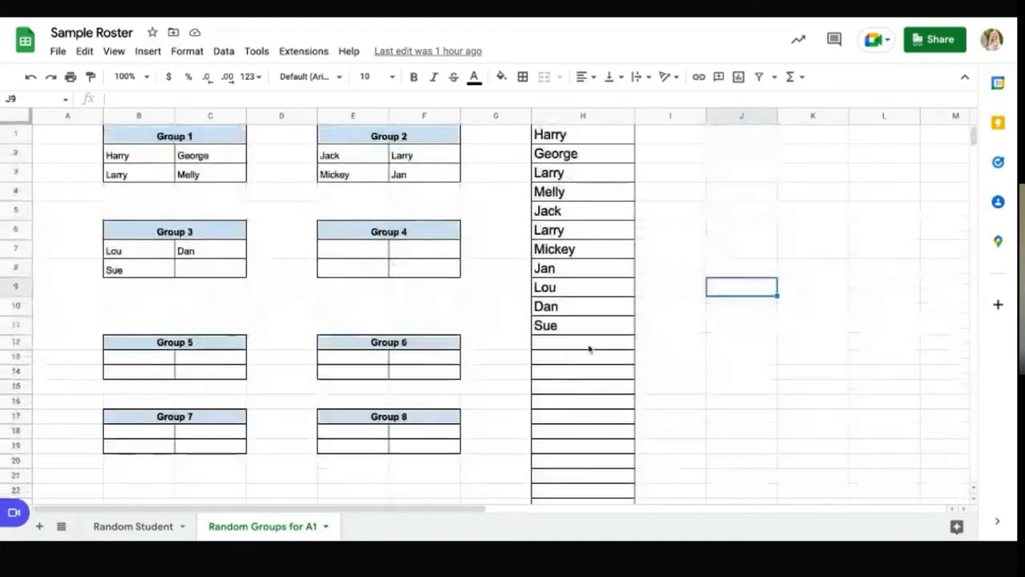
left_click(740, 209)
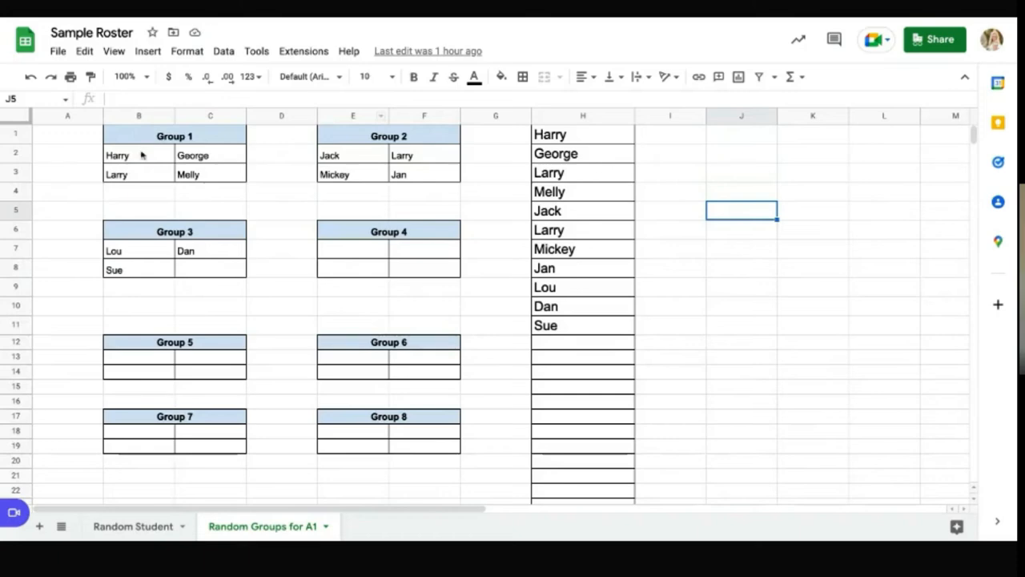
left_click(210, 173)
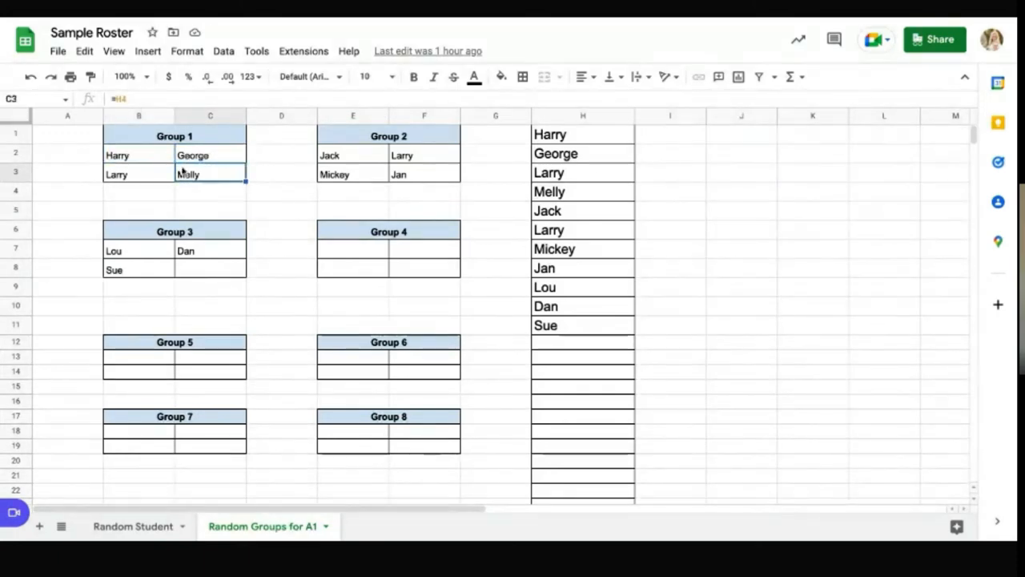
left_click(138, 173)
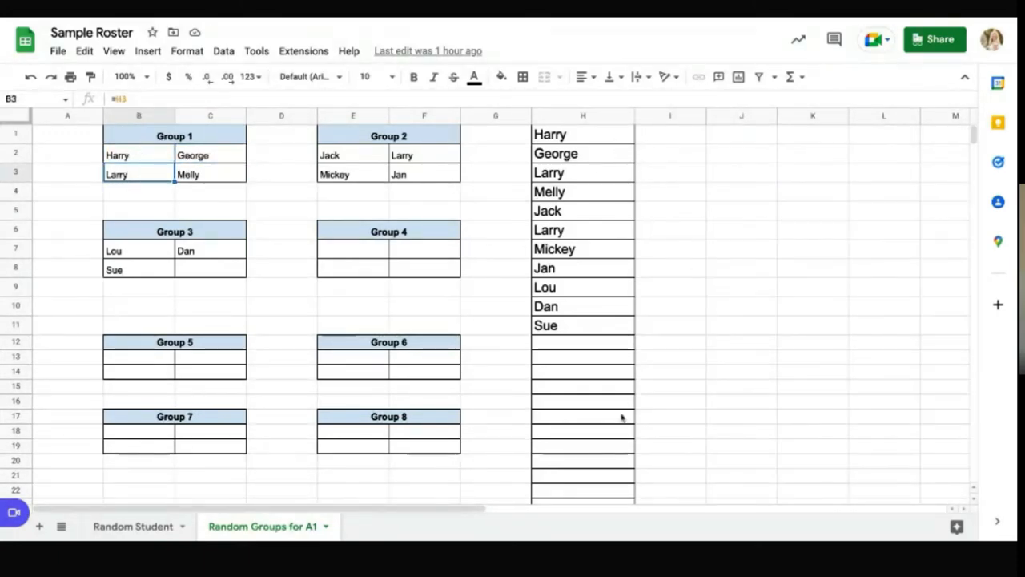
left_click(740, 306)
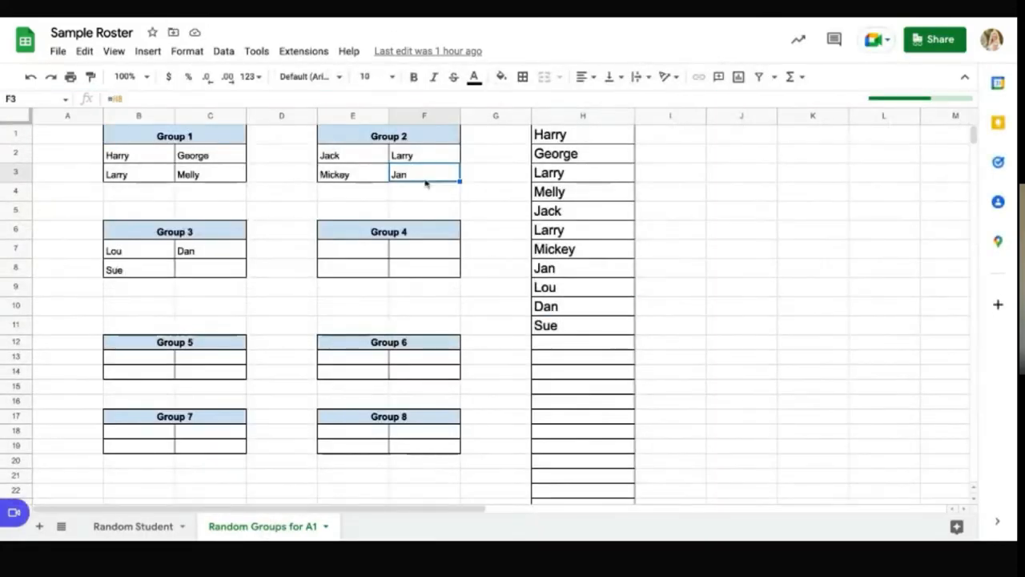
left_click(353, 250)
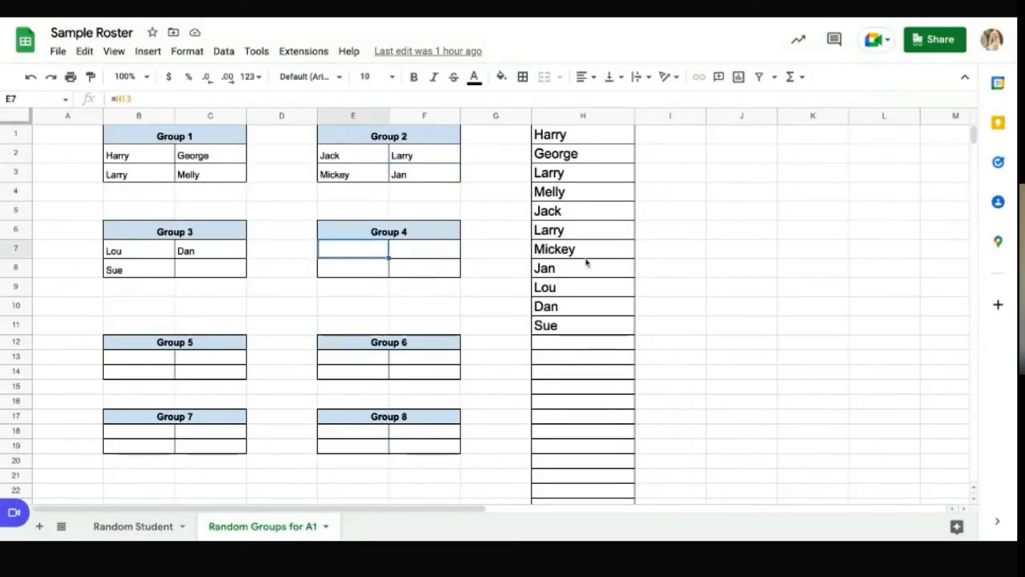
mouse_move(509, 260)
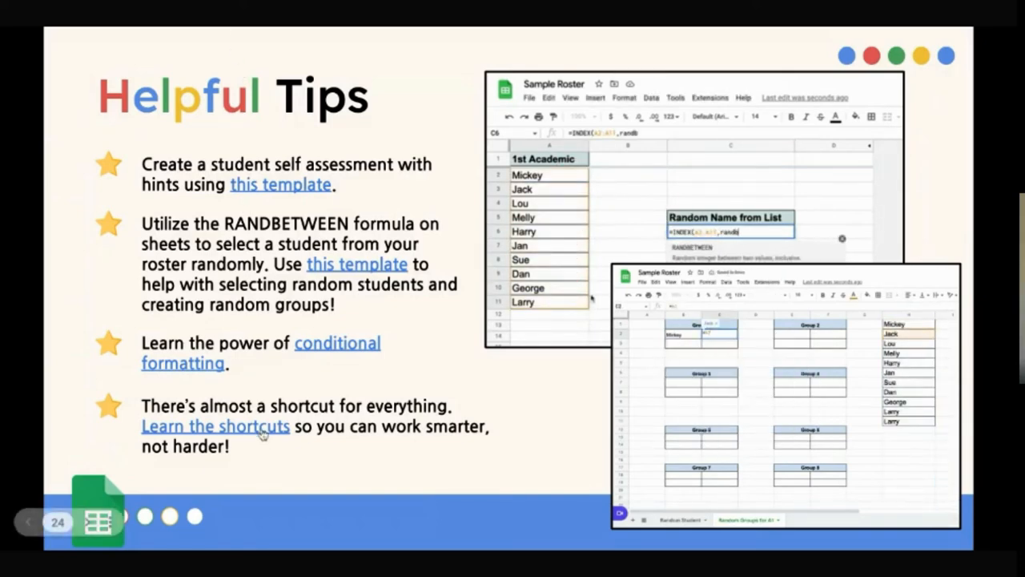
Look over the spreadsheet keyboard shortcuts help article
left_click(215, 427)
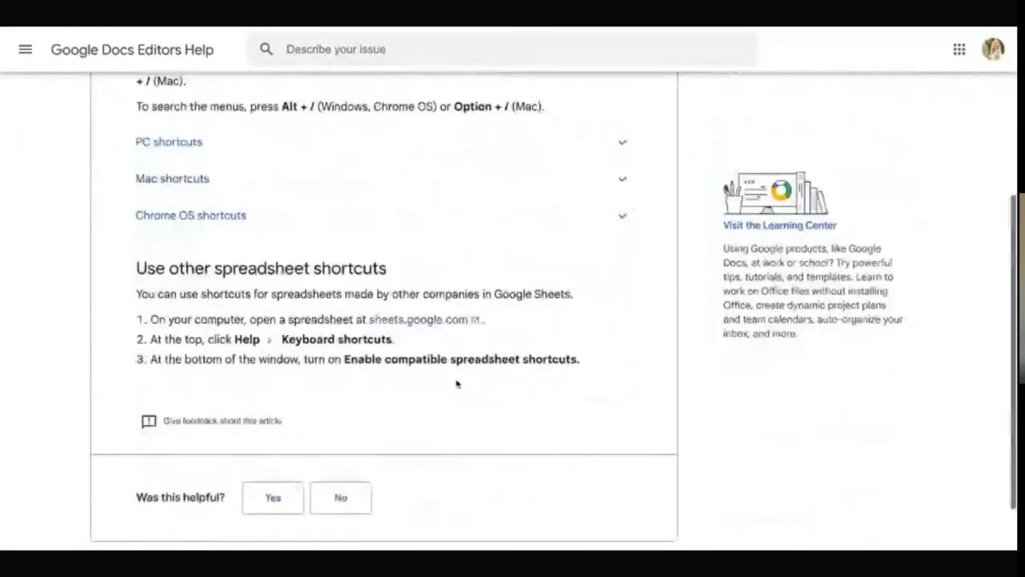
scroll("down", 3)
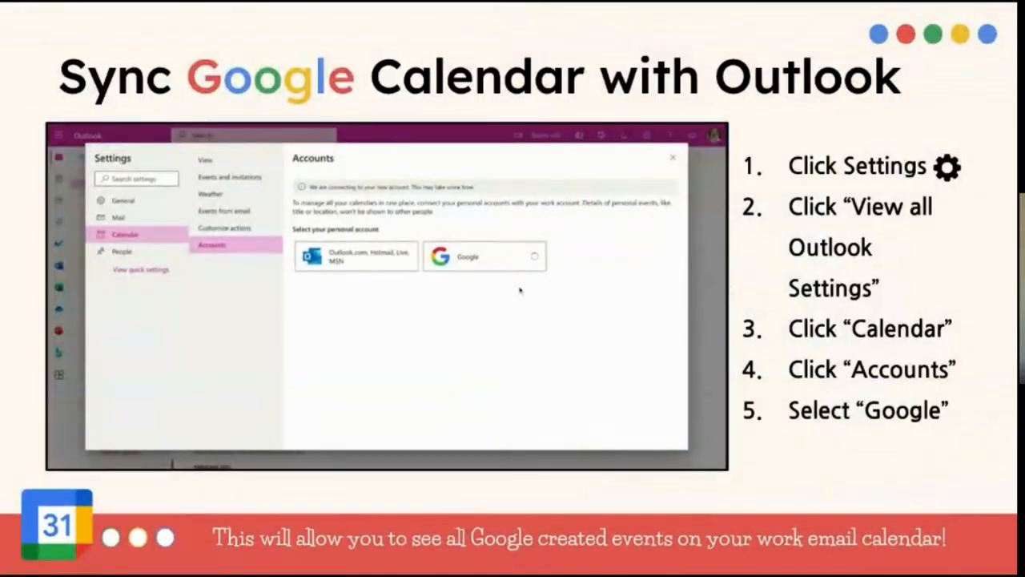
Play through the Outlook settings animation until the Google account sync option appears
left_click(484, 256)
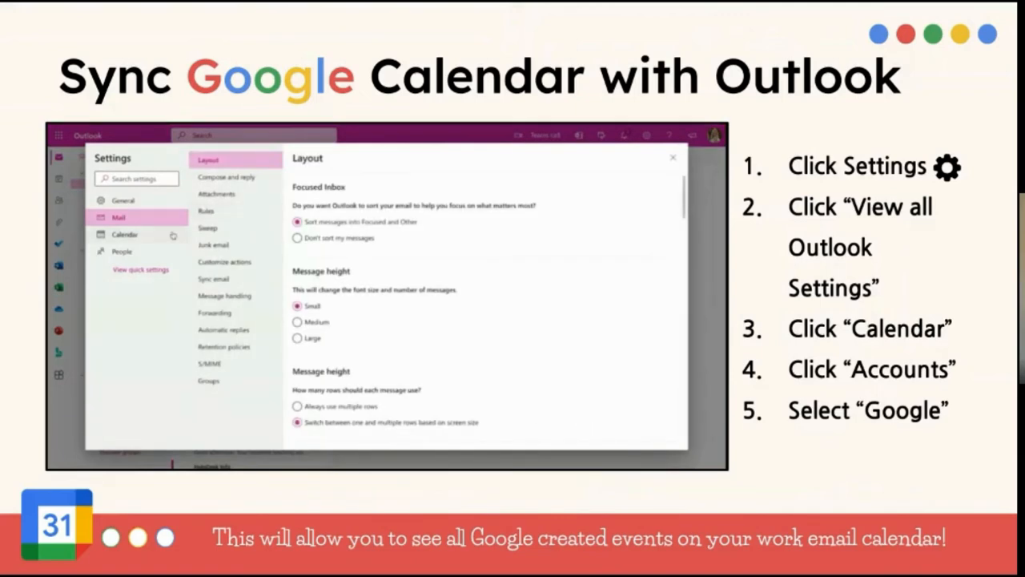
left_click(211, 244)
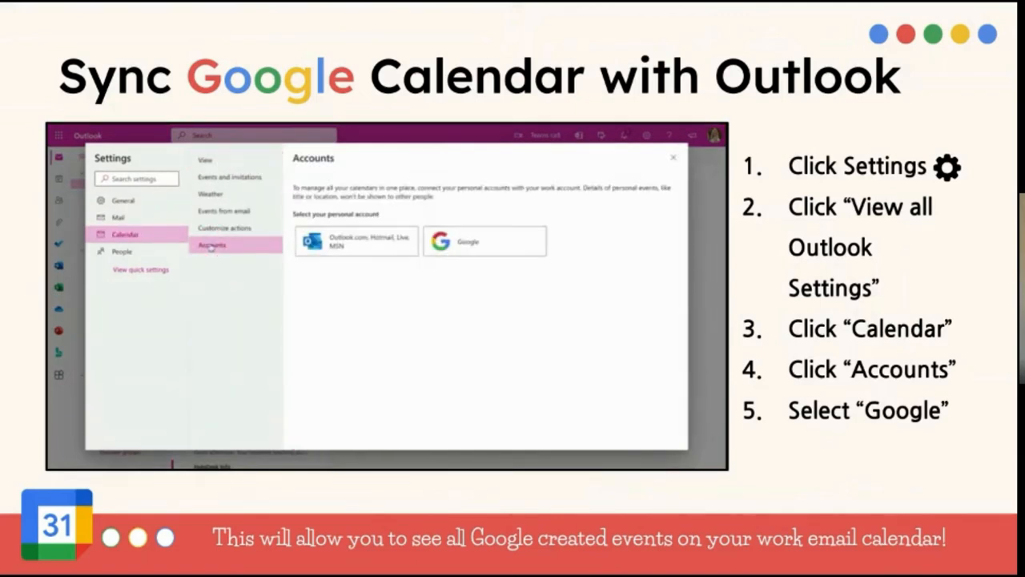
left_click(484, 240)
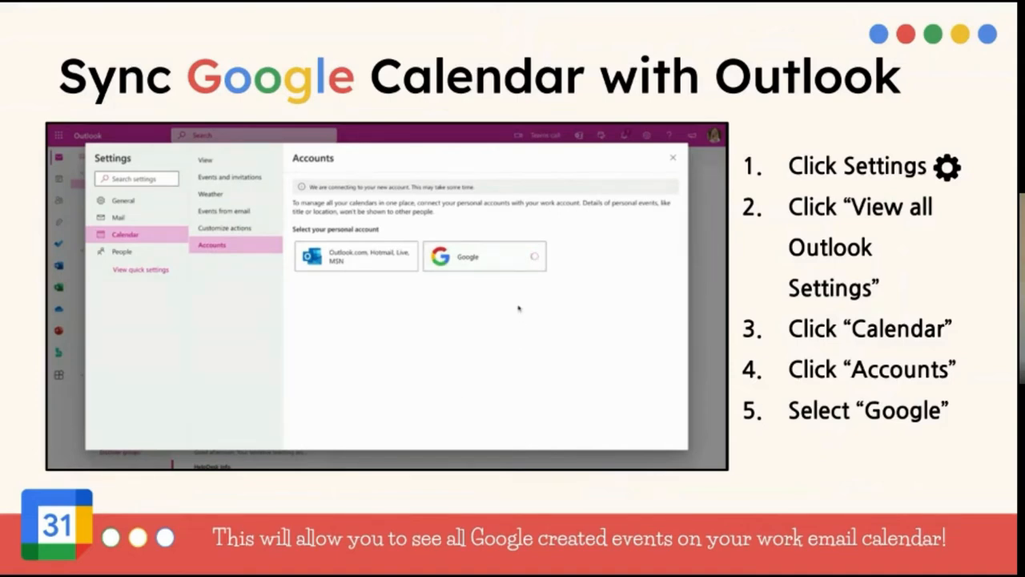
left_click(483, 256)
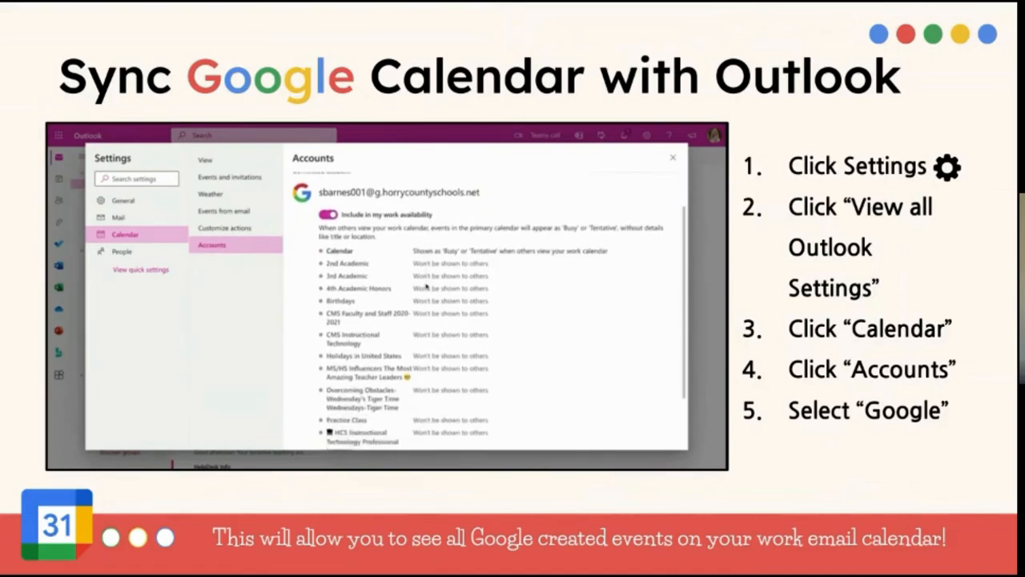
left_click(648, 135)
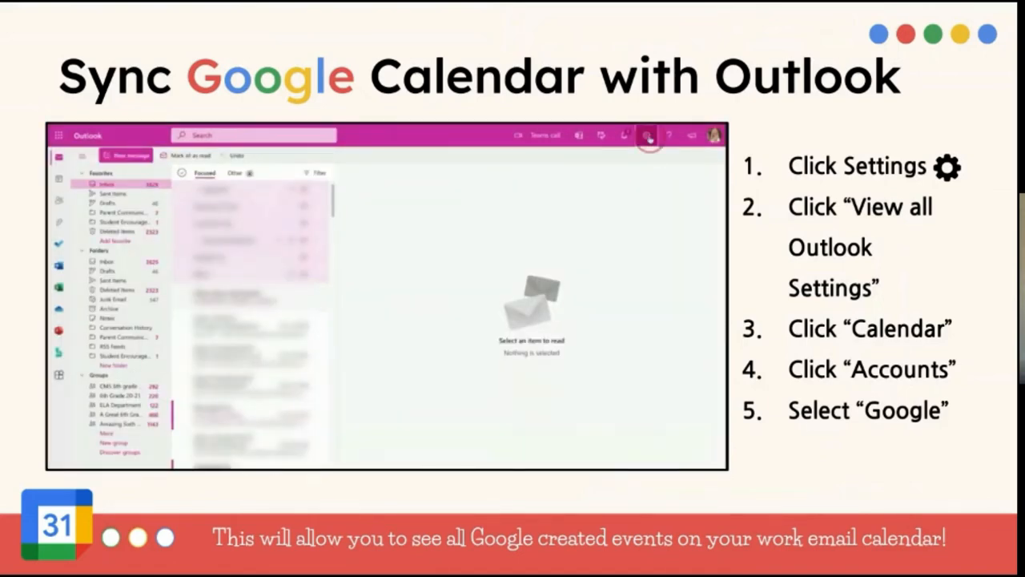
left_click(647, 135)
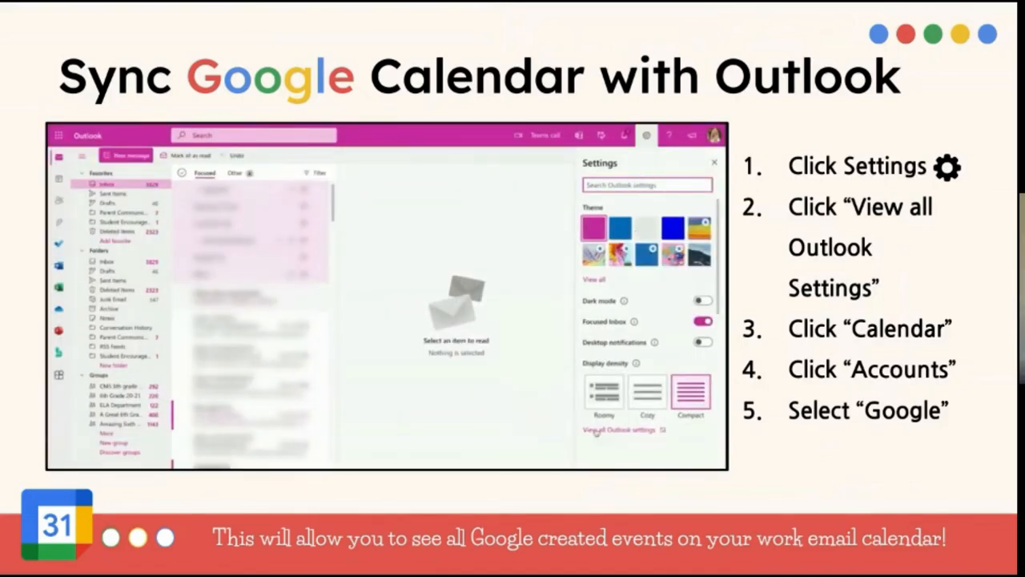
left_click(619, 429)
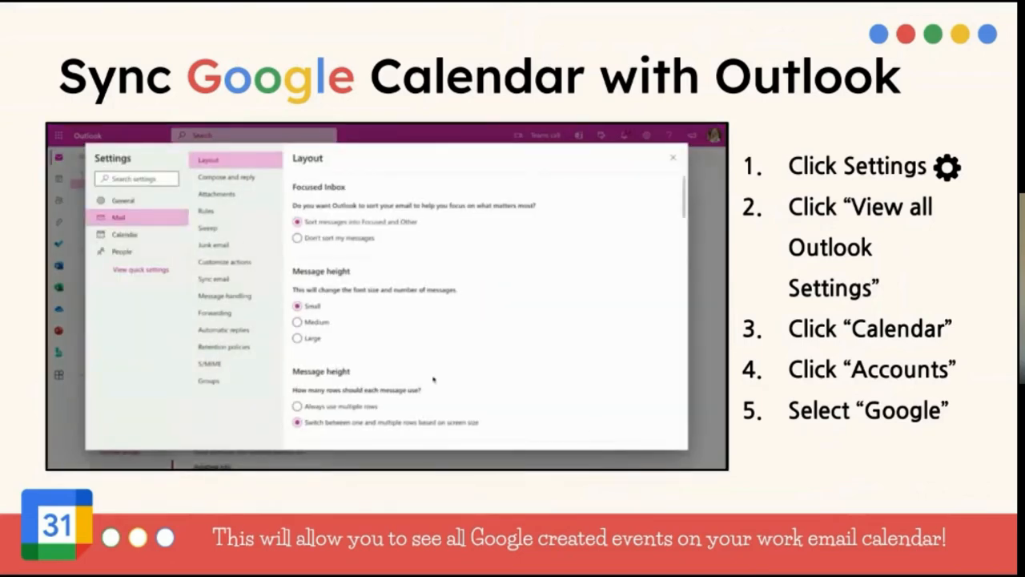
left_click(125, 234)
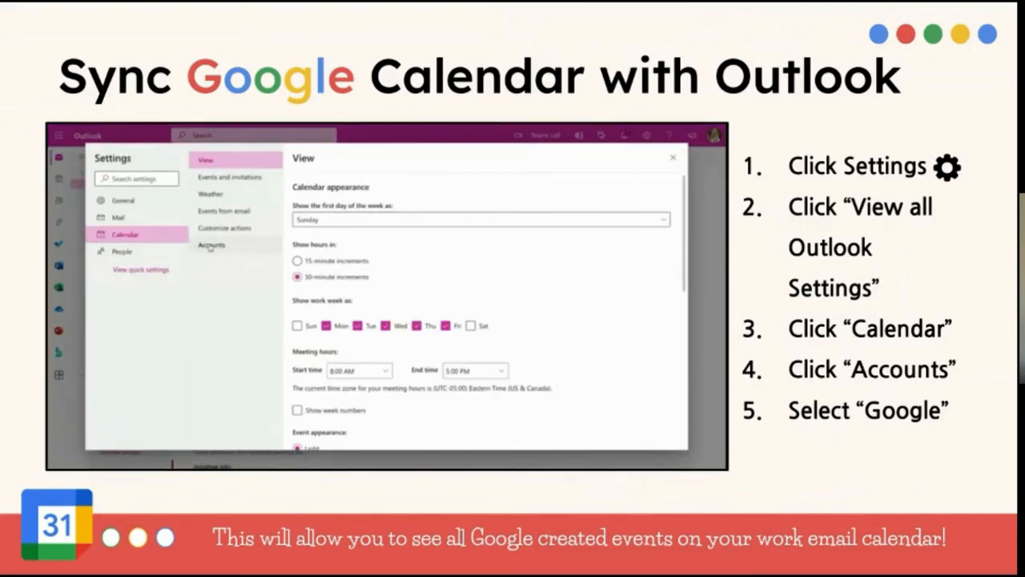
left_click(212, 244)
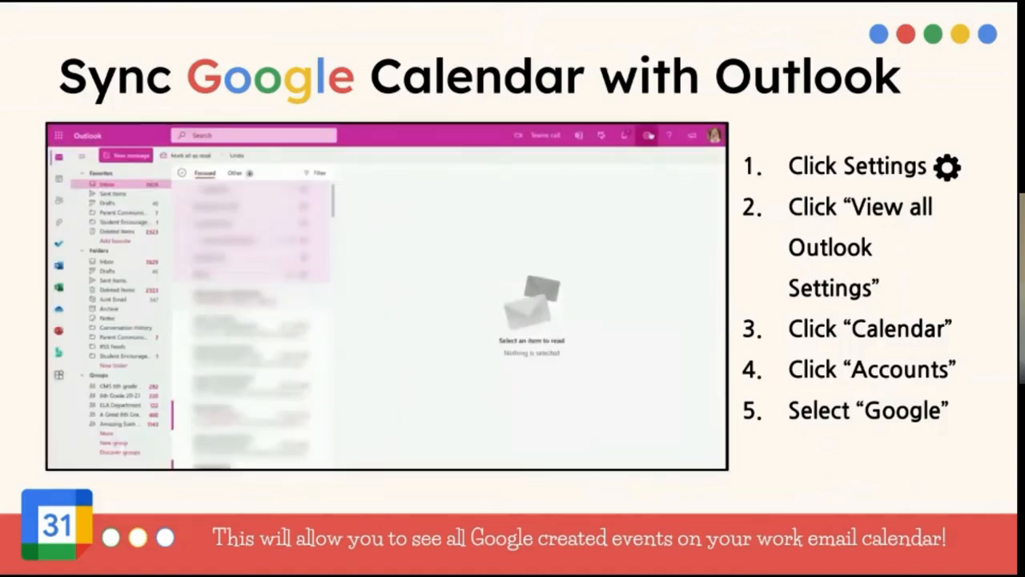
Replay the last Outlook sync steps and advance to the Create Meetings slide
left_click(648, 135)
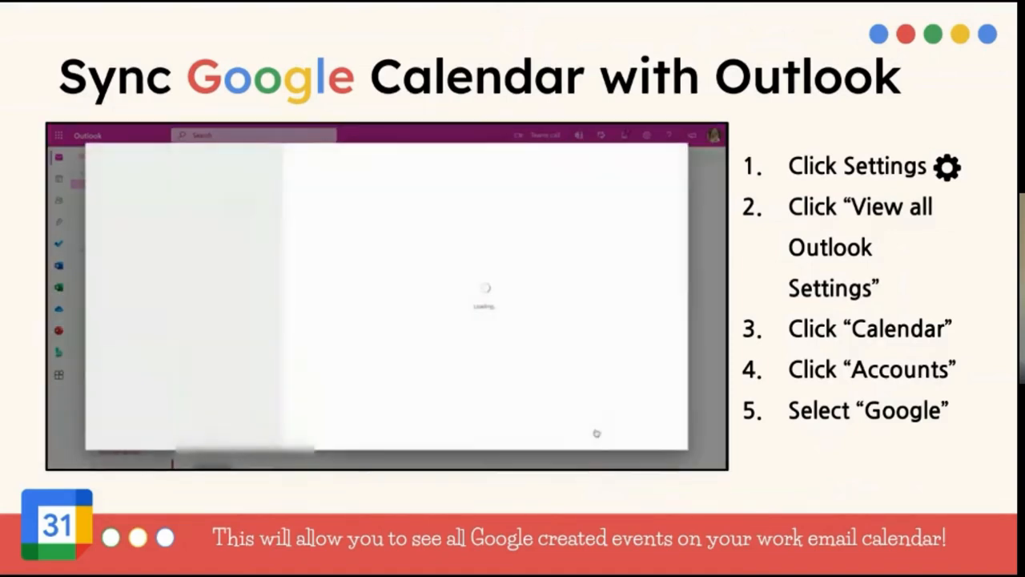
left_click(647, 135)
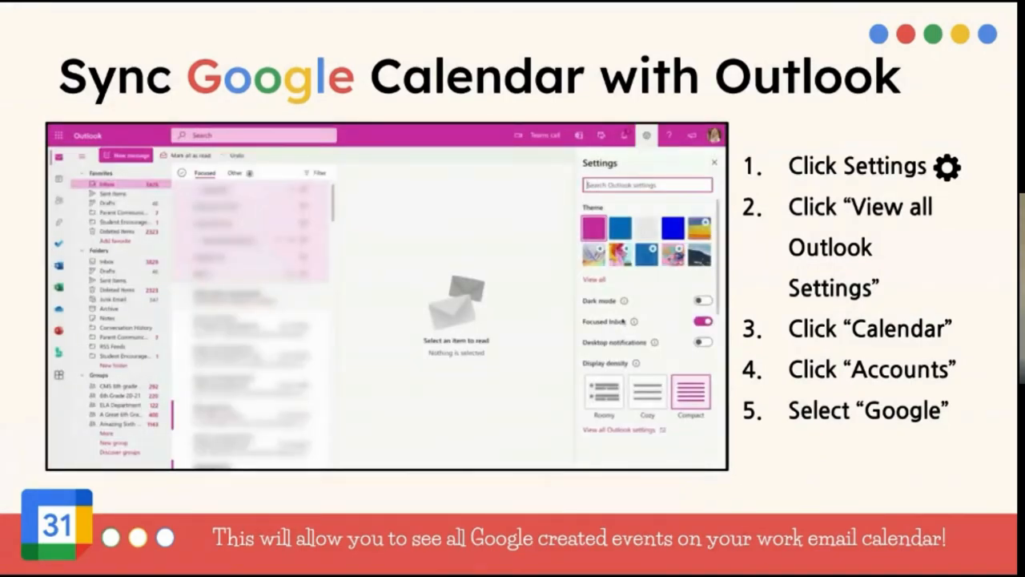
left_click(622, 430)
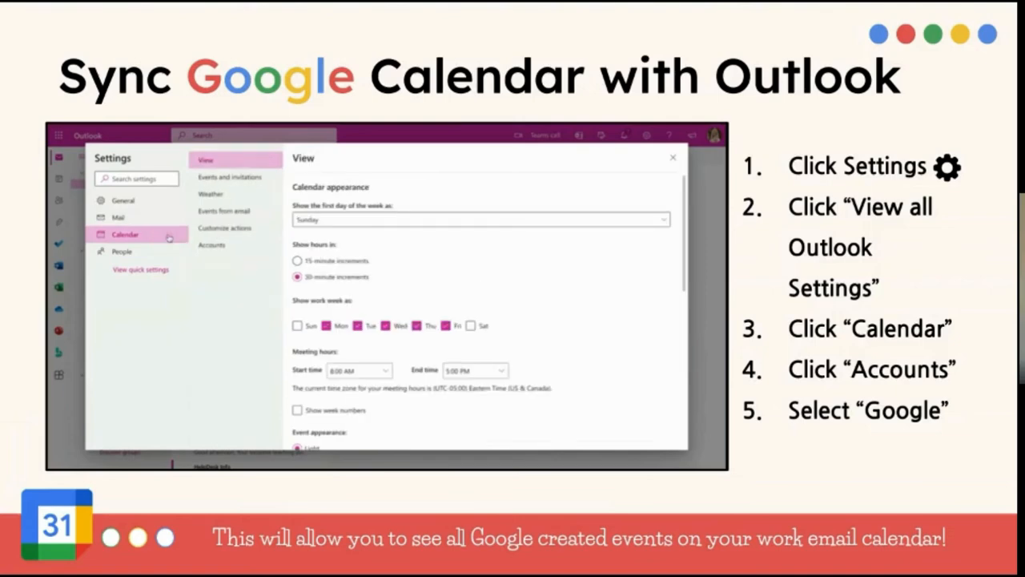
left_click(212, 245)
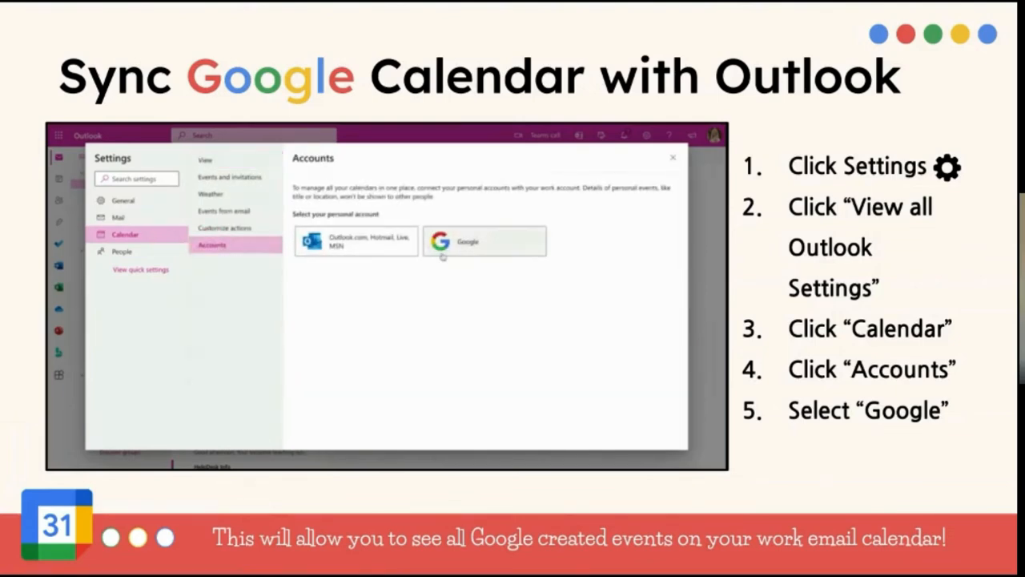
left_click(484, 240)
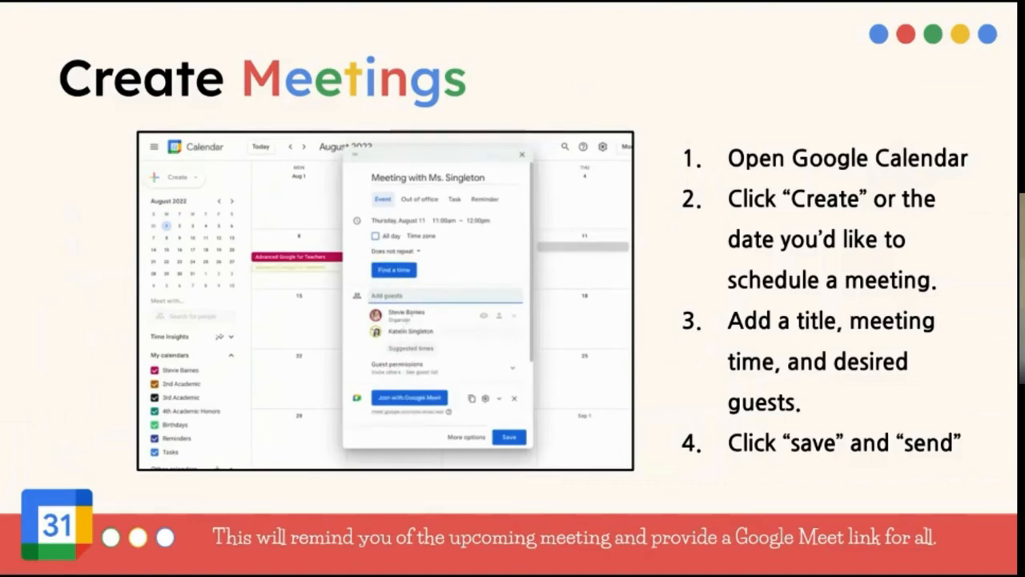
Start a Calendar meeting and add guests 'Singleton' and 'keri' in the demo
scroll("down", 3)
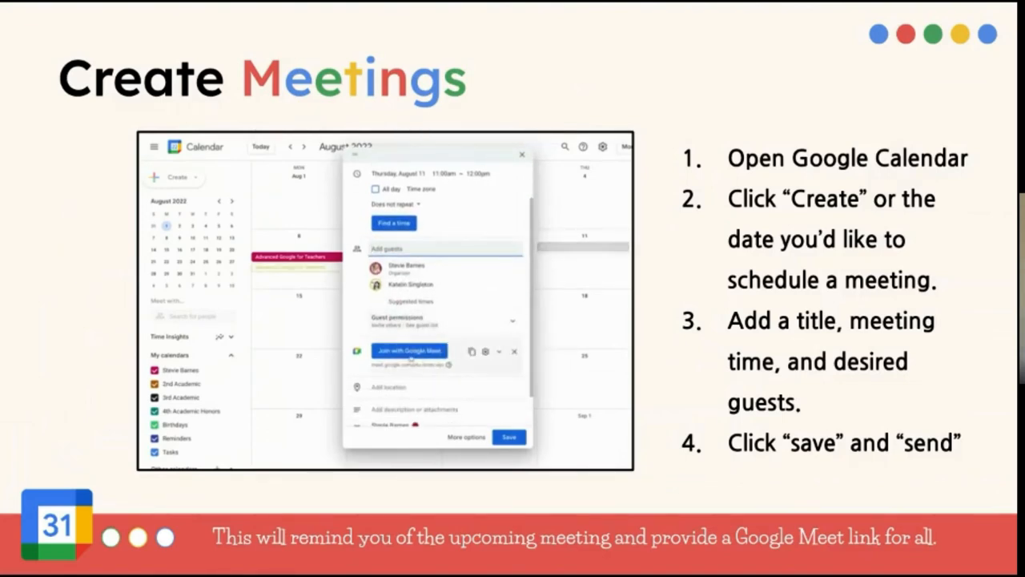
scroll("down", 3)
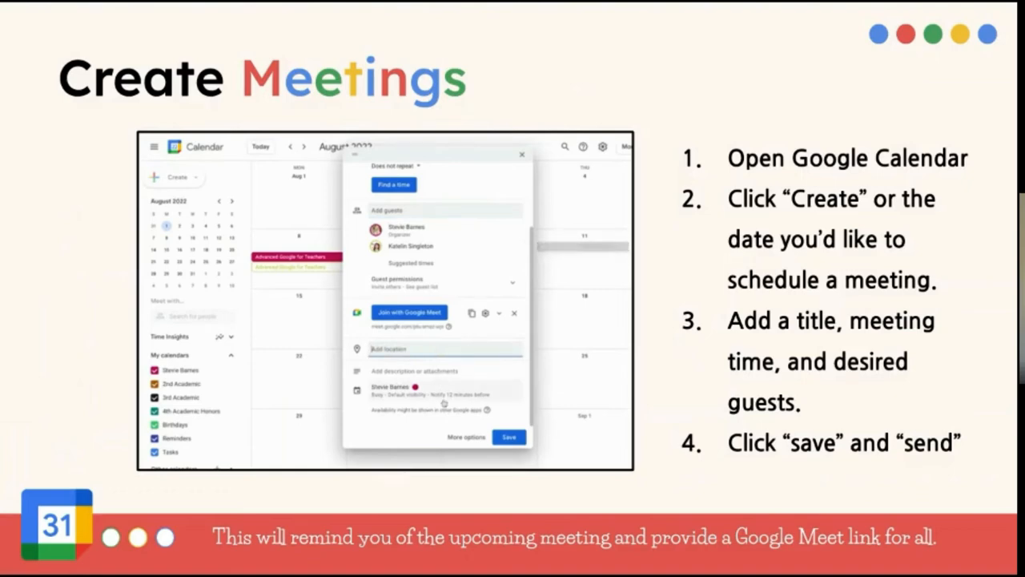
left_click(510, 438)
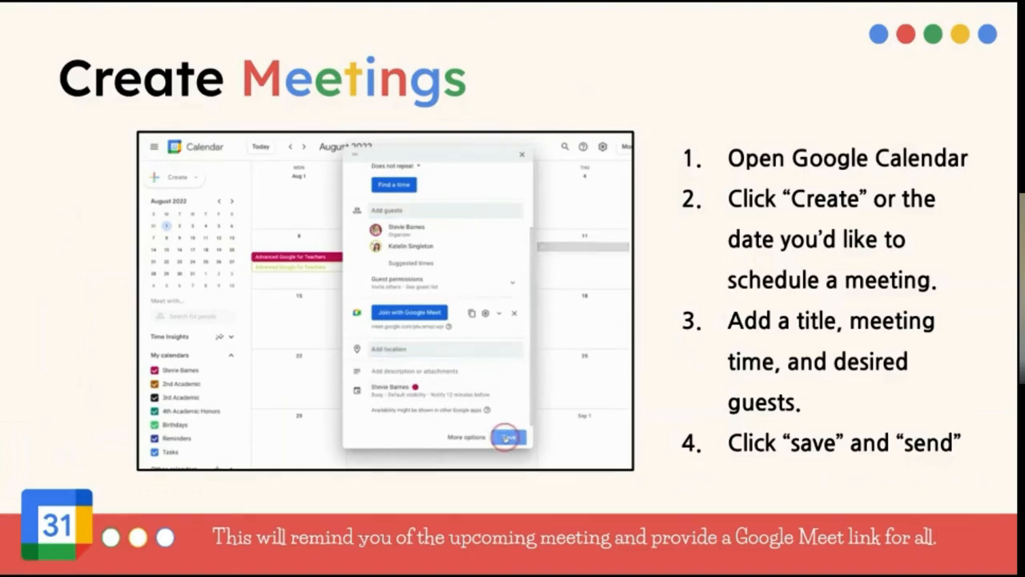
left_click(509, 436)
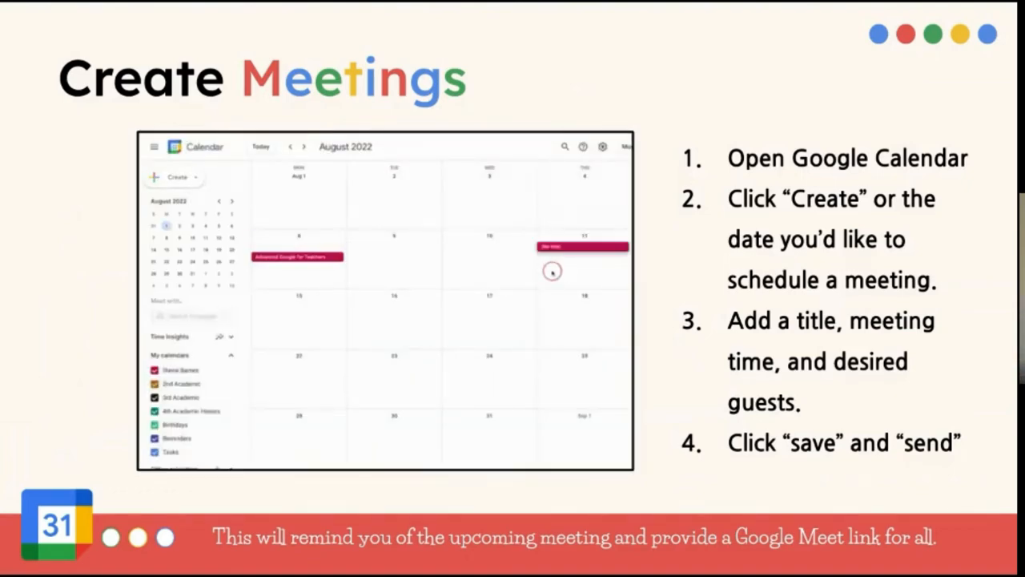
left_click(551, 270)
type("Meeting with Ms.")
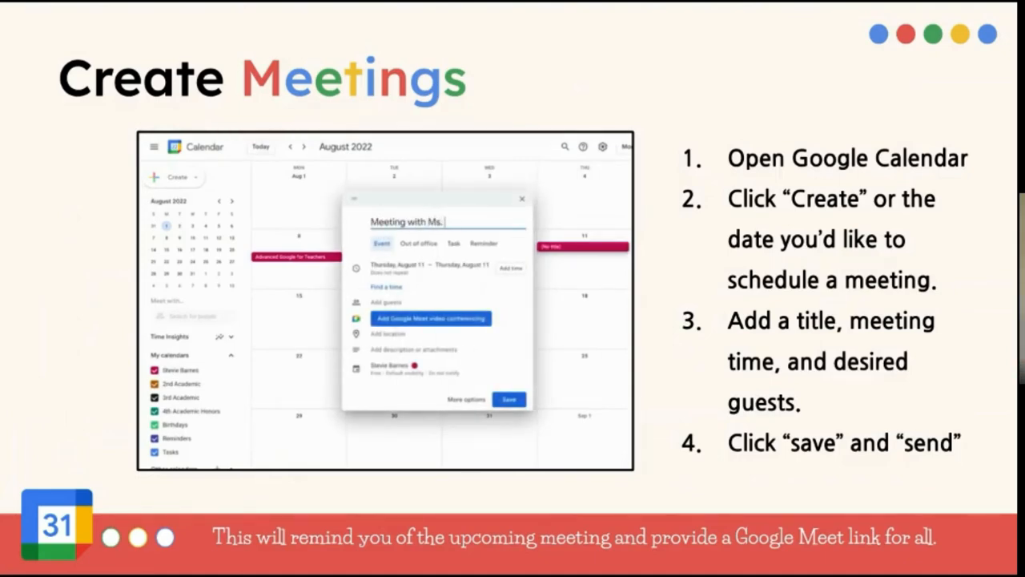
type("Singleton")
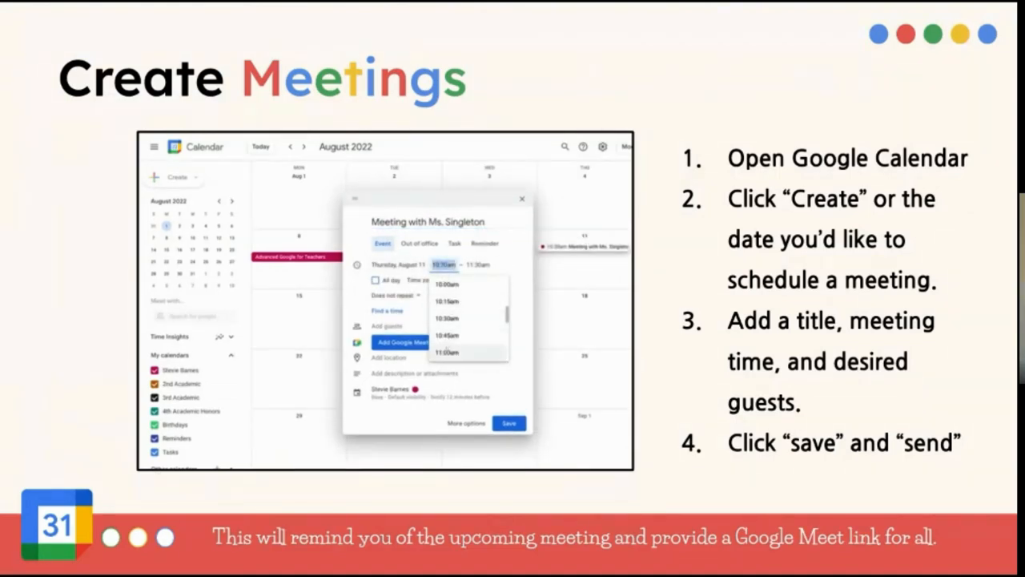
left_click(445, 352)
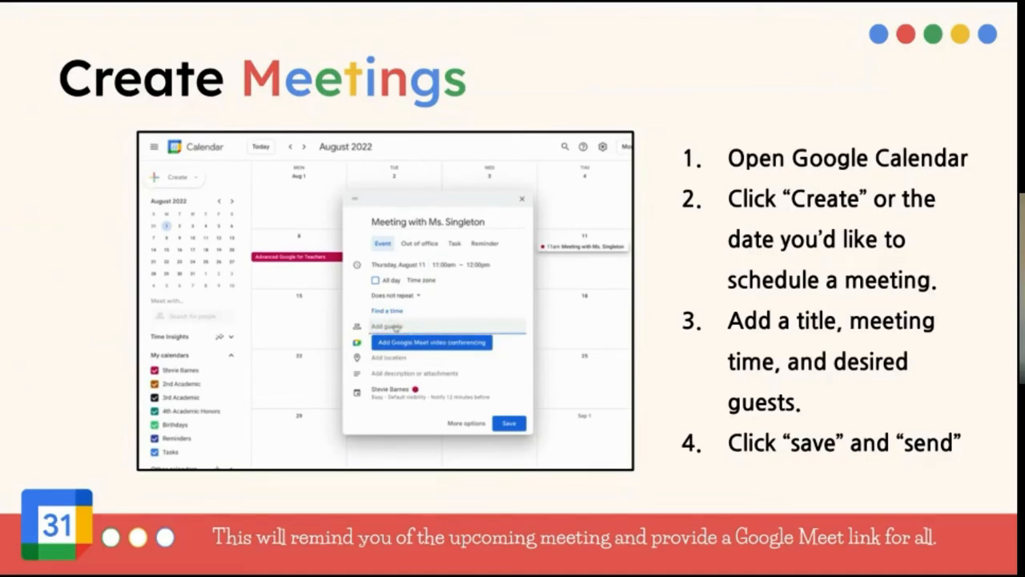
type("keri")
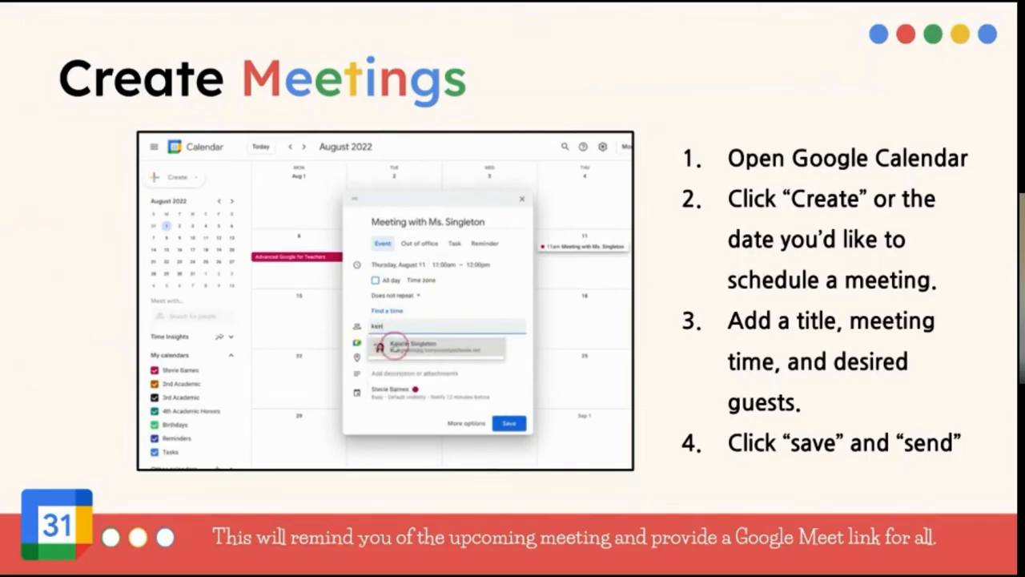
left_click(436, 345)
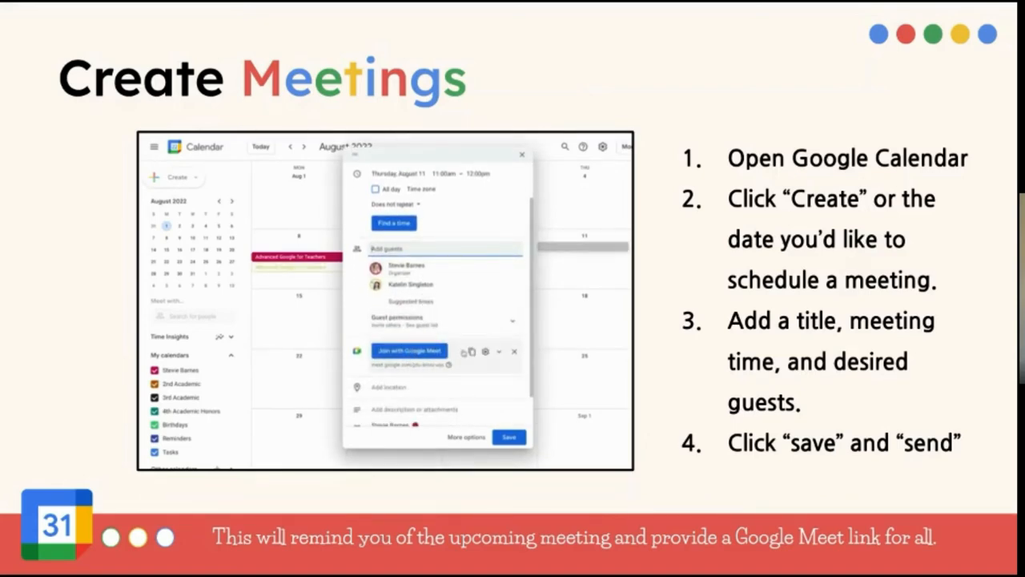
Title the event 'Meeting with Ms. Singleton' and save it in the demo
scroll("down", 3)
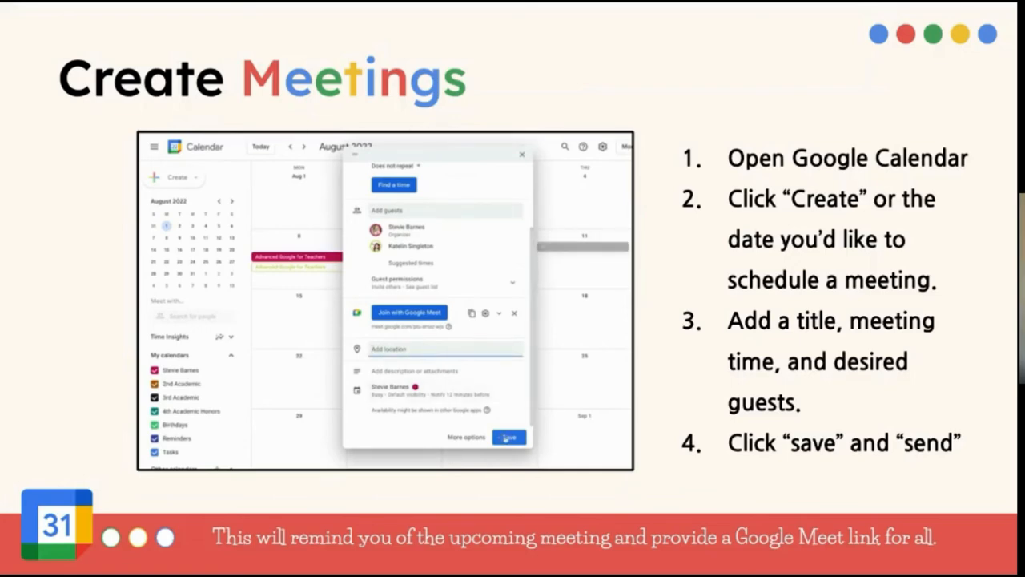
left_click(522, 154)
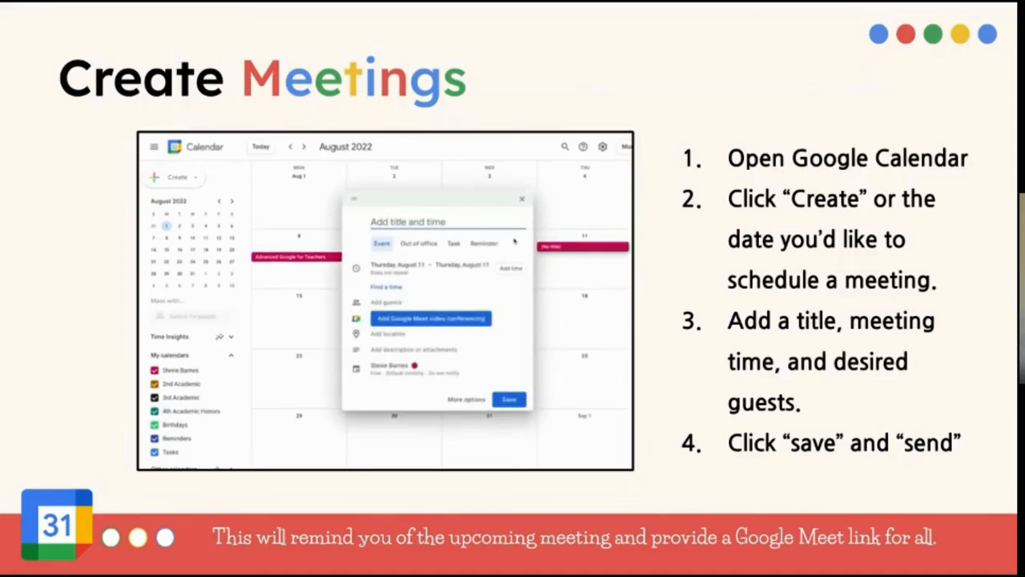
type("Meeting with")
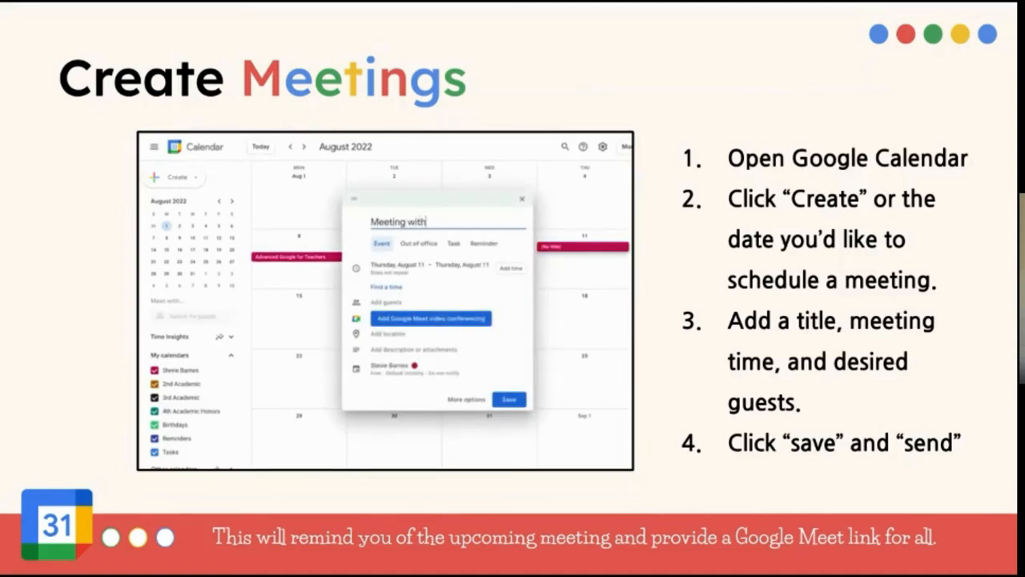
type("Ms. Singleton")
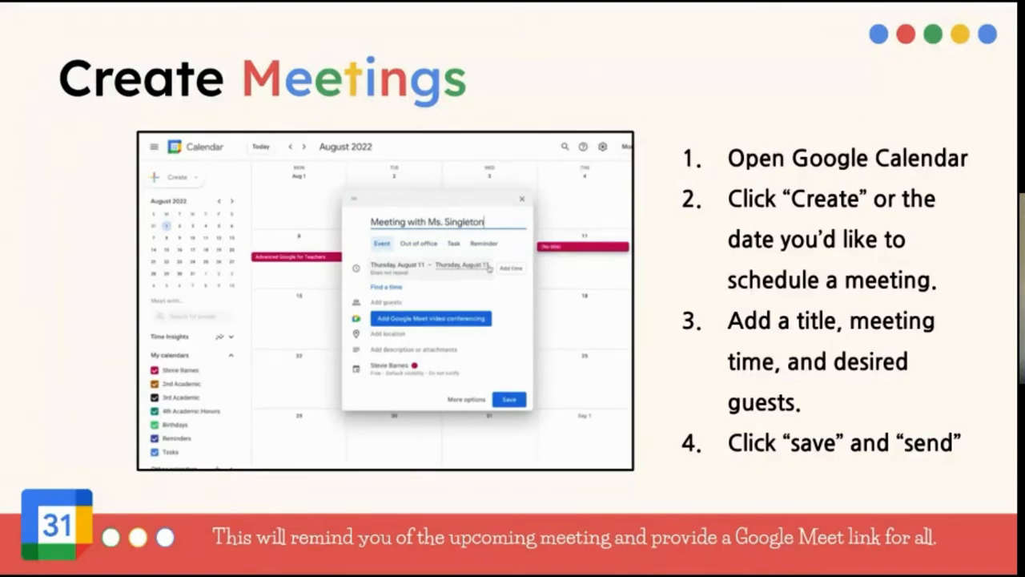
left_click(442, 264)
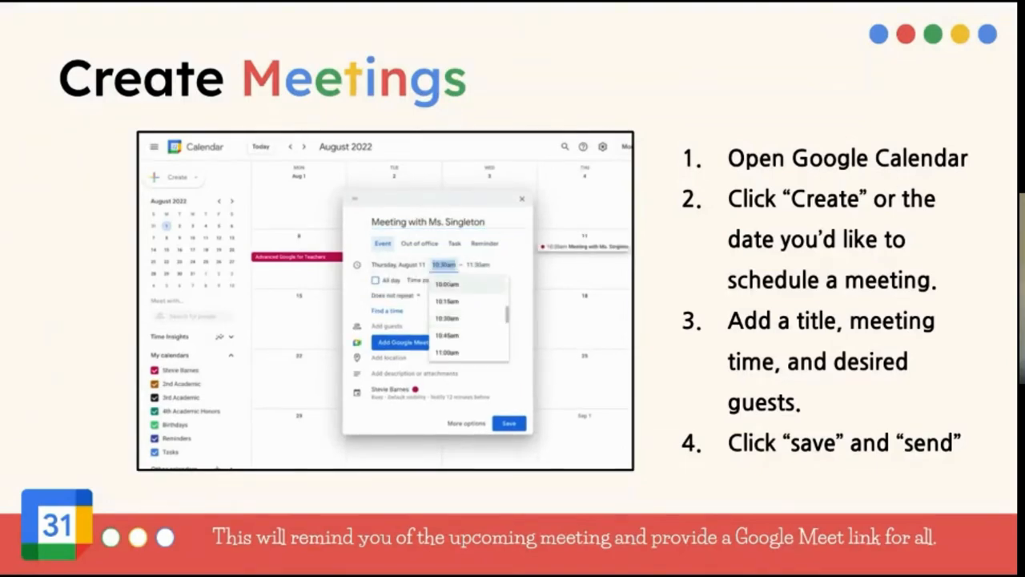
left_click(447, 352)
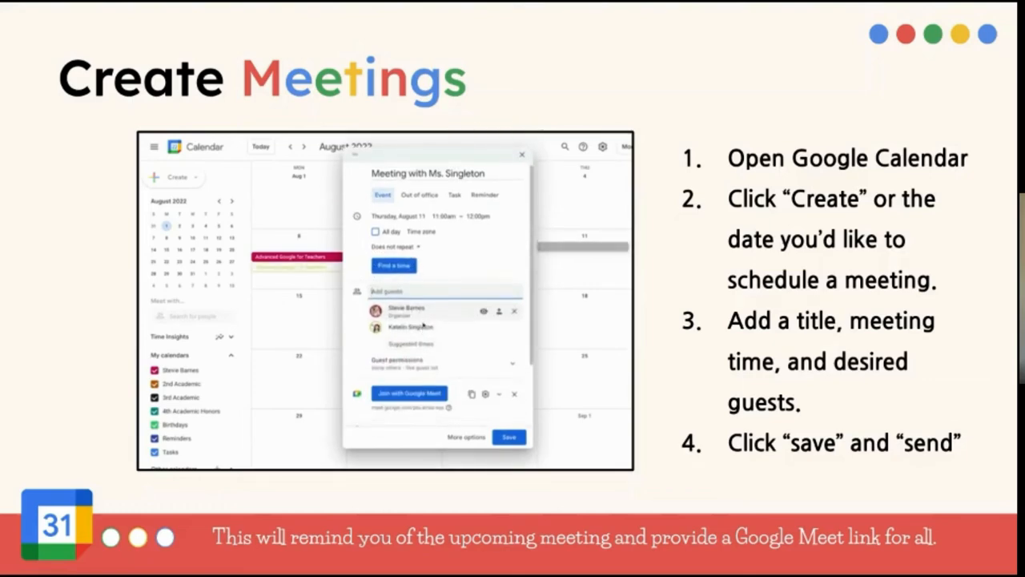
Show the meeting appearing in Outlook, then advance to the Create Tasks slide
scroll("down", 3)
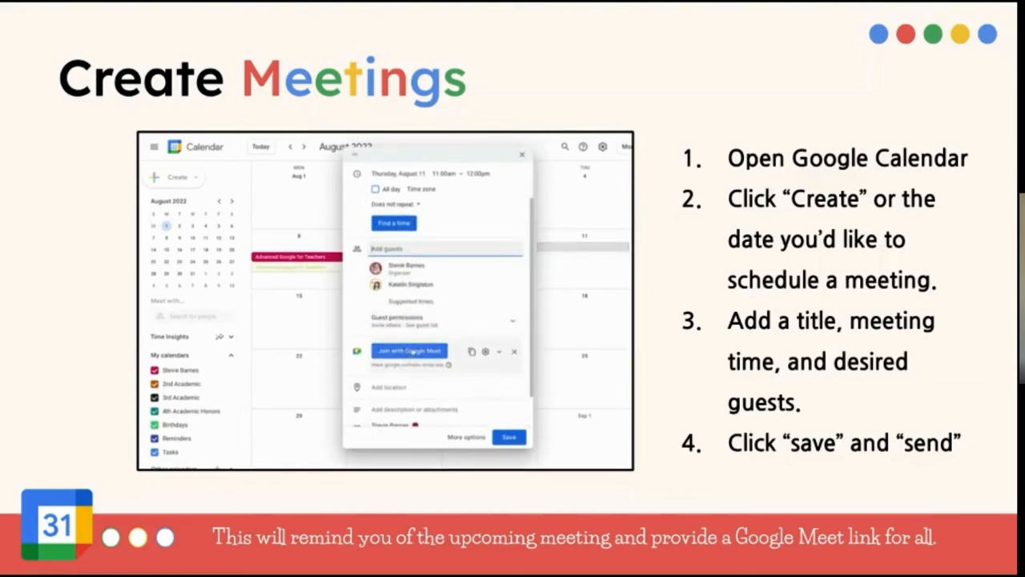
scroll("down", 3)
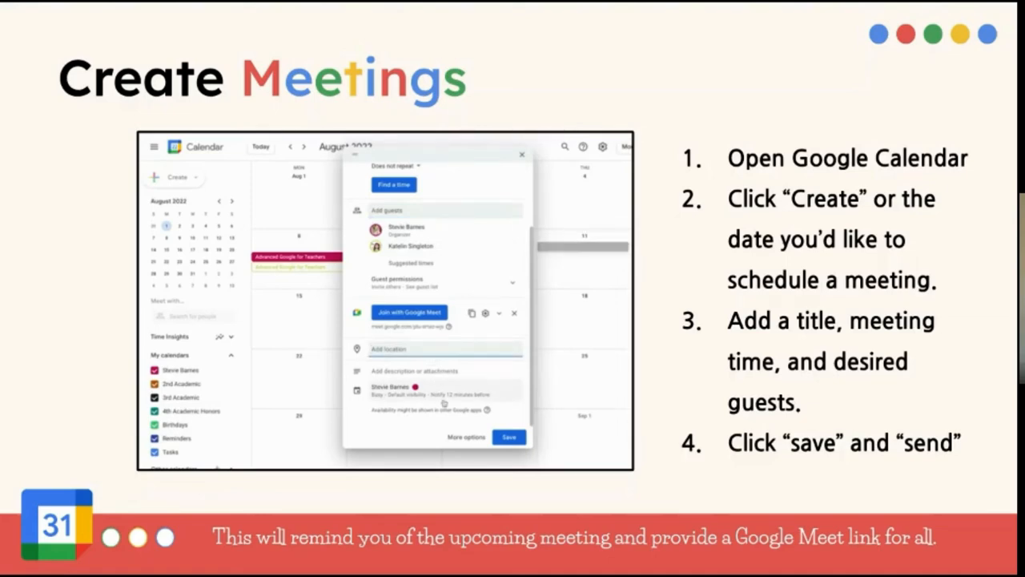
left_click(510, 436)
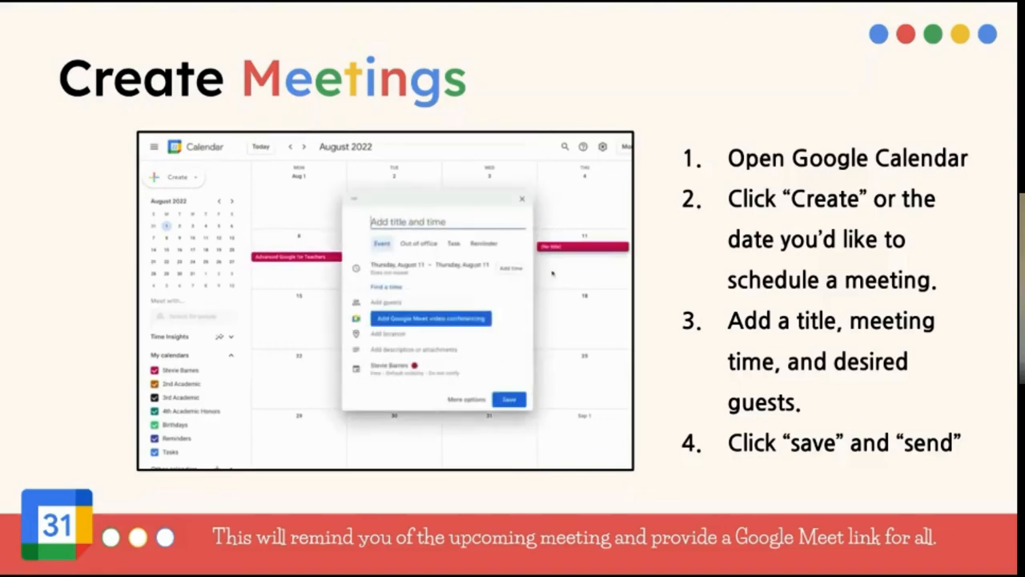
type("Meeting with Ms. Sing")
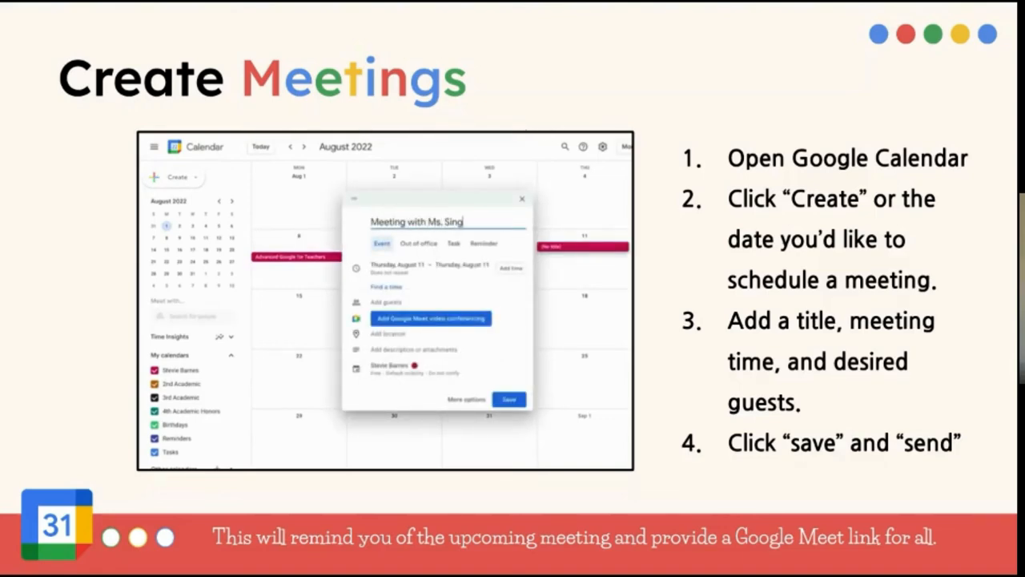
type("leton")
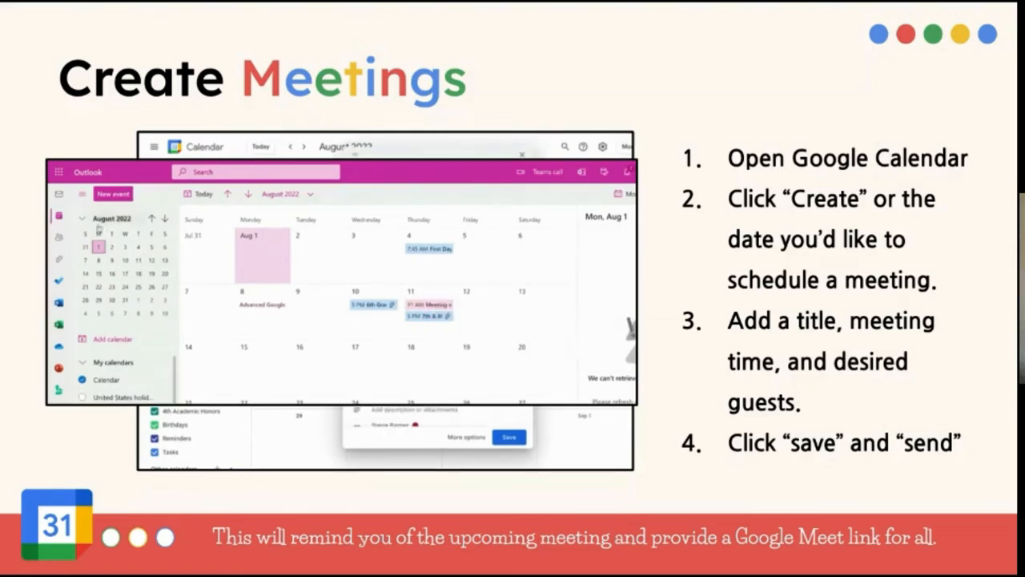
left_click(430, 304)
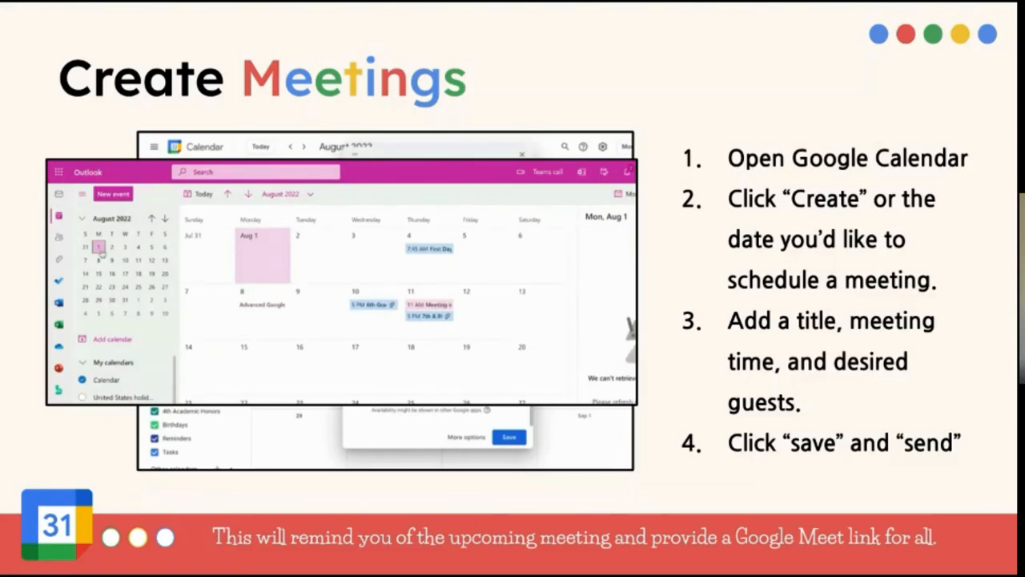
left_click(431, 305)
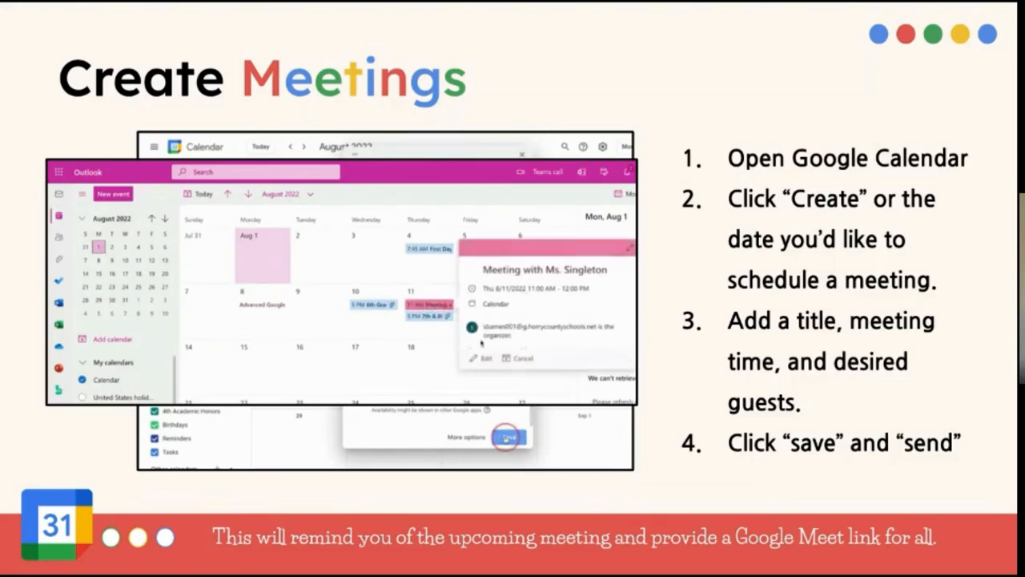
left_click(507, 436)
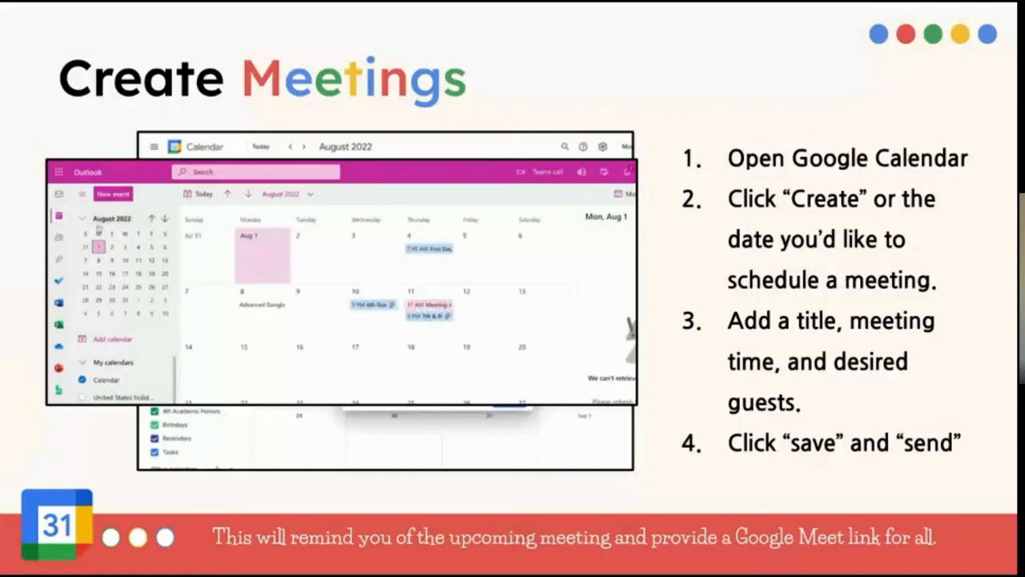
left_click(428, 304)
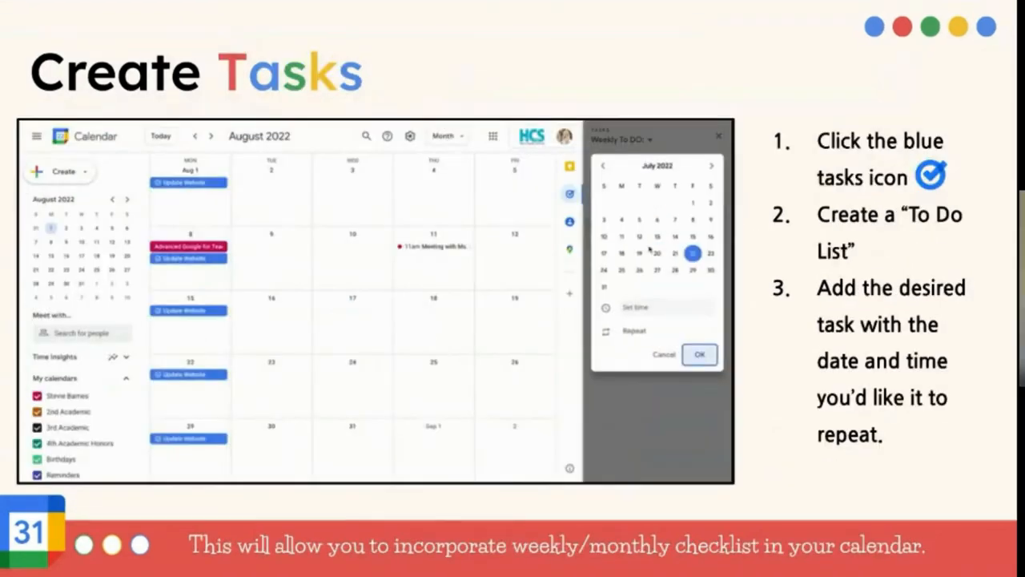
left_click(635, 331)
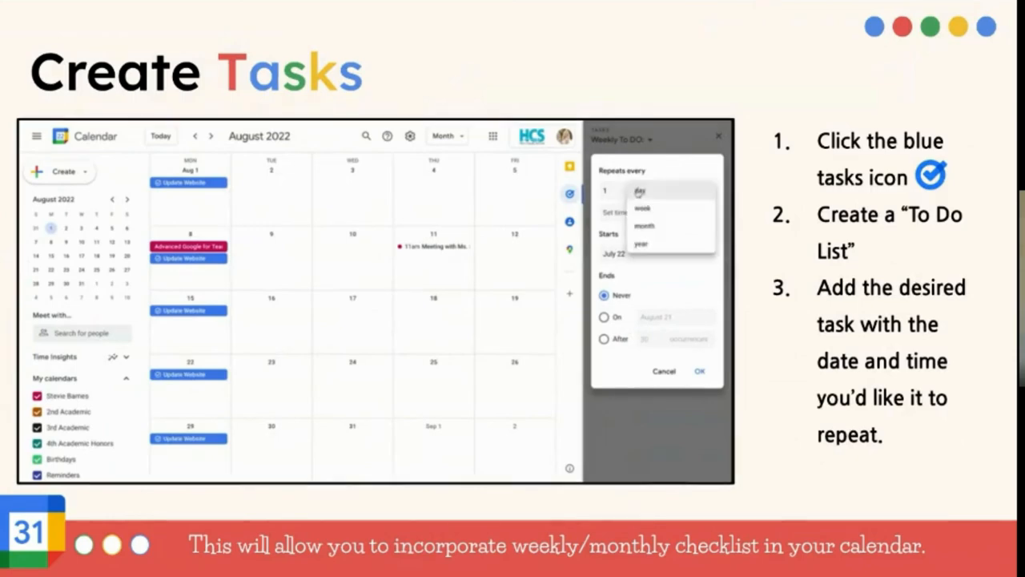
left_click(642, 210)
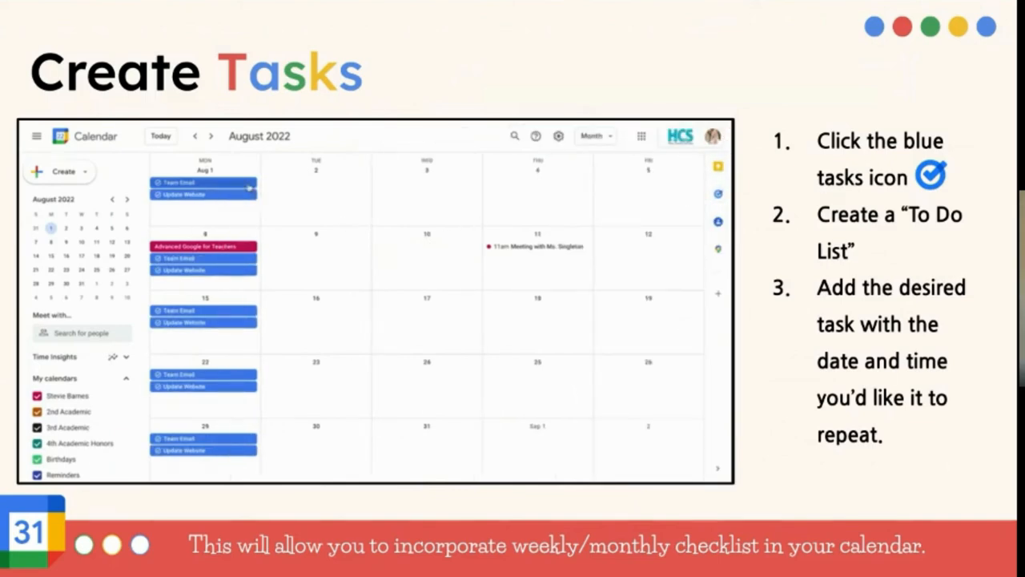
left_click(183, 182)
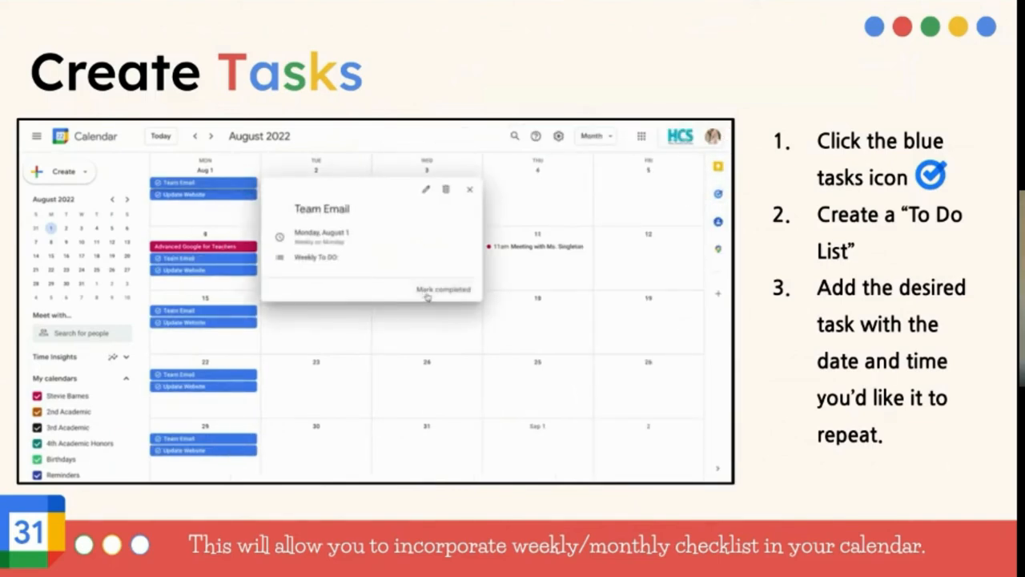
left_click(442, 288)
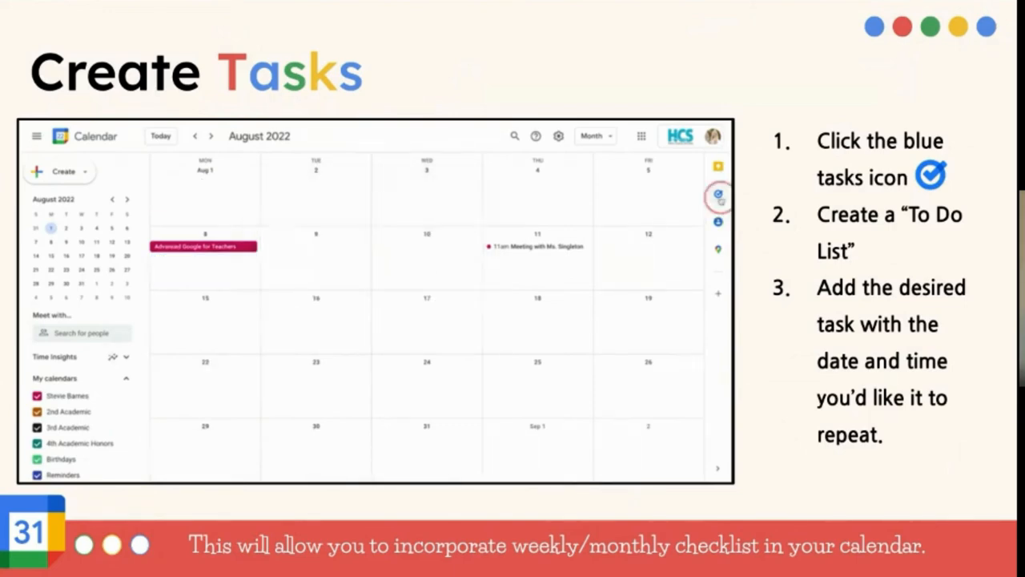
left_click(718, 195)
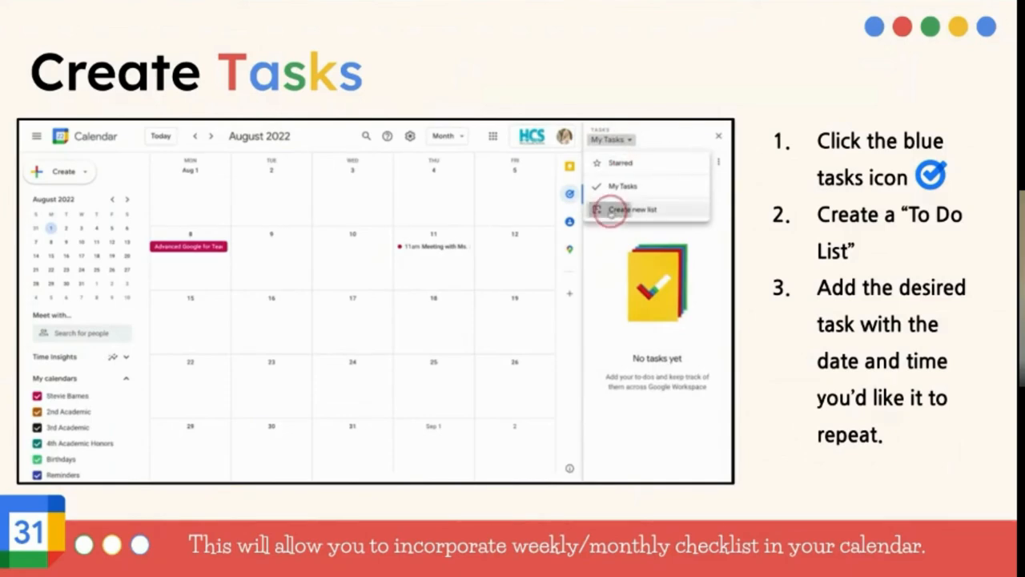
left_click(633, 208)
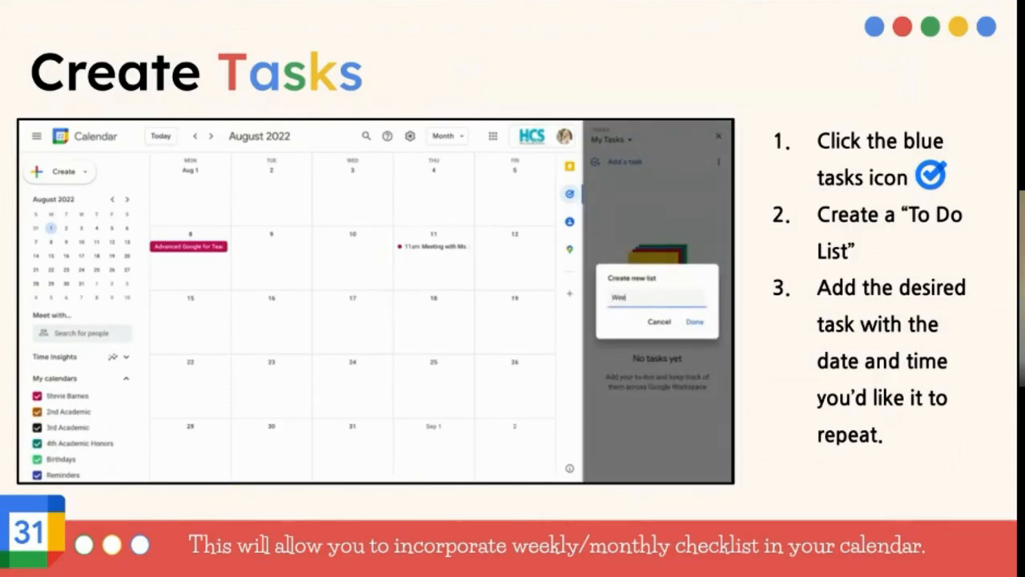
type("Weekly To DO")
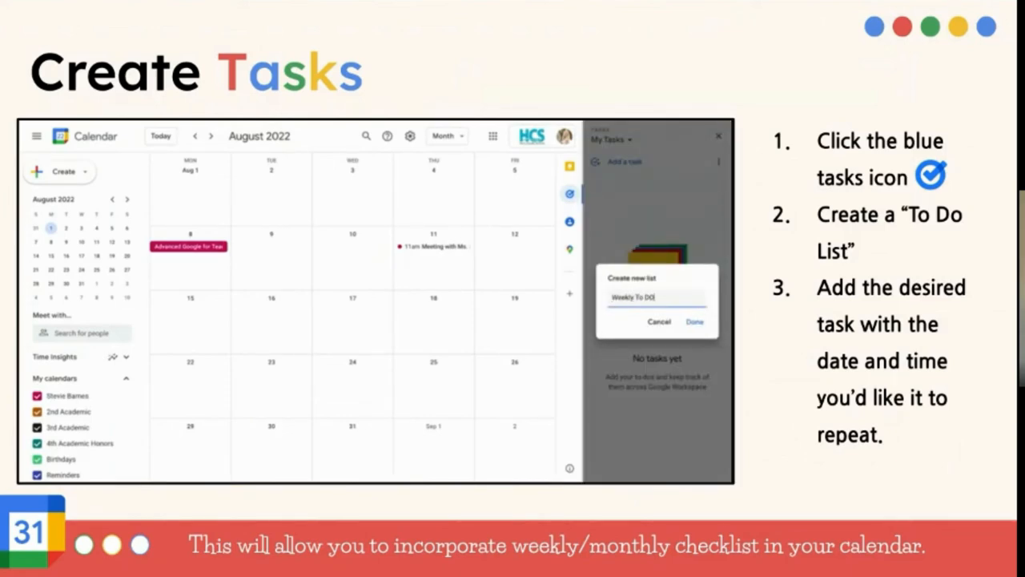
left_click(694, 321)
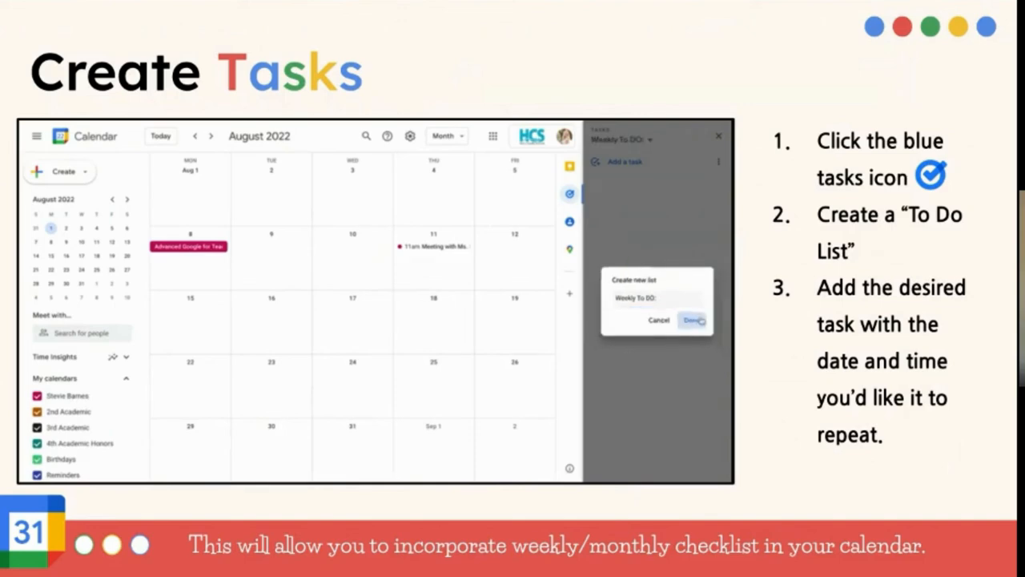
left_click(691, 321)
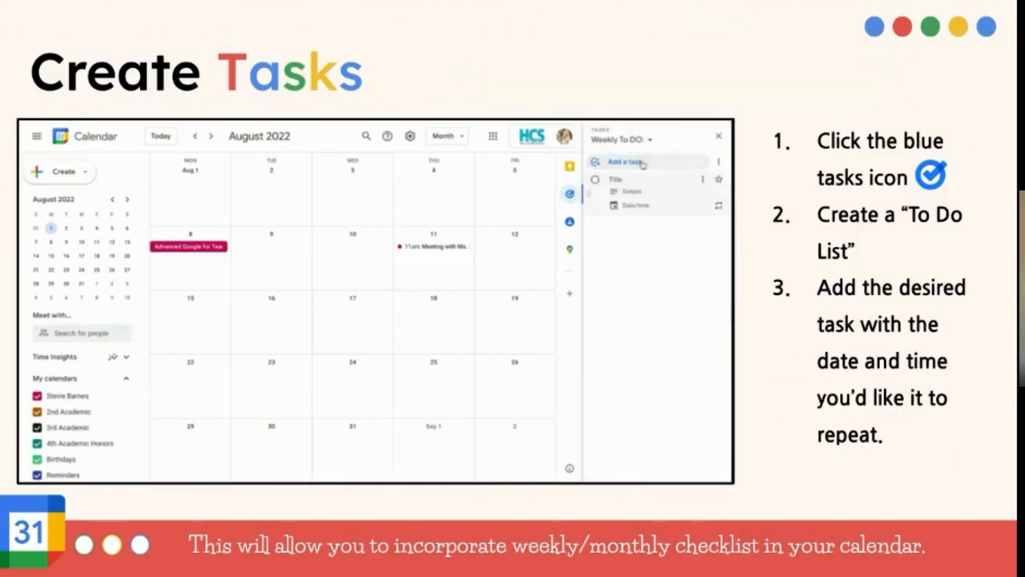
type("Update We")
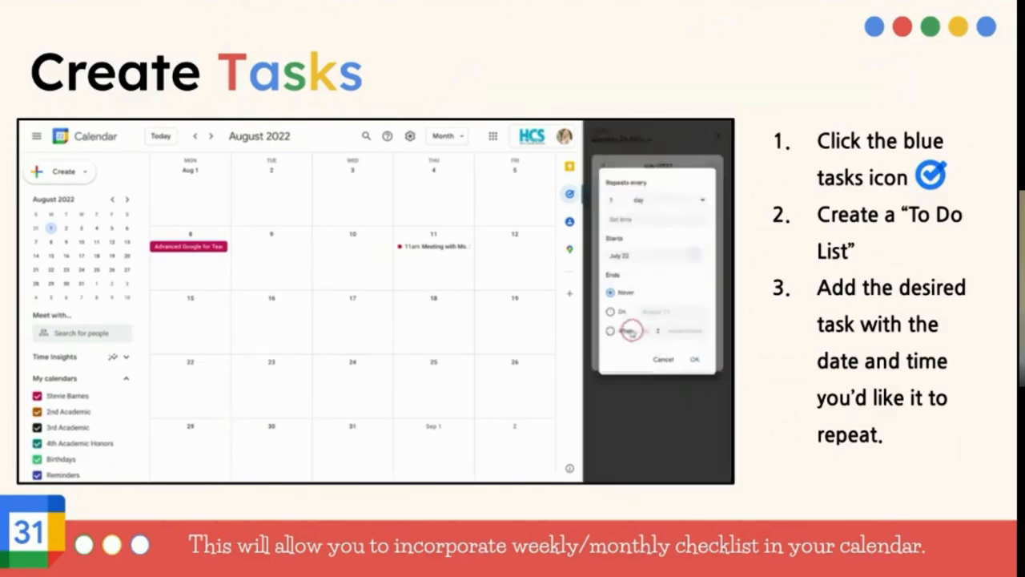
left_click(671, 199)
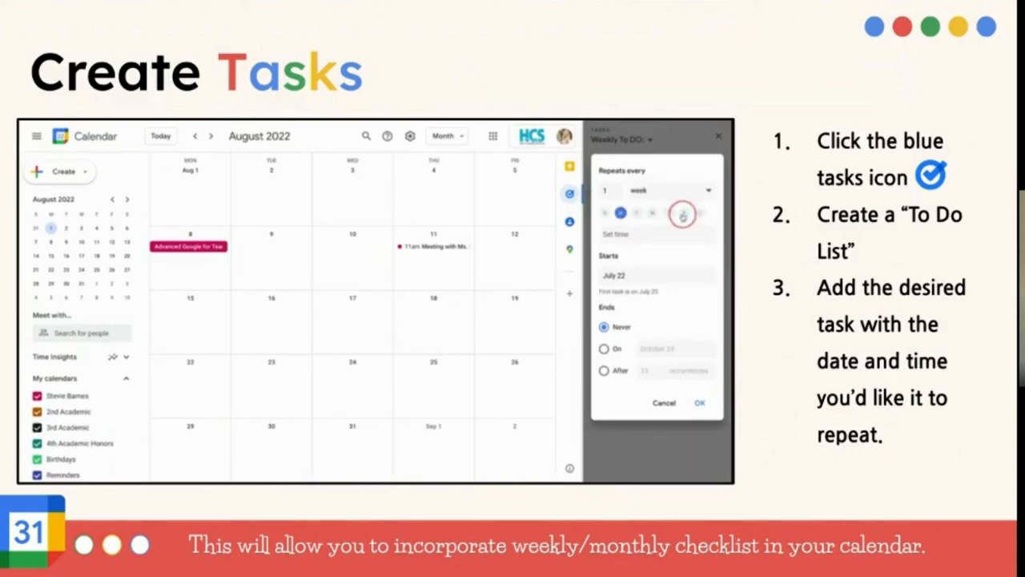
left_click(699, 402)
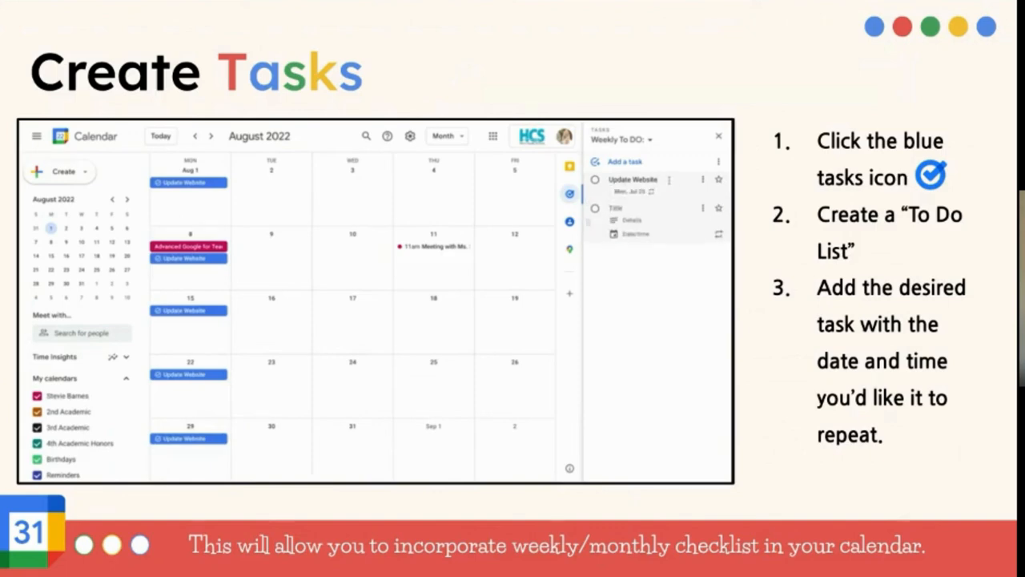
type("Team Em")
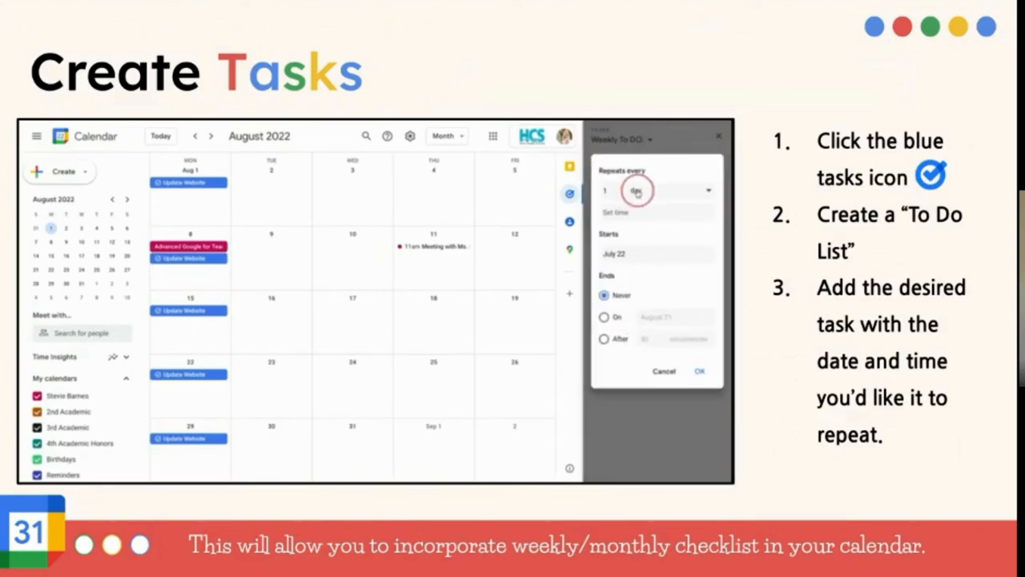
left_click(669, 191)
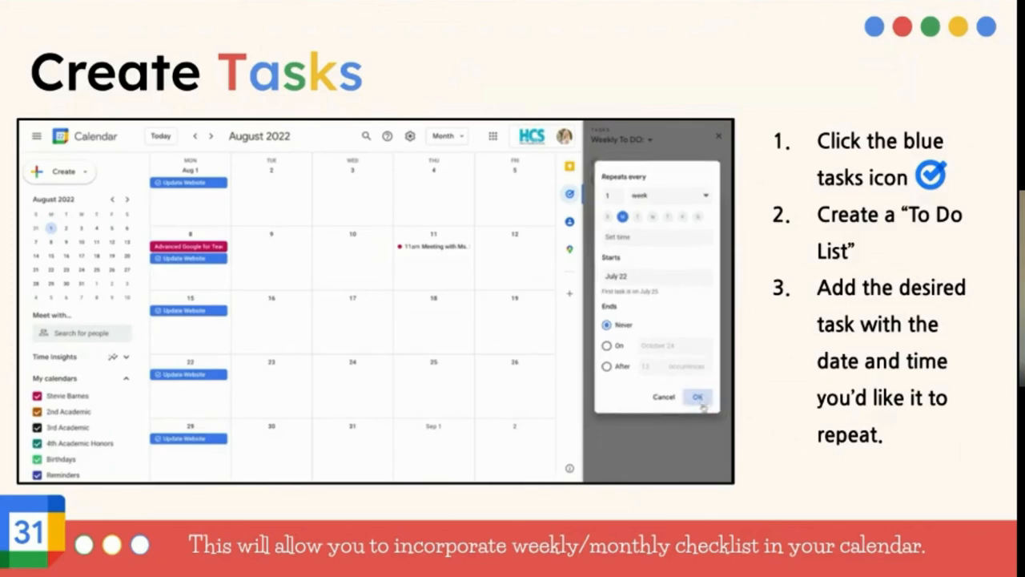
left_click(695, 397)
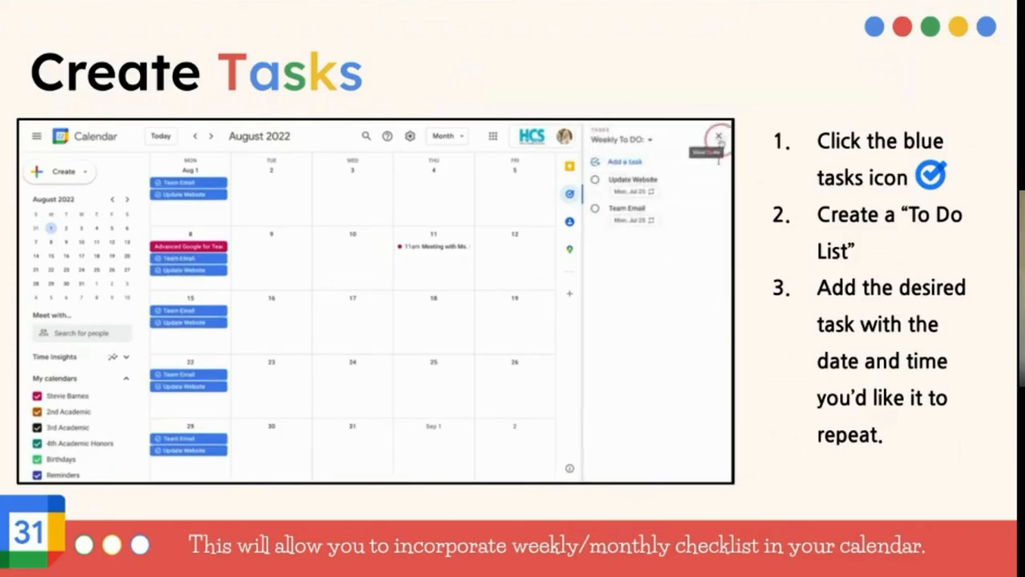
left_click(718, 137)
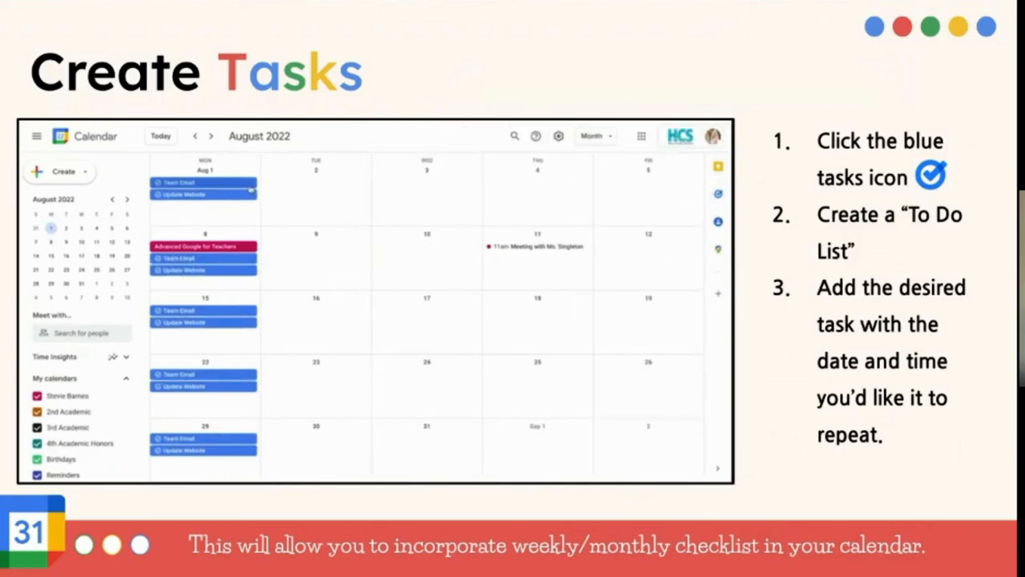
left_click(179, 183)
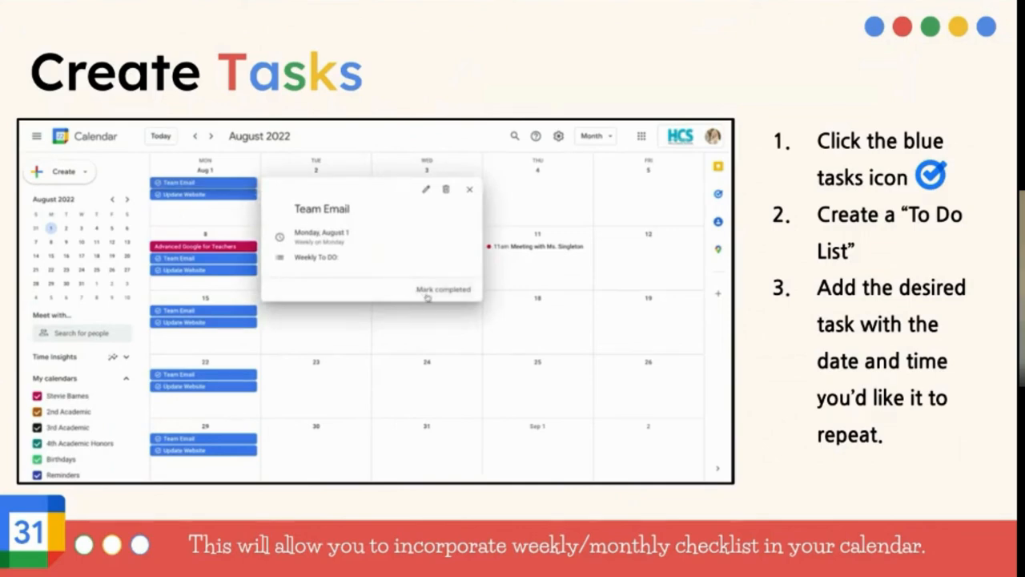
left_click(442, 288)
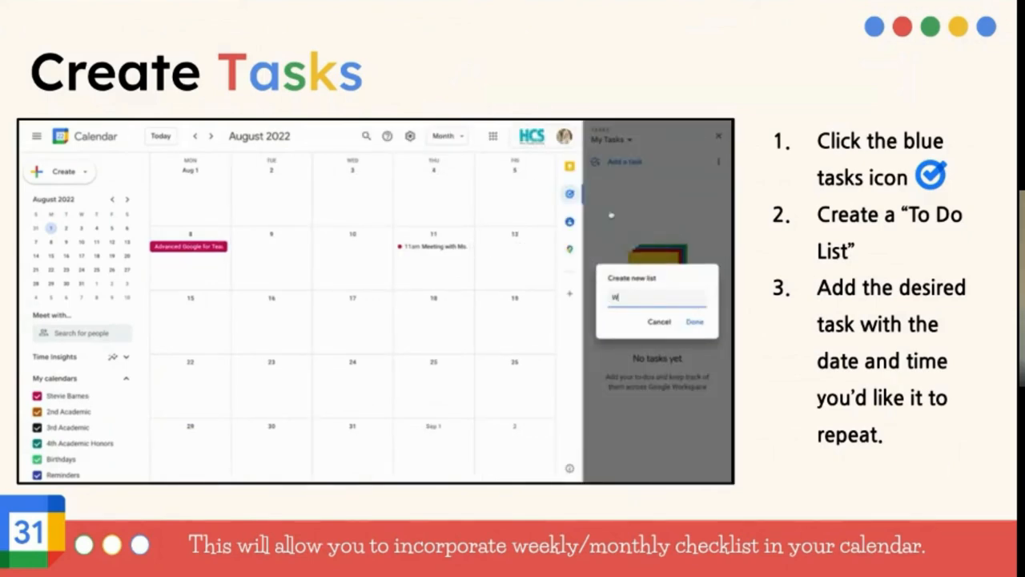
type("Weekly To DO")
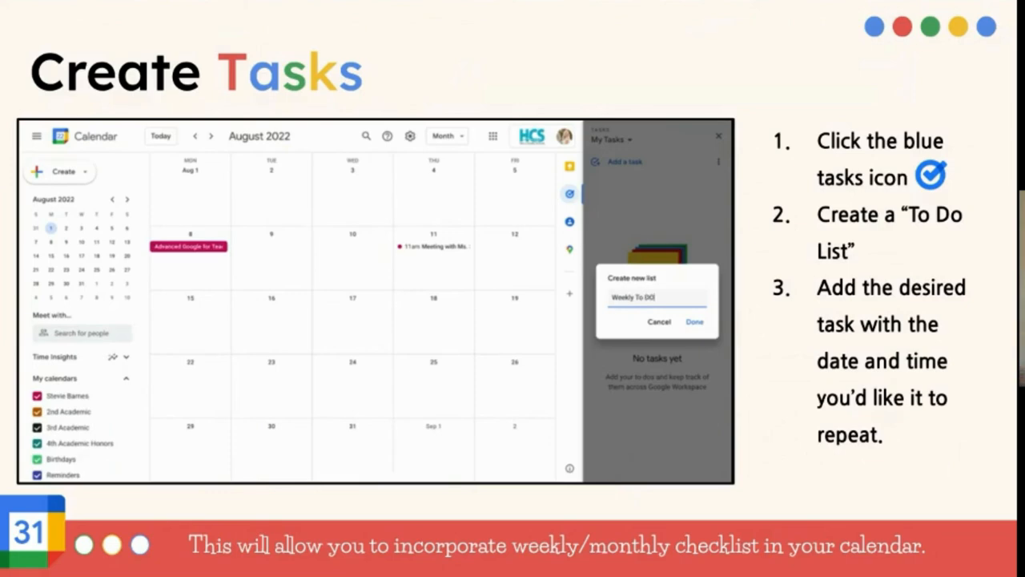
left_click(695, 321)
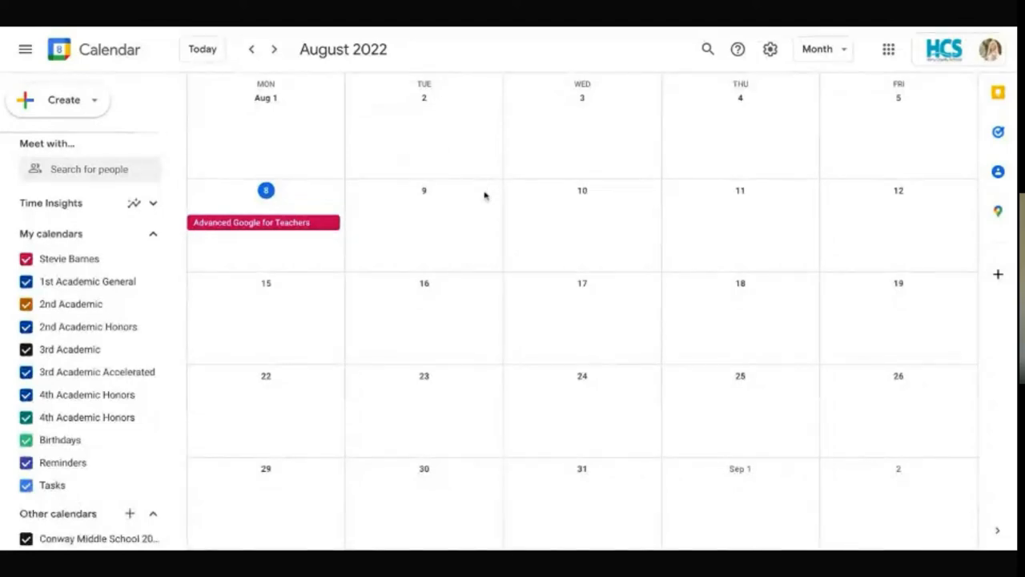
mouse_move(805, 125)
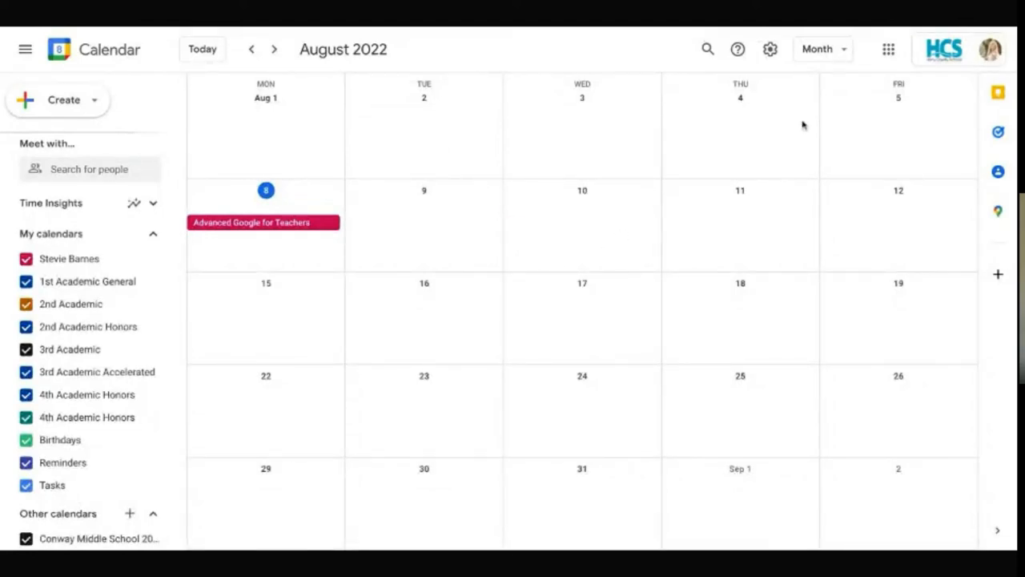
mouse_move(721, 199)
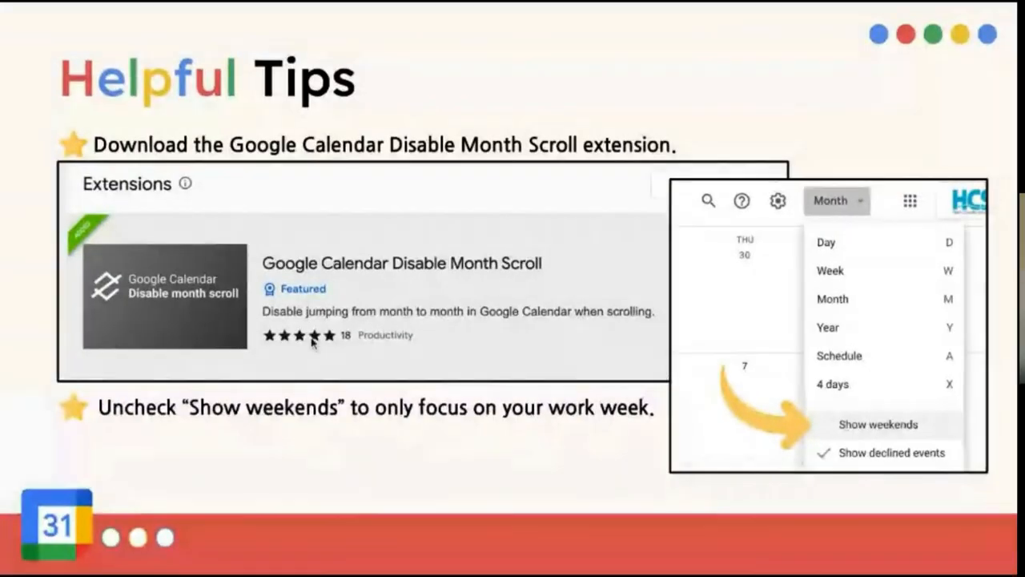
mouse_move(144, 221)
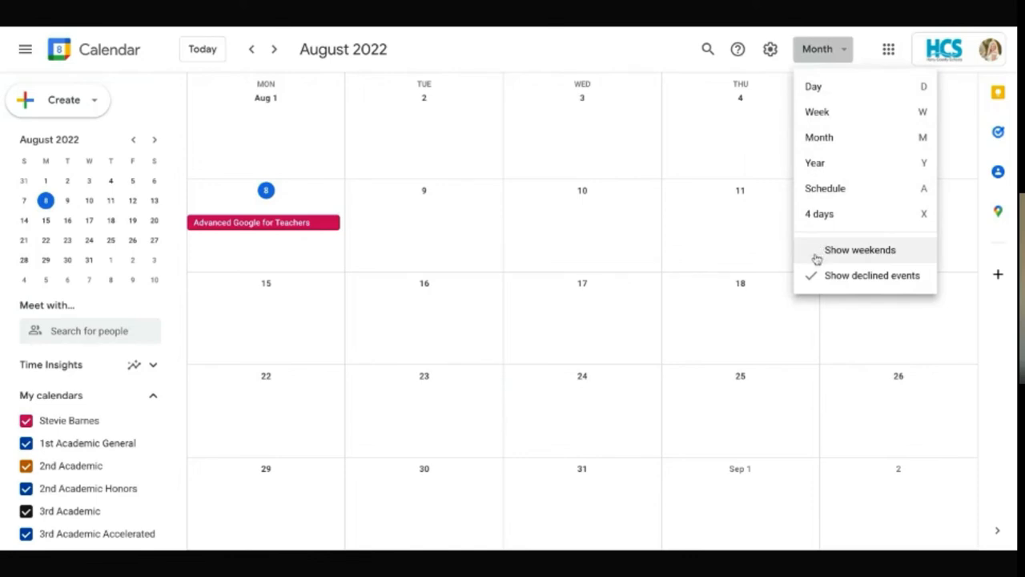
Hide weekends, preview the Week layout, then return to the weekday-only August 2022 Month view
left_click(859, 250)
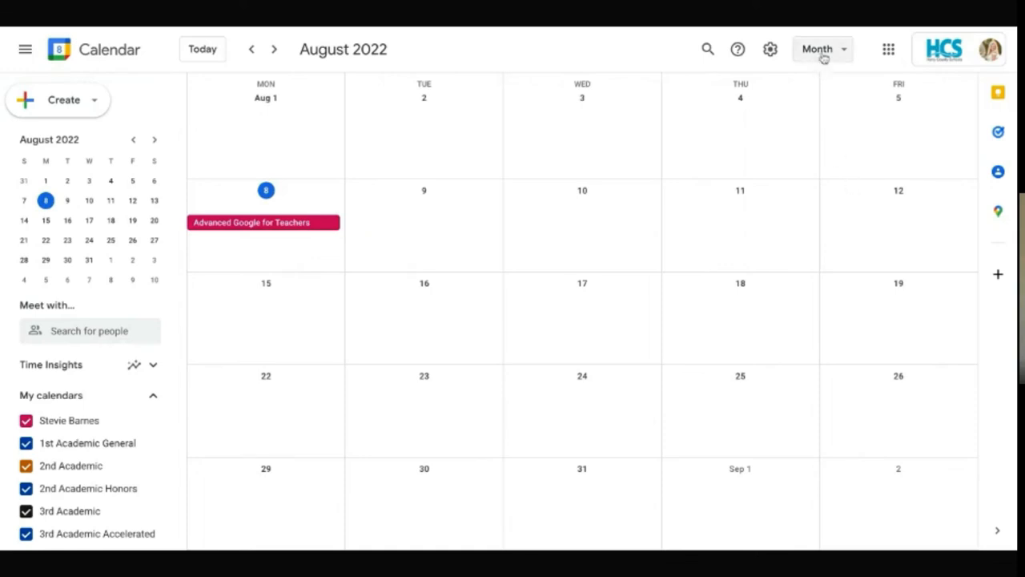
left_click(820, 48)
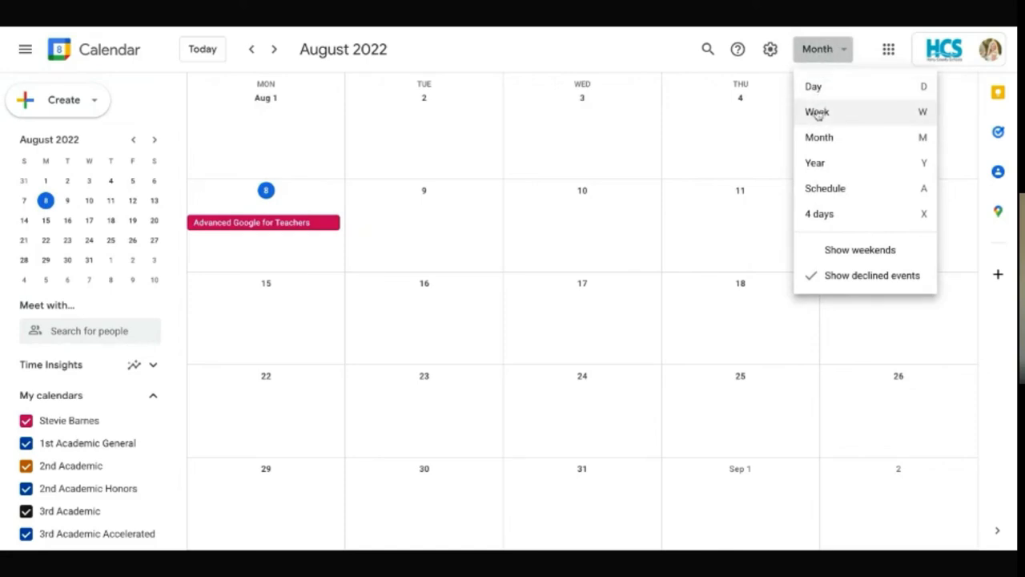
left_click(817, 112)
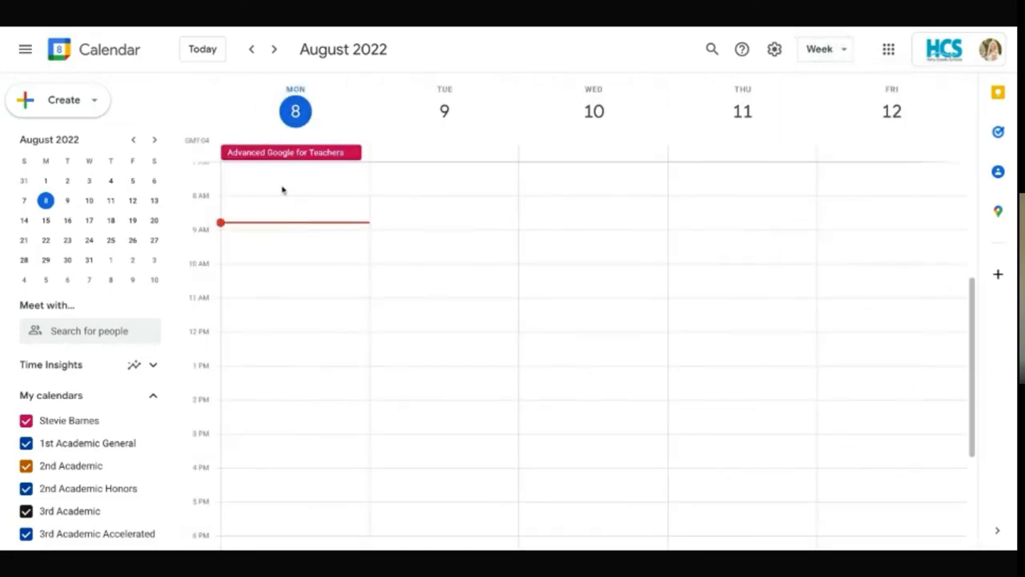
left_click(820, 48)
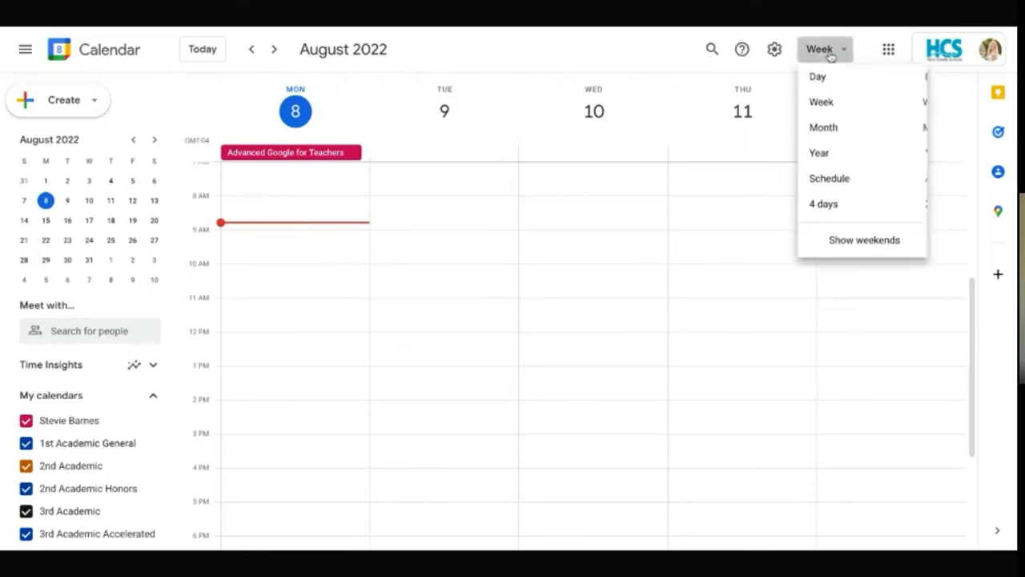
left_click(823, 127)
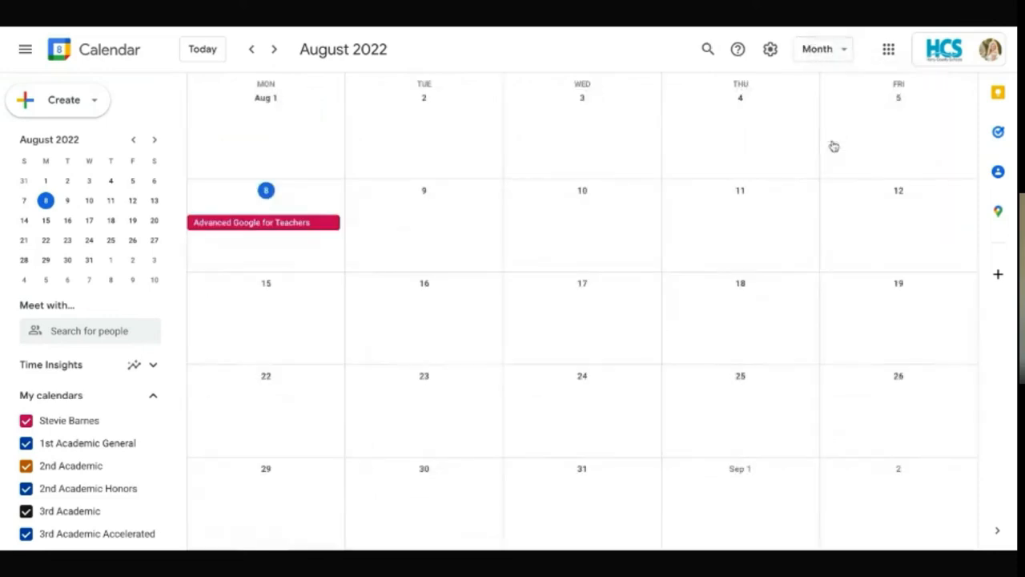
mouse_move(274, 48)
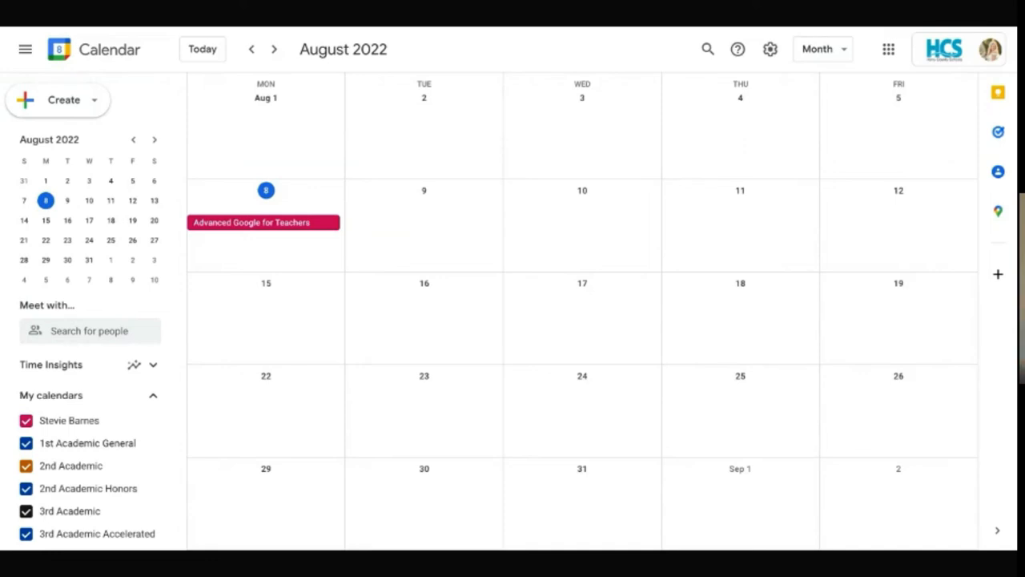
mouse_move(275, 48)
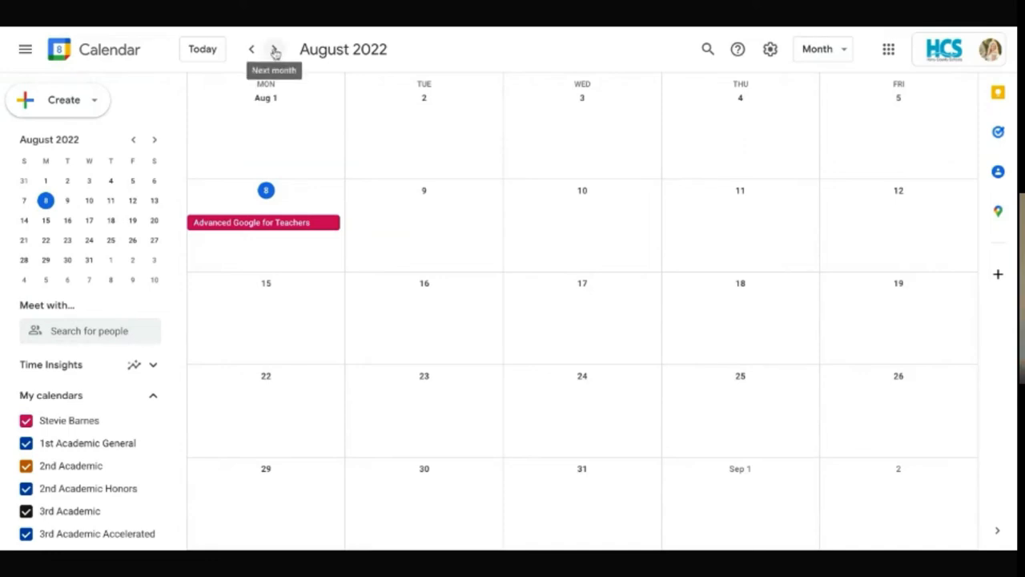
left_click(276, 48)
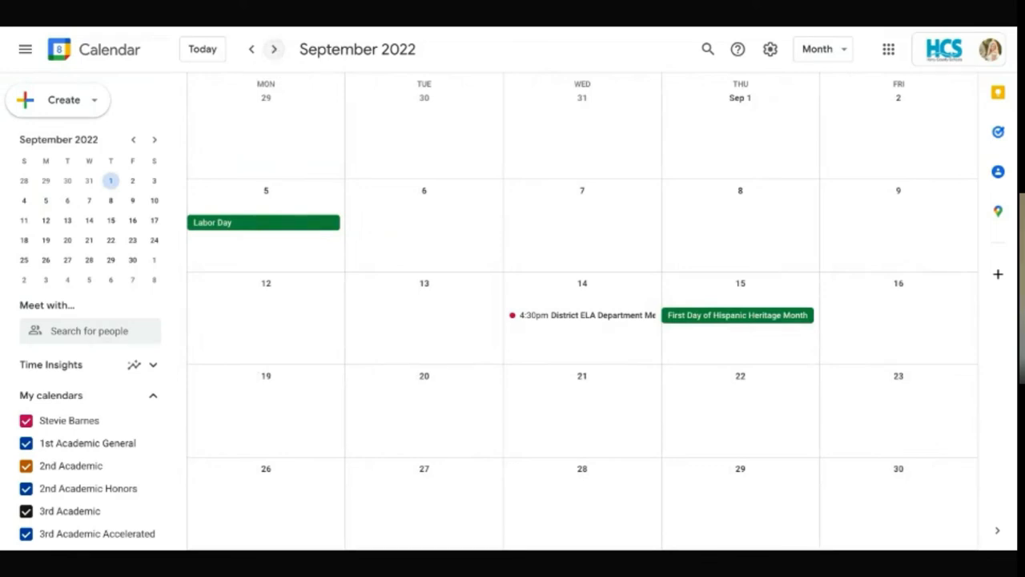
left_click(252, 48)
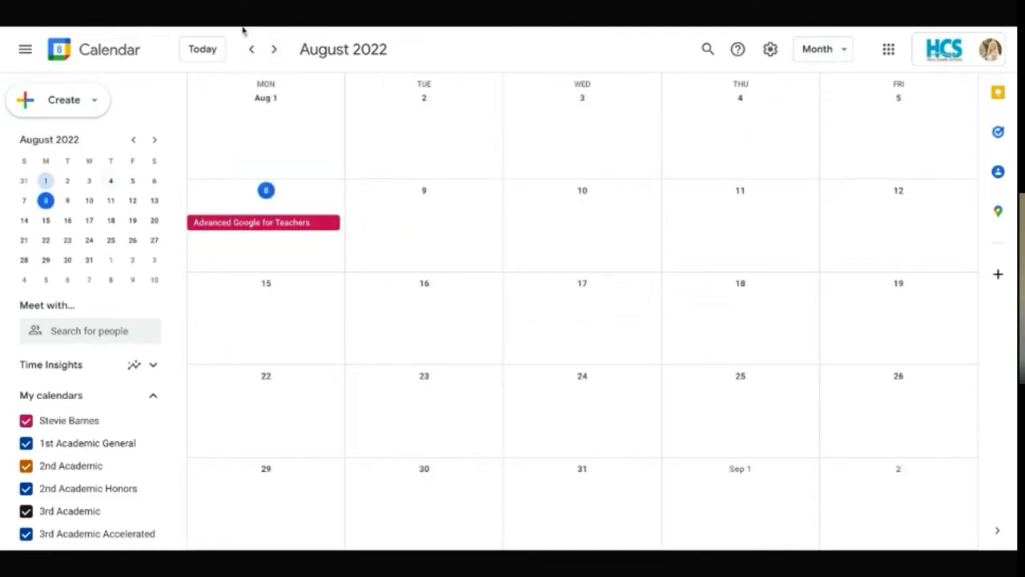